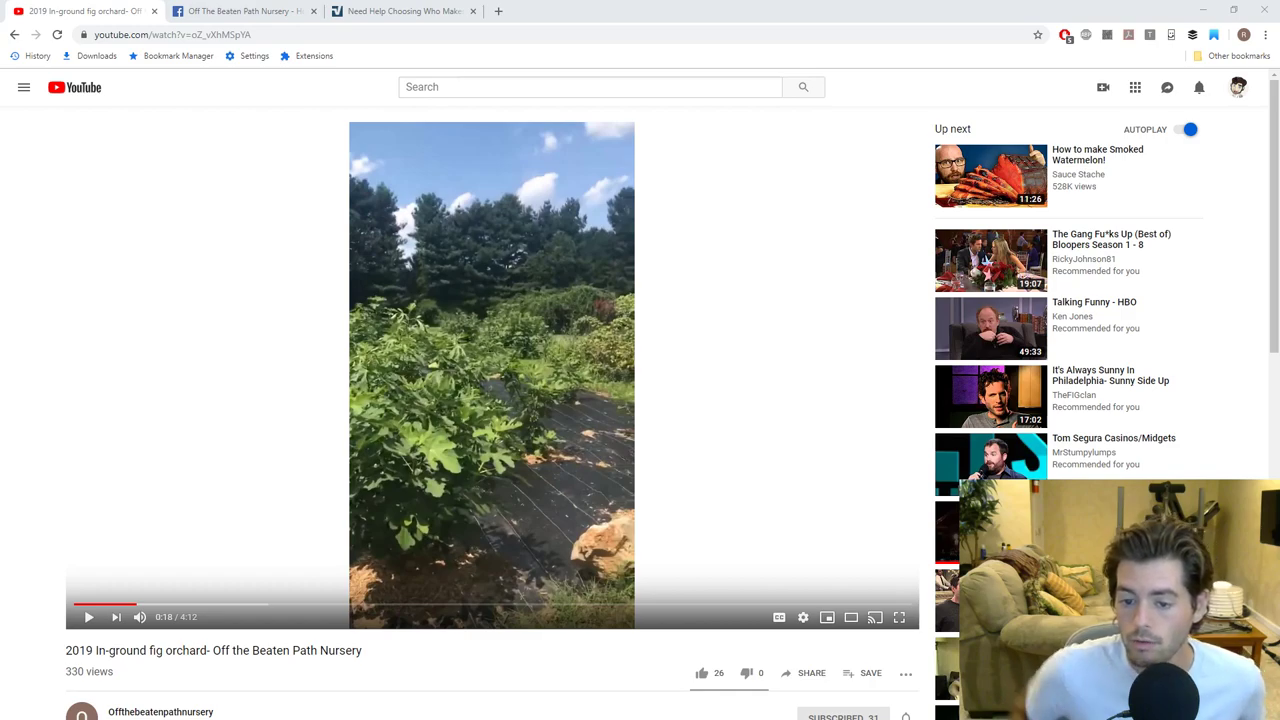
mouse_move(544, 312)
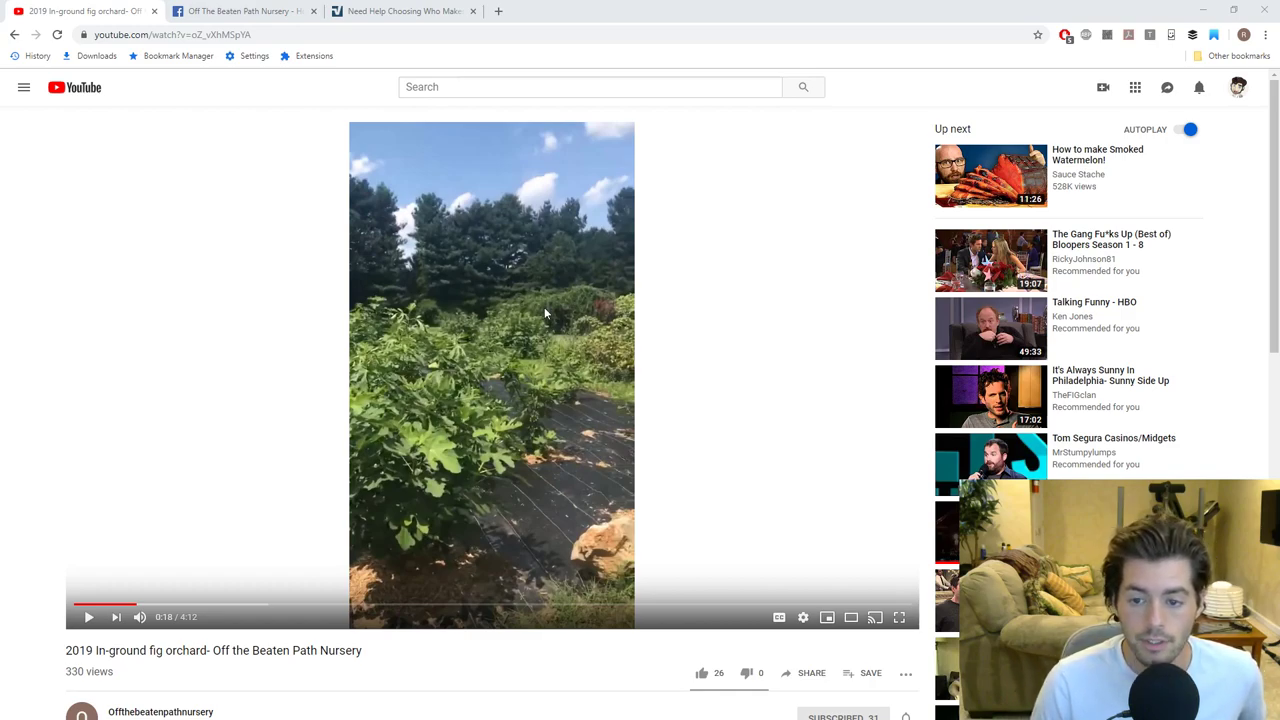
mouse_move(404, 12)
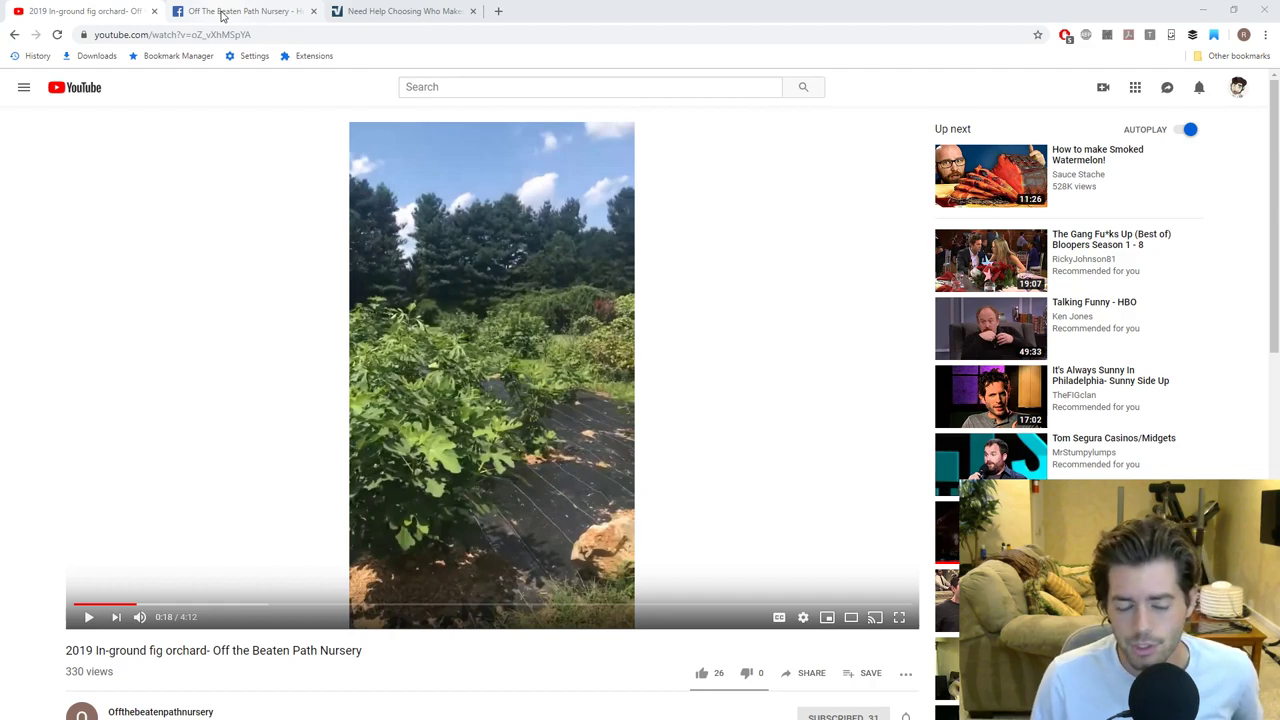
mouse_move(204, 24)
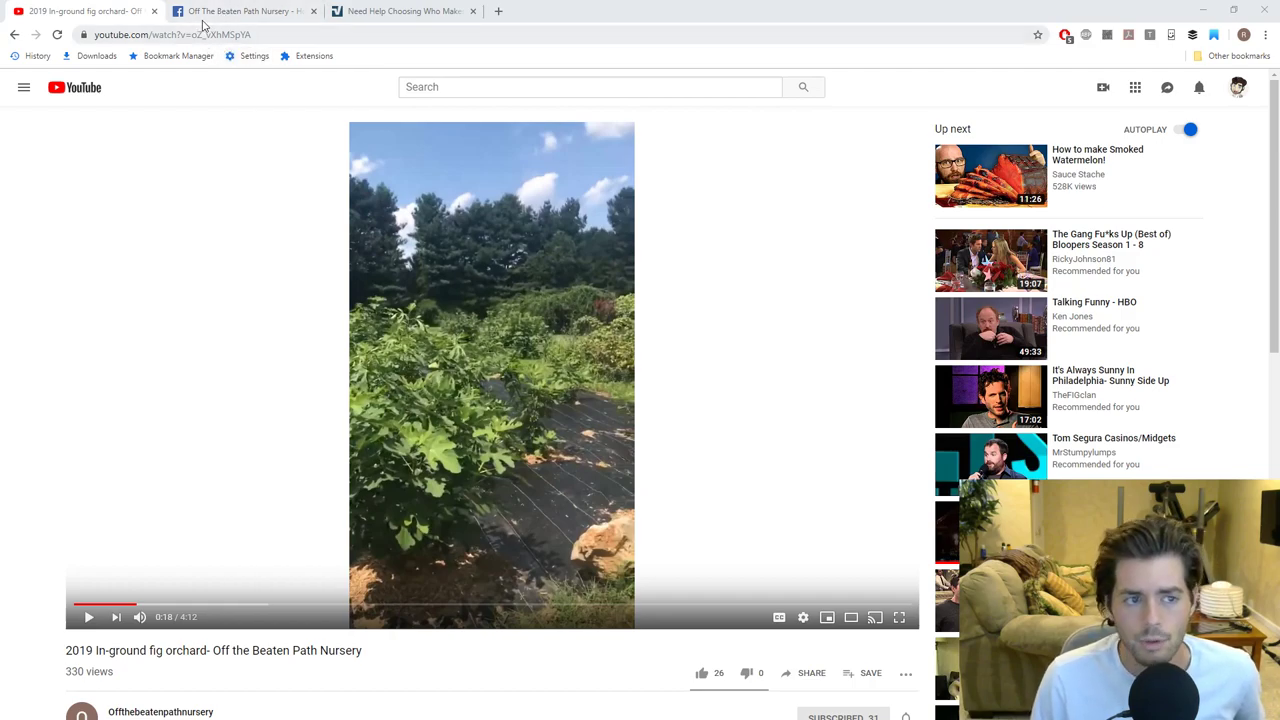
Switch to the Off The Beaten Path Nursery Facebook page and browse its banner and photos
left_click(244, 12)
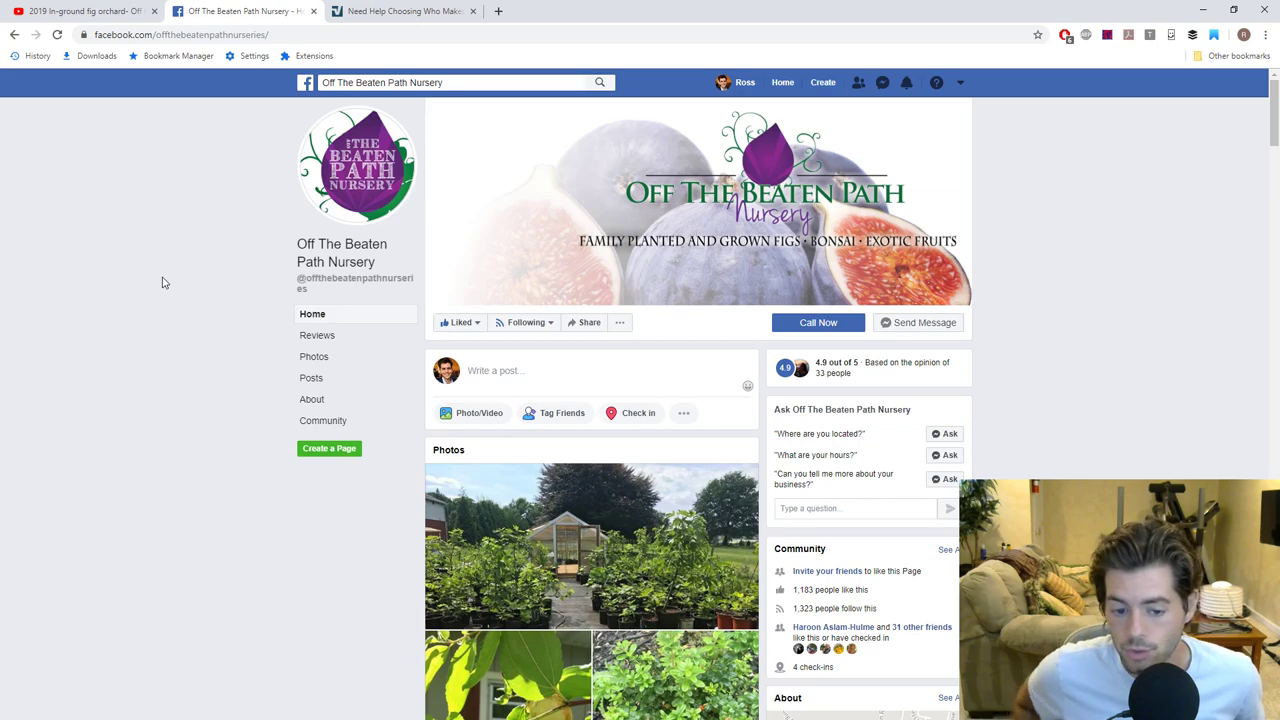
mouse_move(548, 608)
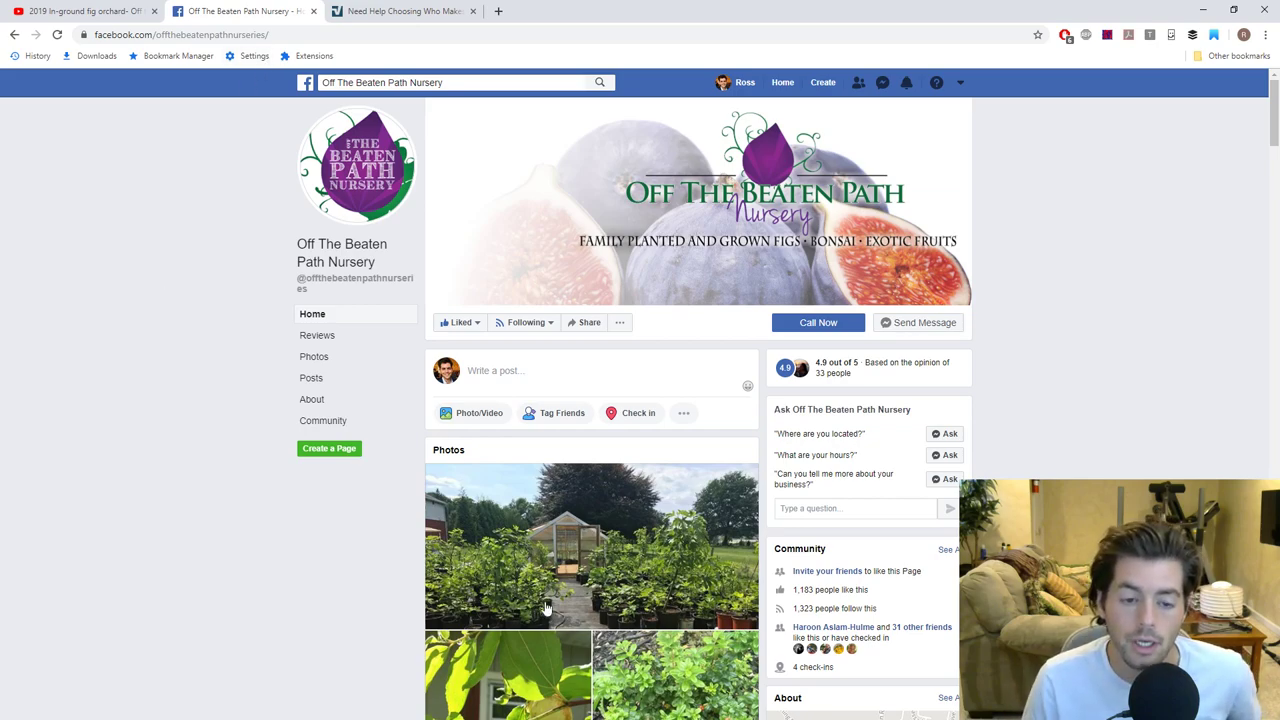
mouse_move(600, 556)
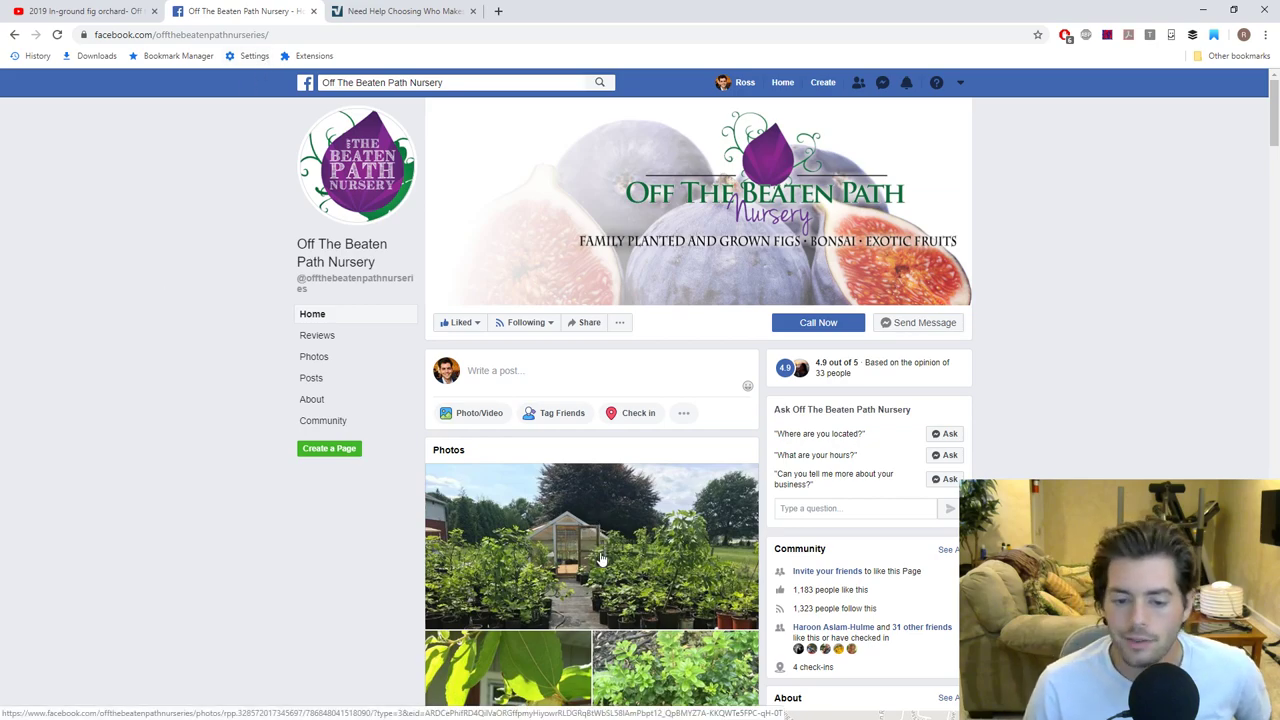
scroll("down", 3)
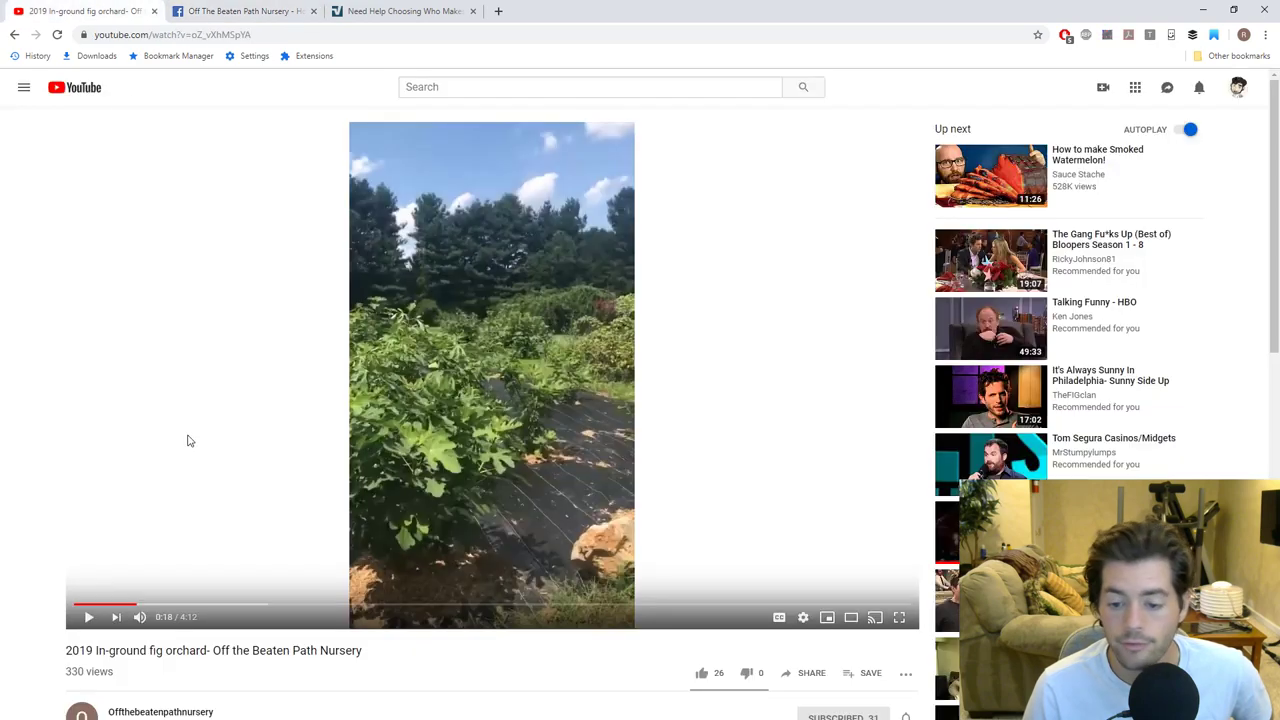
mouse_move(508, 510)
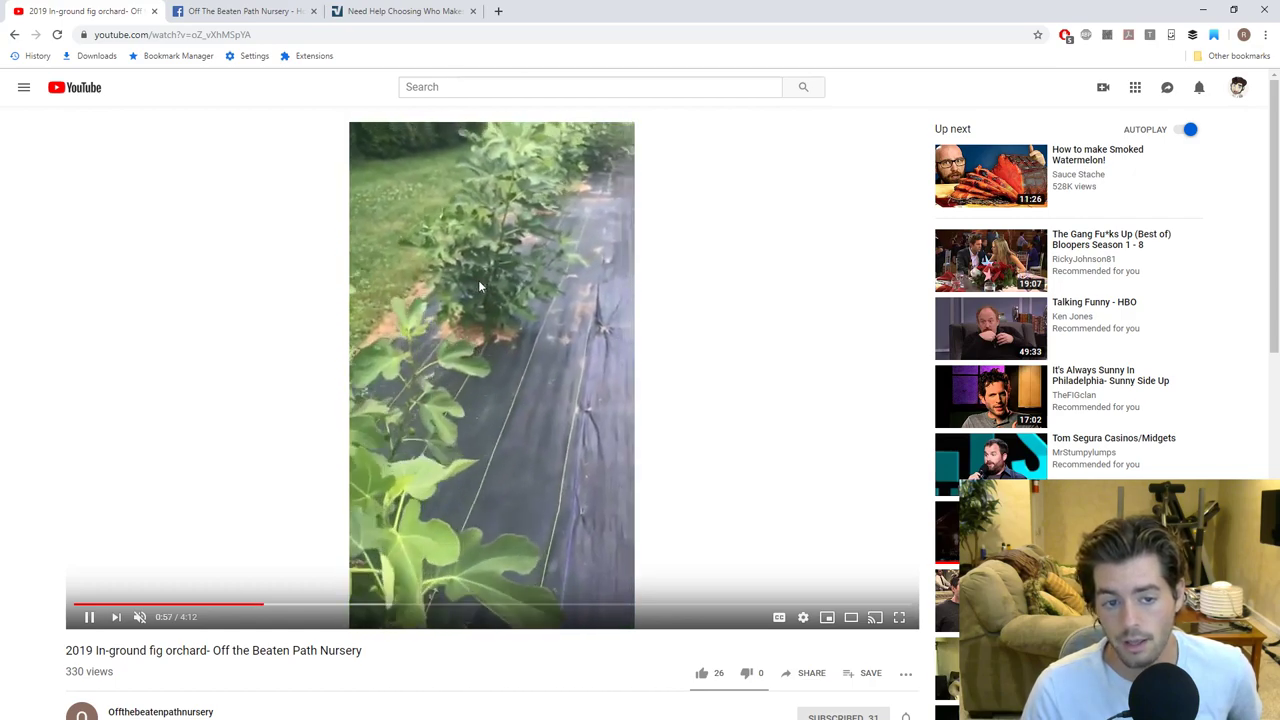
mouse_move(322, 356)
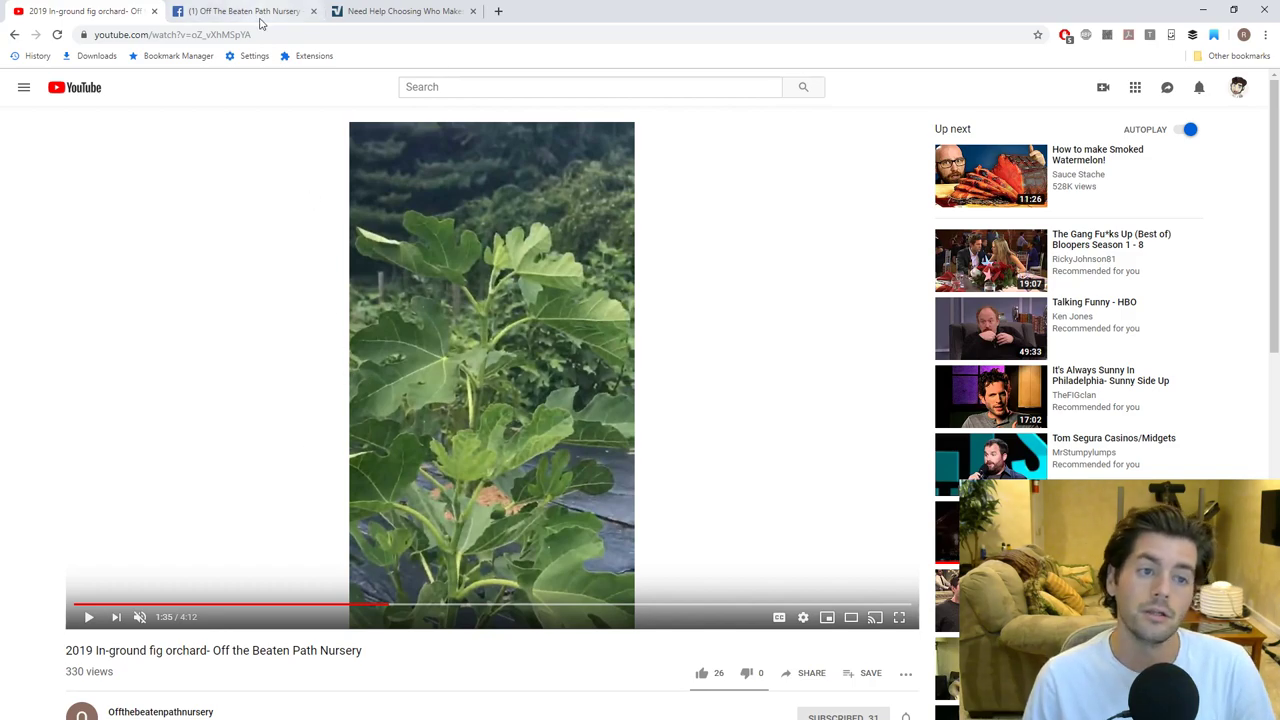
Return to the nursery's Facebook page showing its post sharing the orchard video
left_click(244, 12)
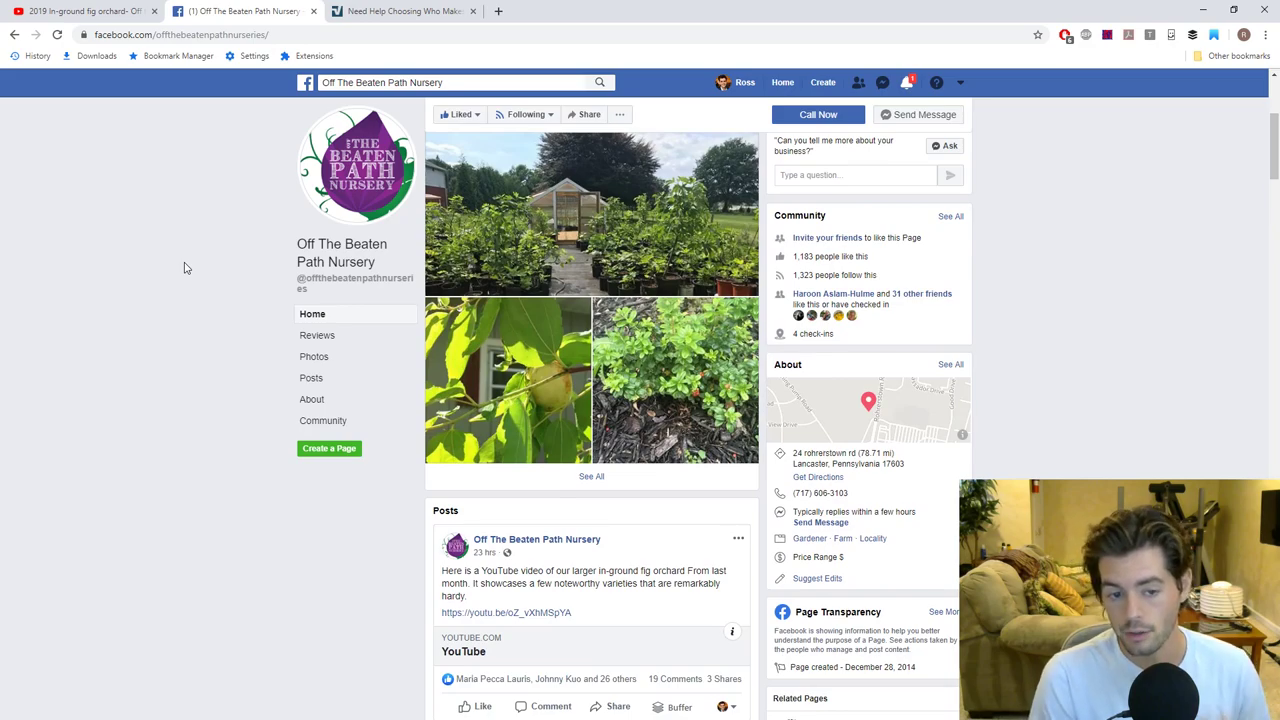
mouse_move(196, 288)
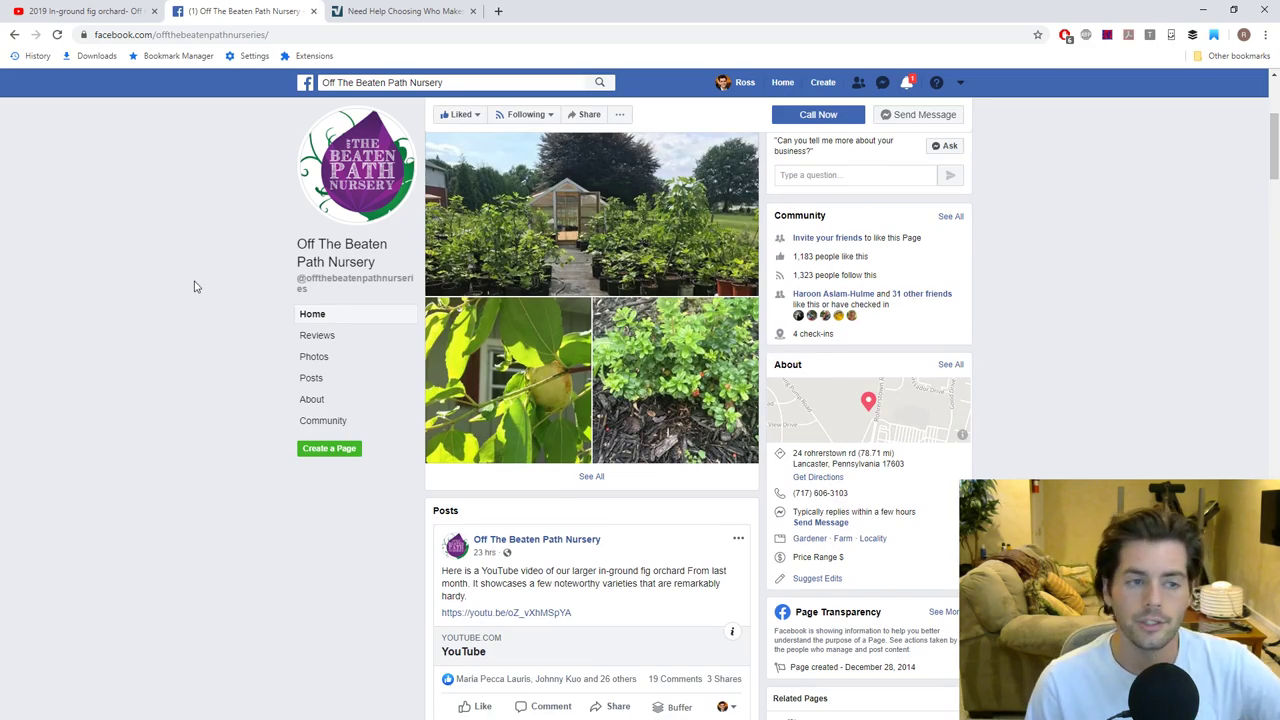
mouse_move(84, 12)
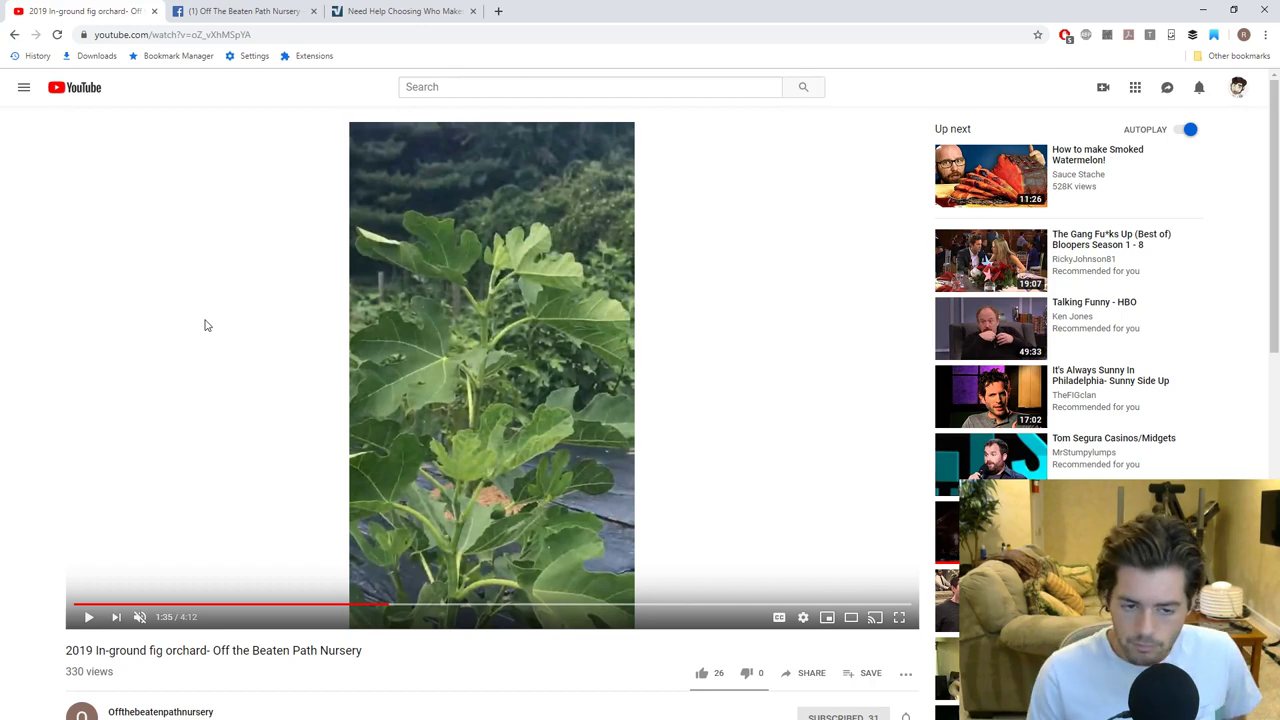
mouse_move(184, 340)
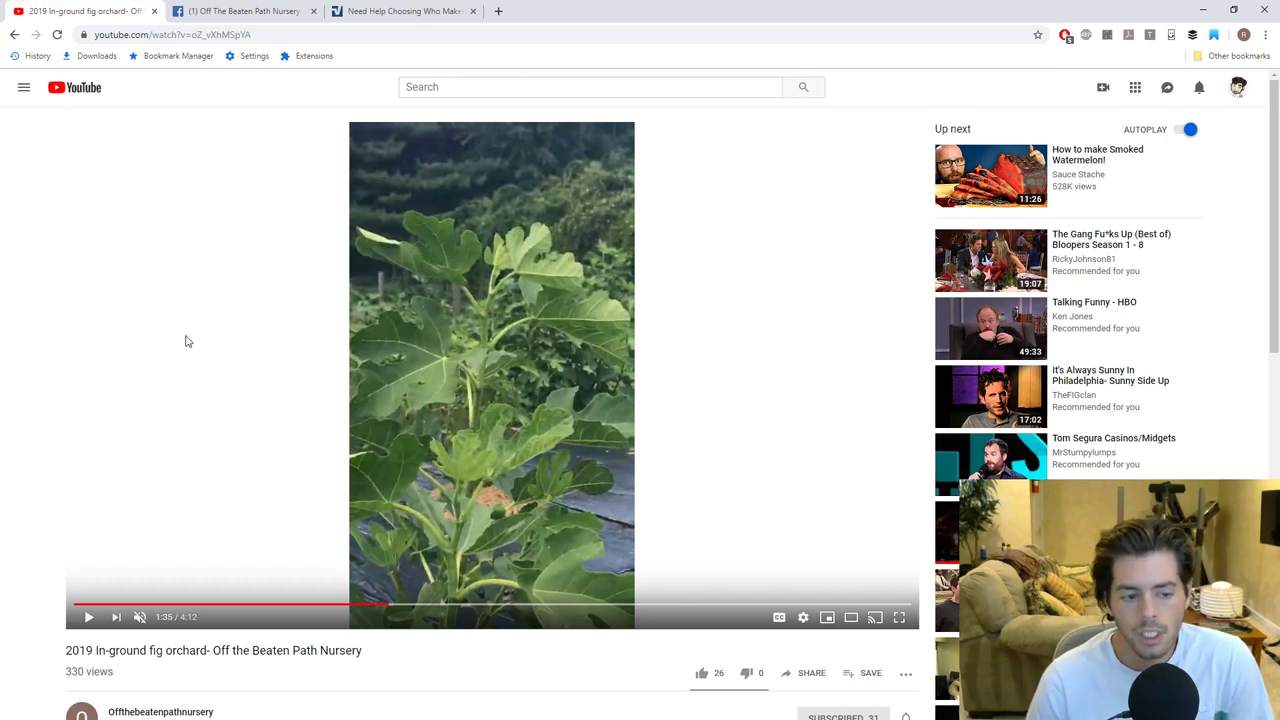
mouse_move(160, 390)
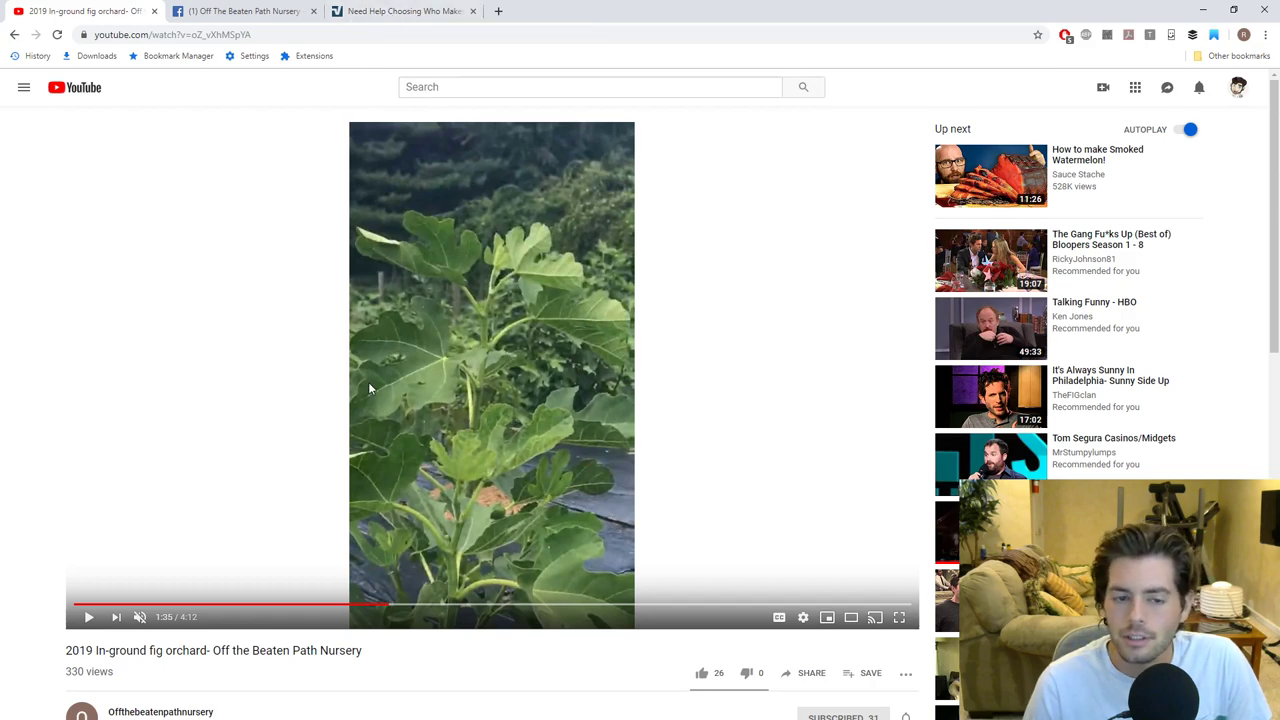
mouse_move(396, 364)
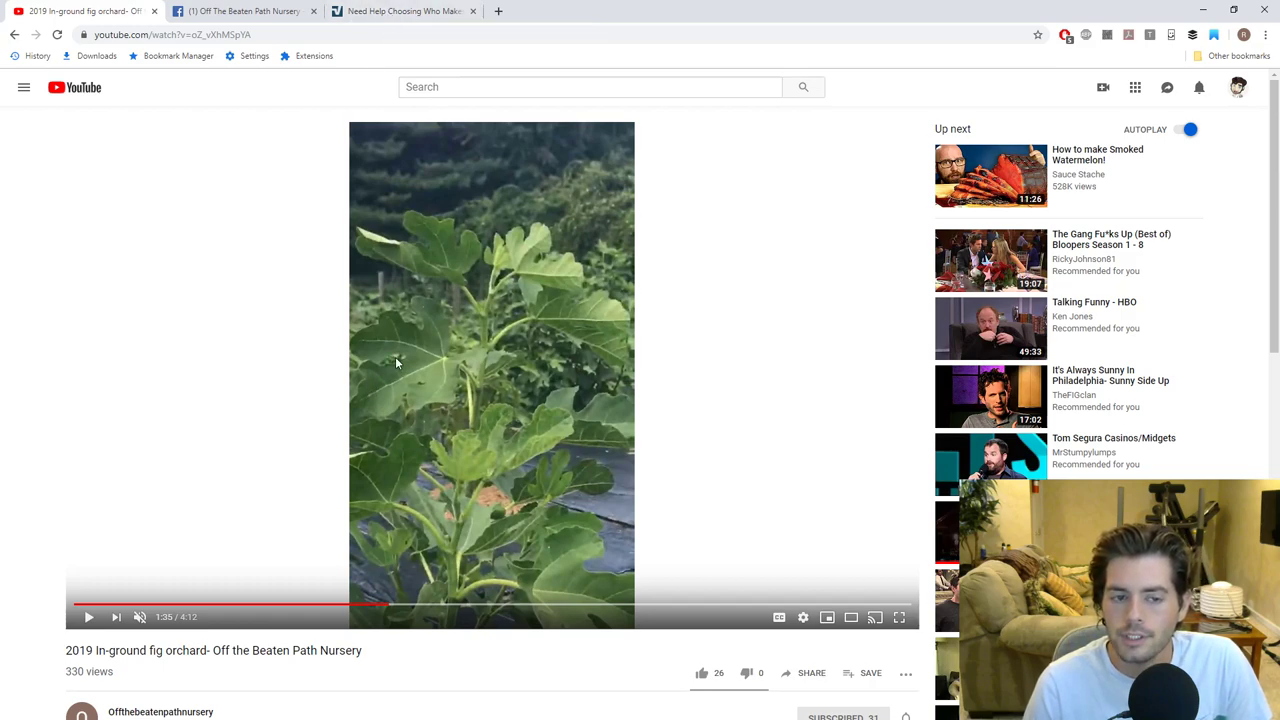
mouse_move(240, 12)
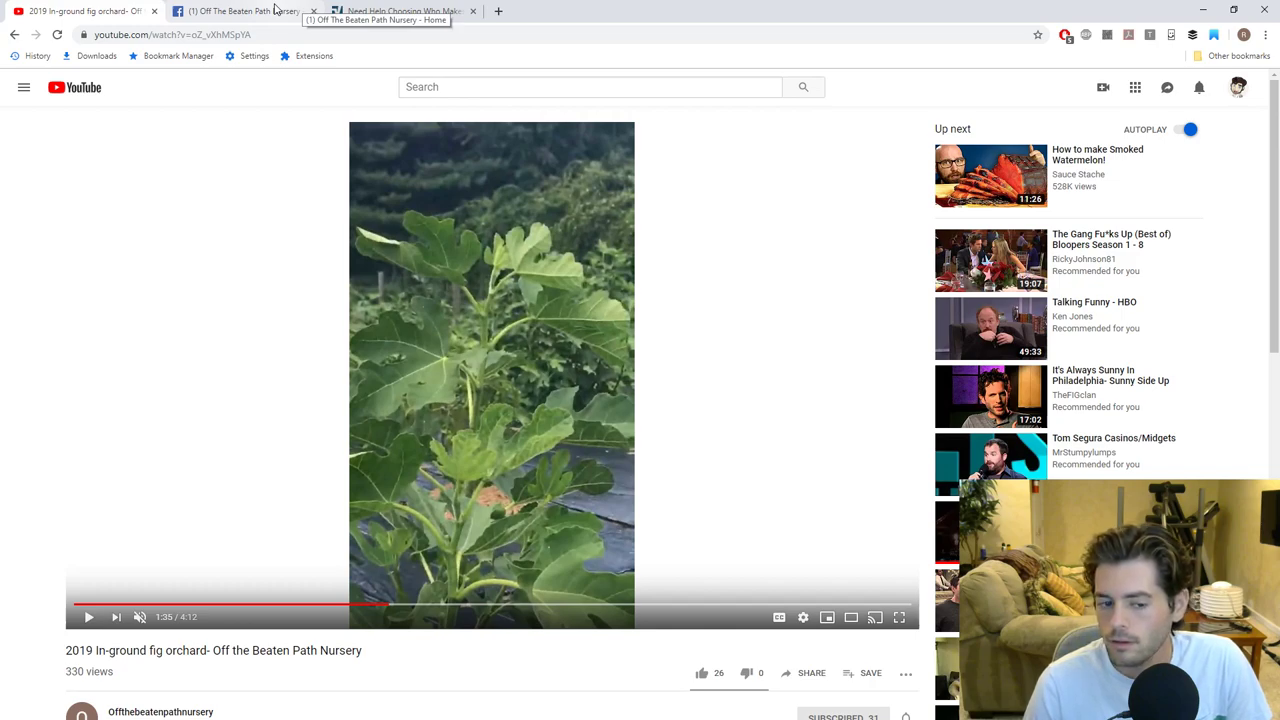
mouse_move(436, 376)
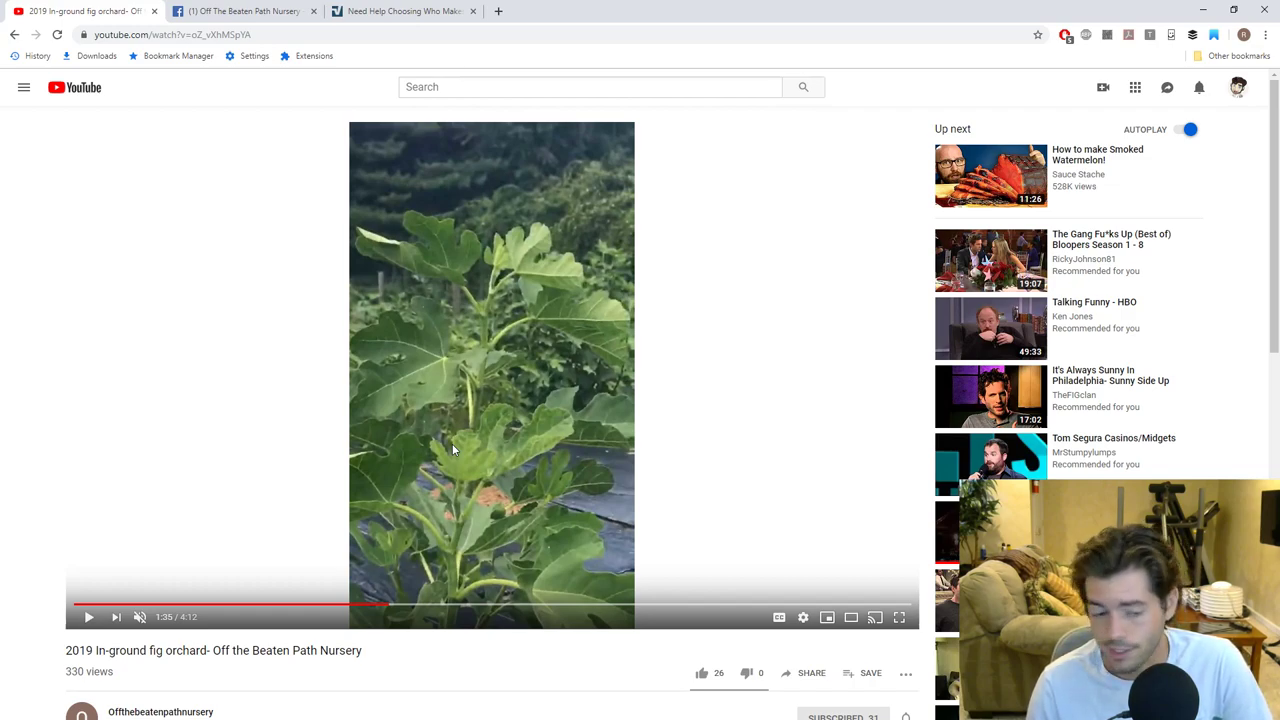
mouse_move(476, 638)
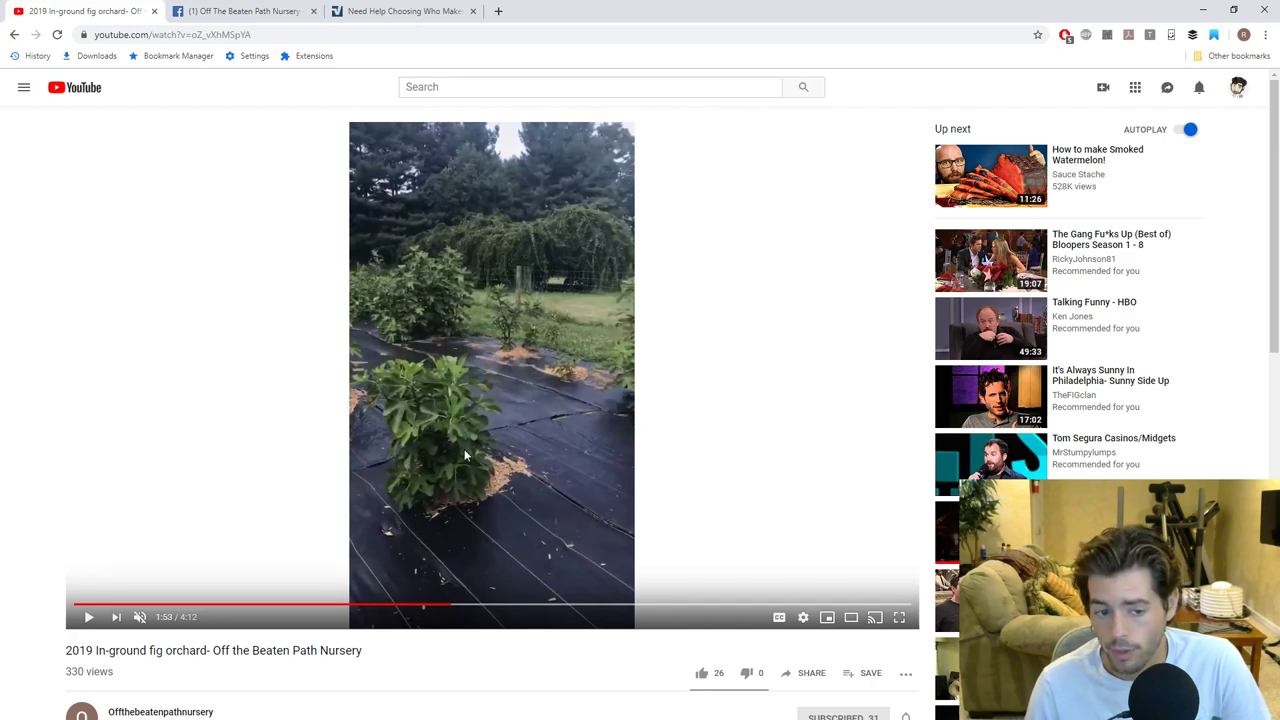
mouse_move(448, 468)
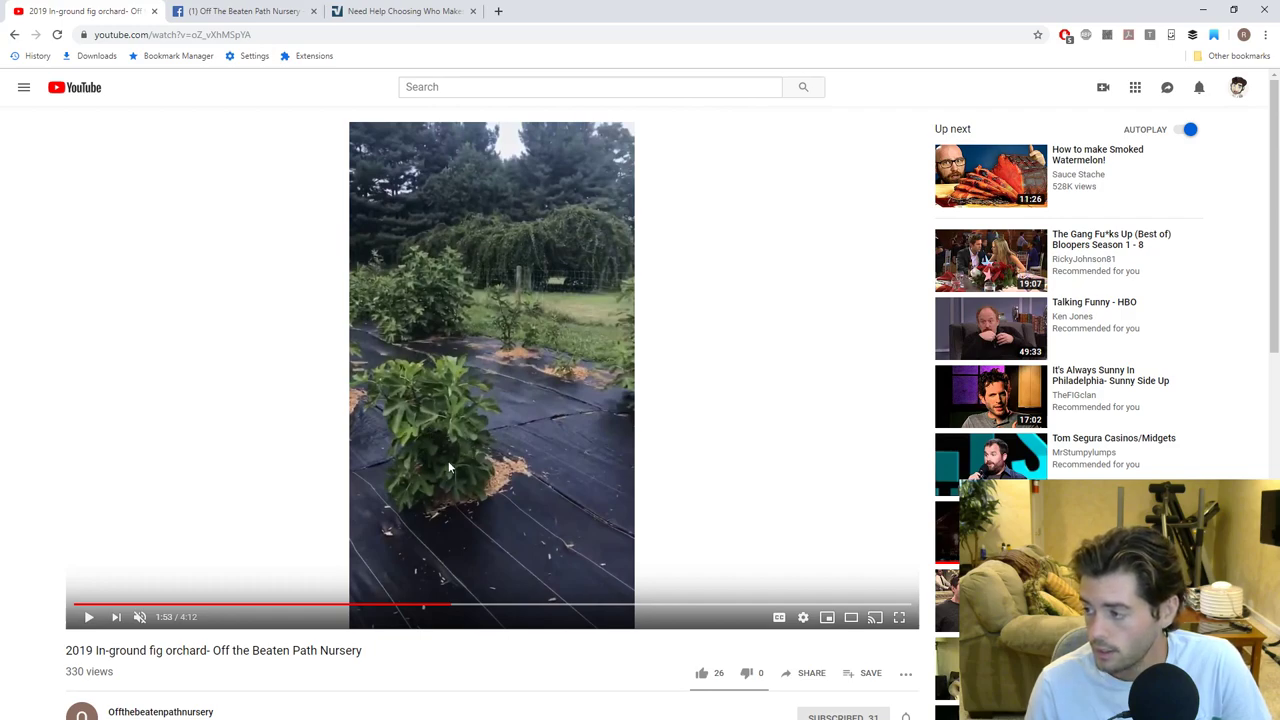
mouse_move(416, 410)
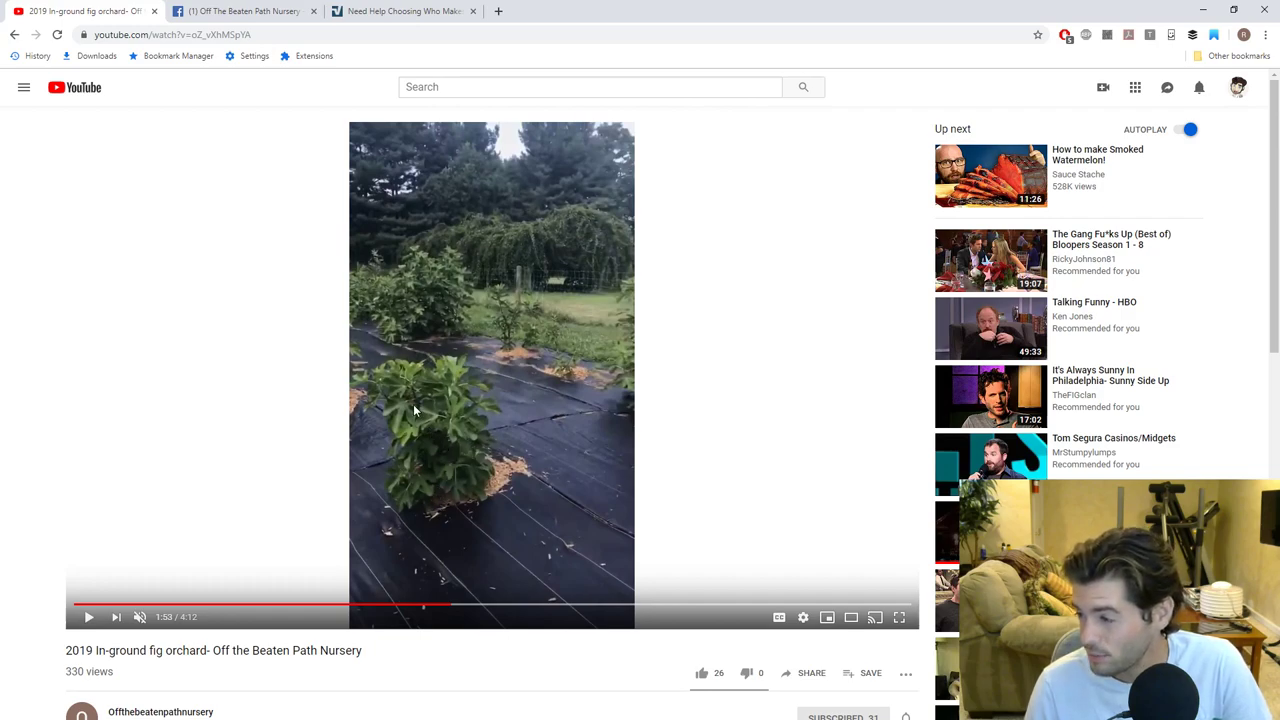
mouse_move(480, 480)
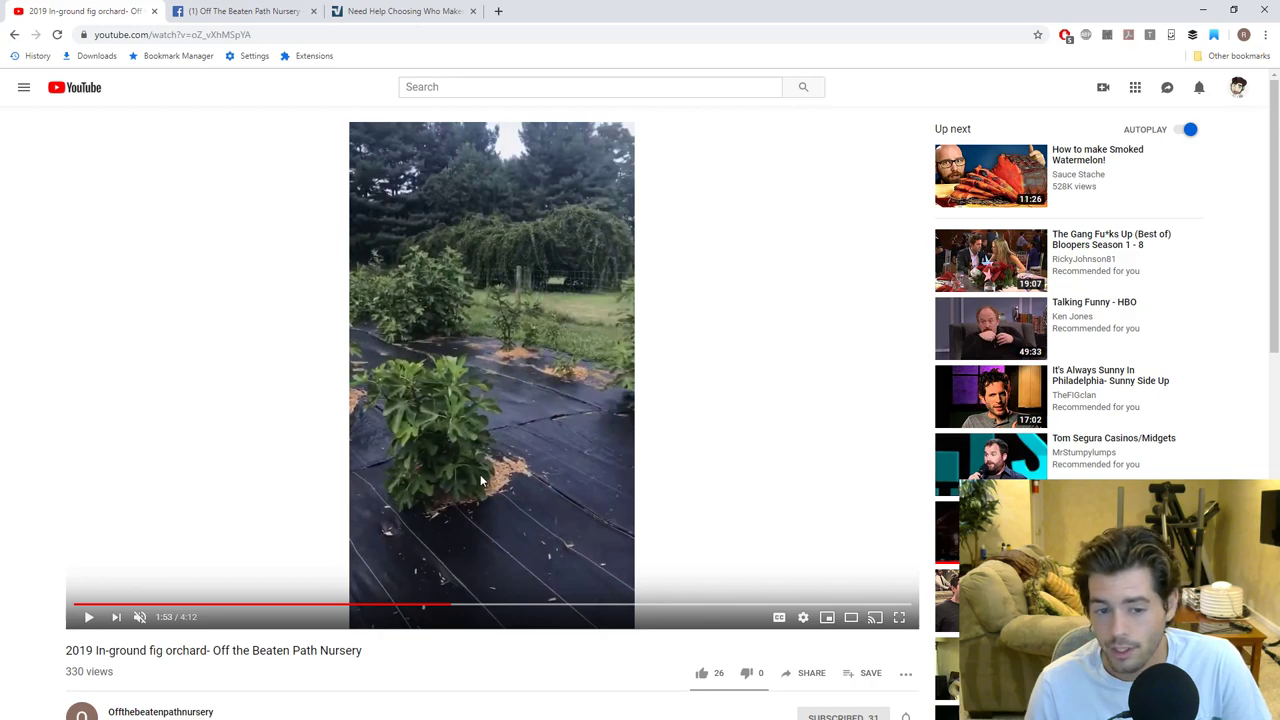
mouse_move(476, 466)
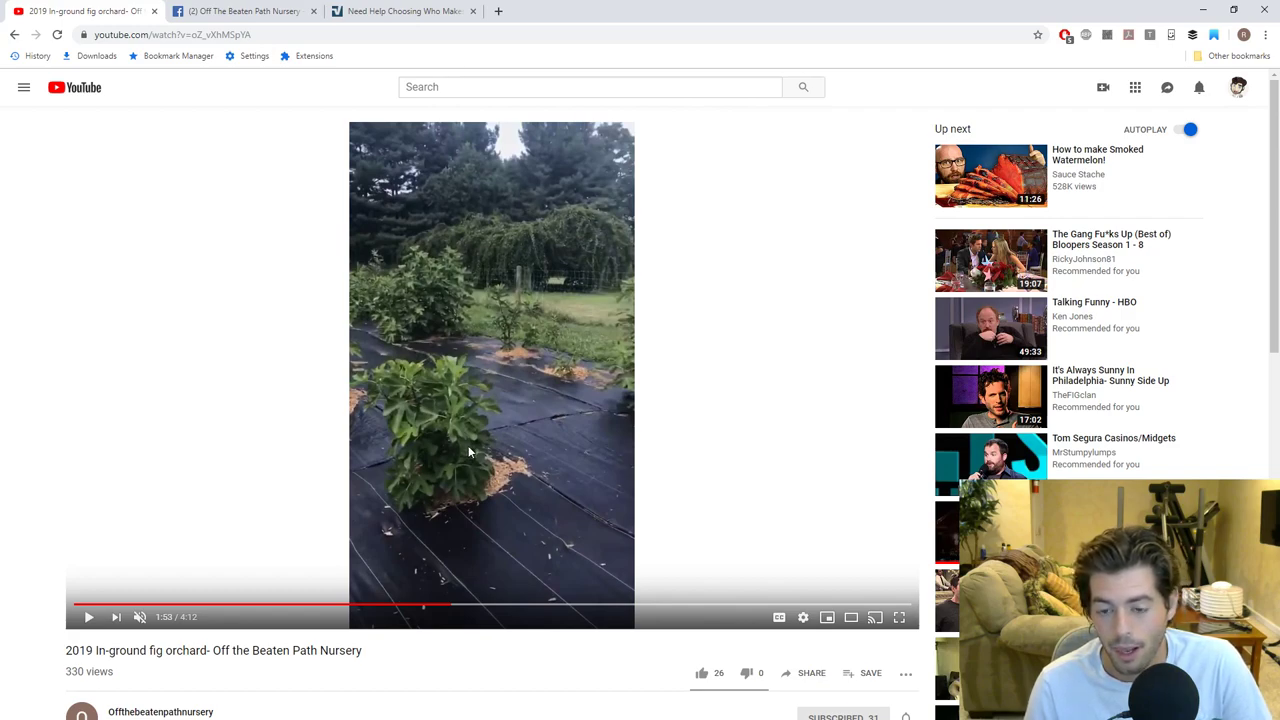
mouse_move(456, 444)
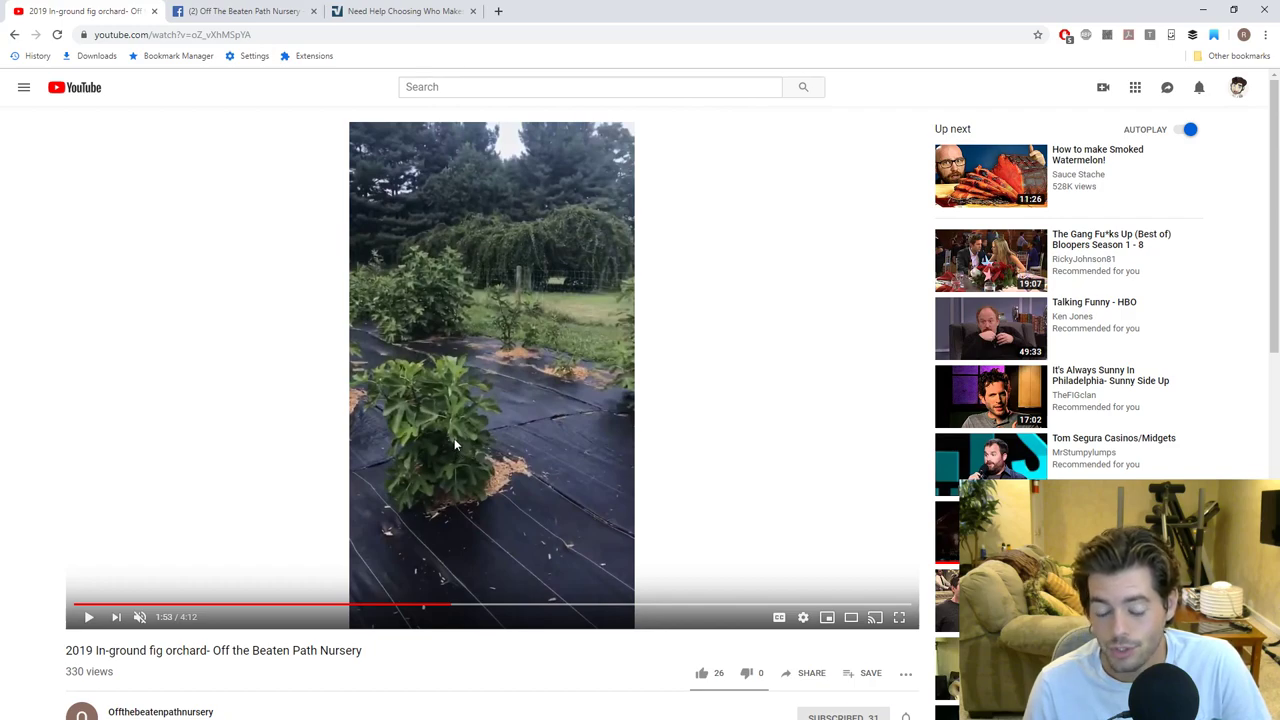
mouse_move(484, 592)
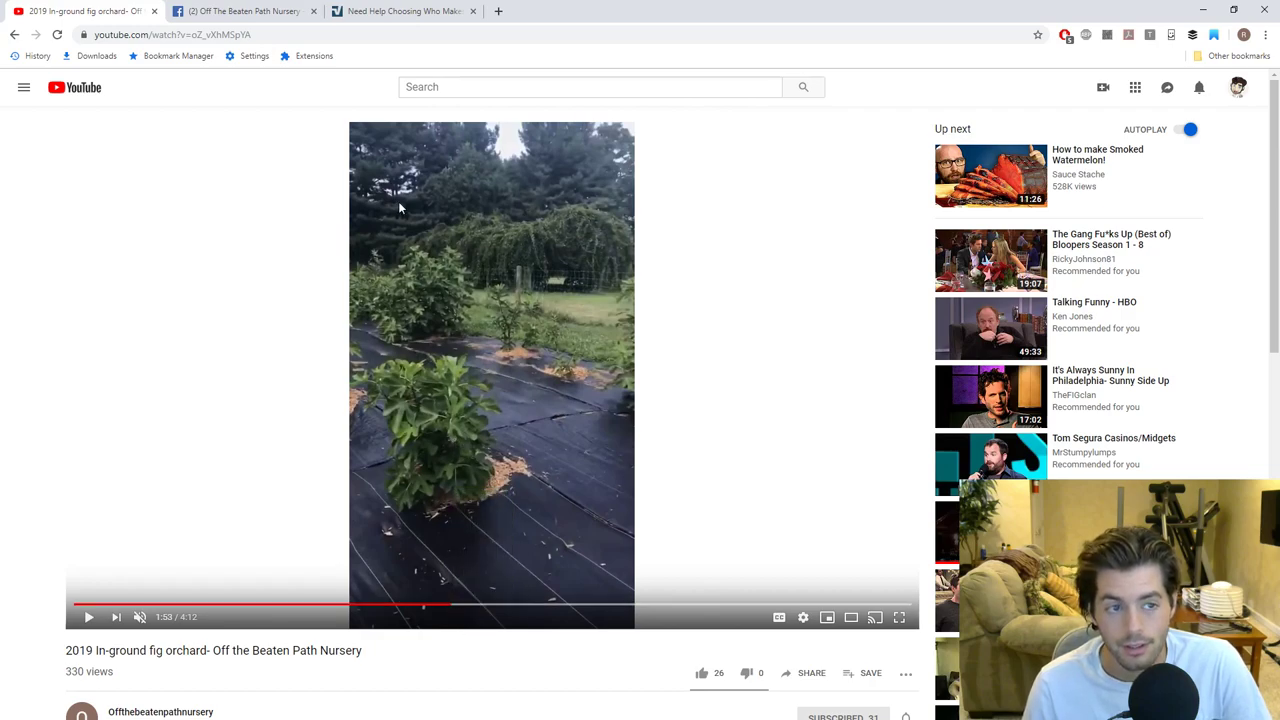
Return to the 'Need Help Choosing Who Makes the Cut' thread and browse its fig variety list
left_click(402, 12)
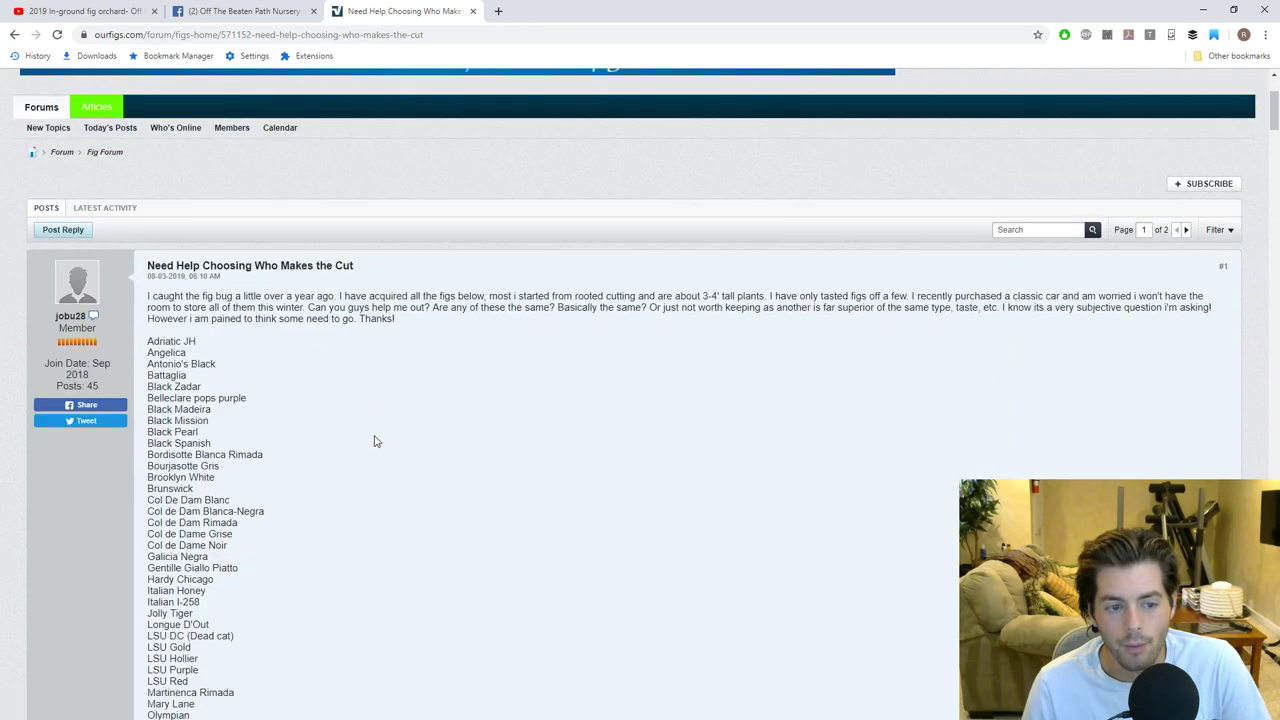
scroll("down", 3)
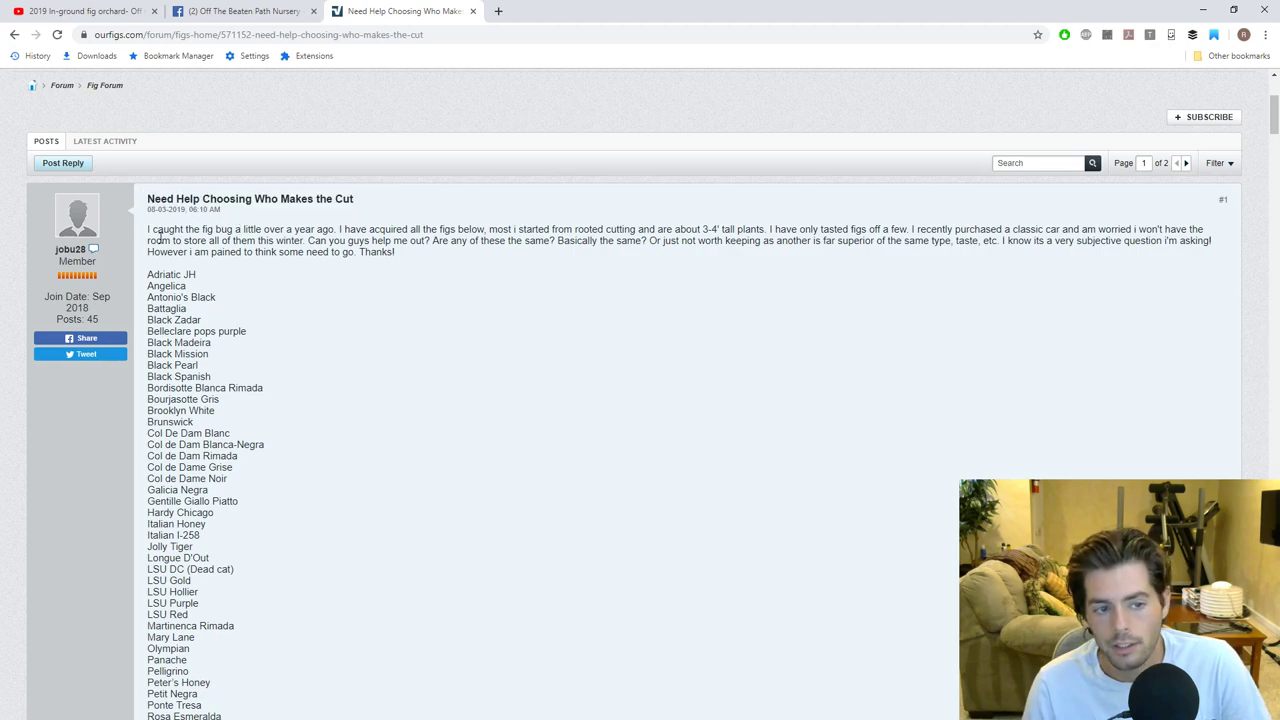
mouse_move(540, 270)
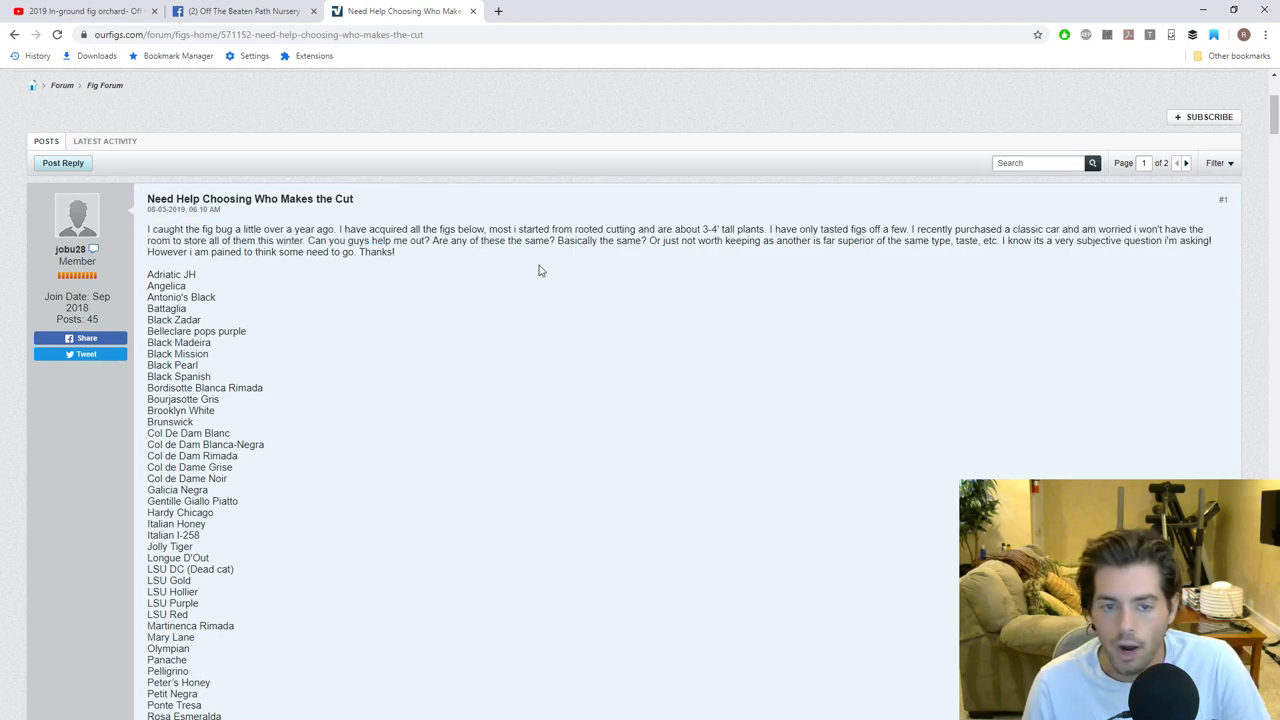
mouse_move(544, 292)
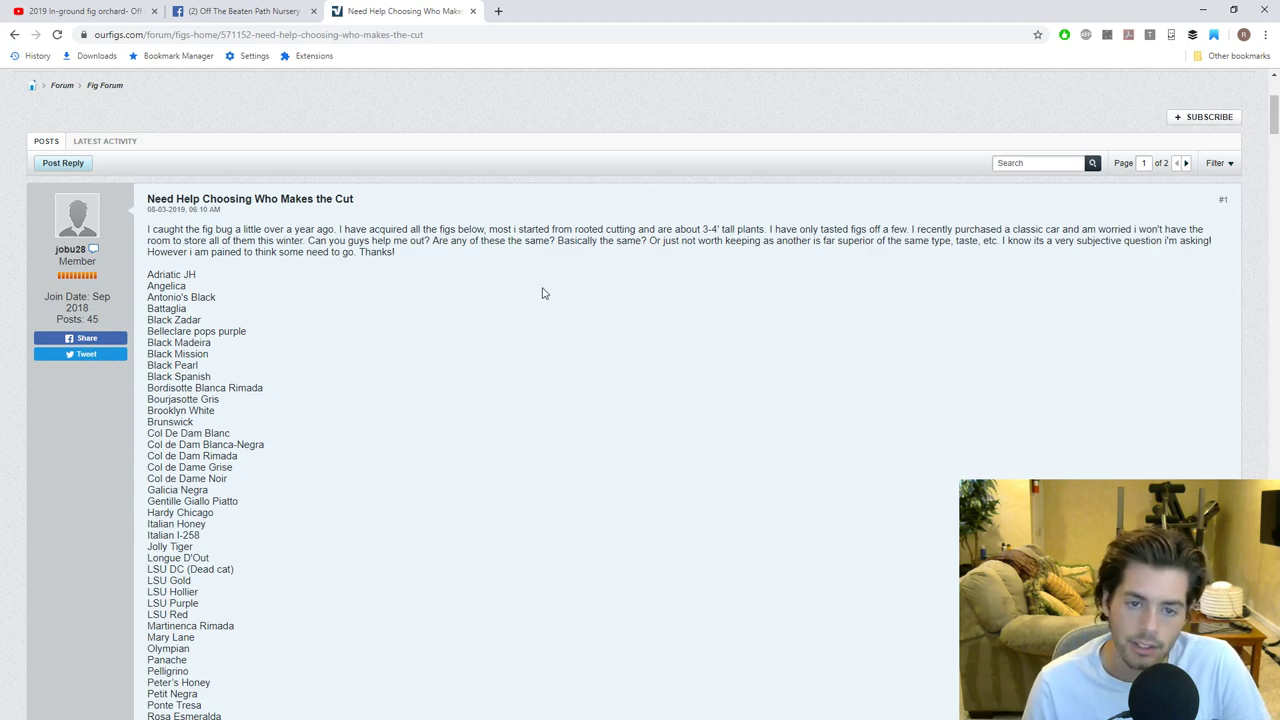
mouse_move(444, 280)
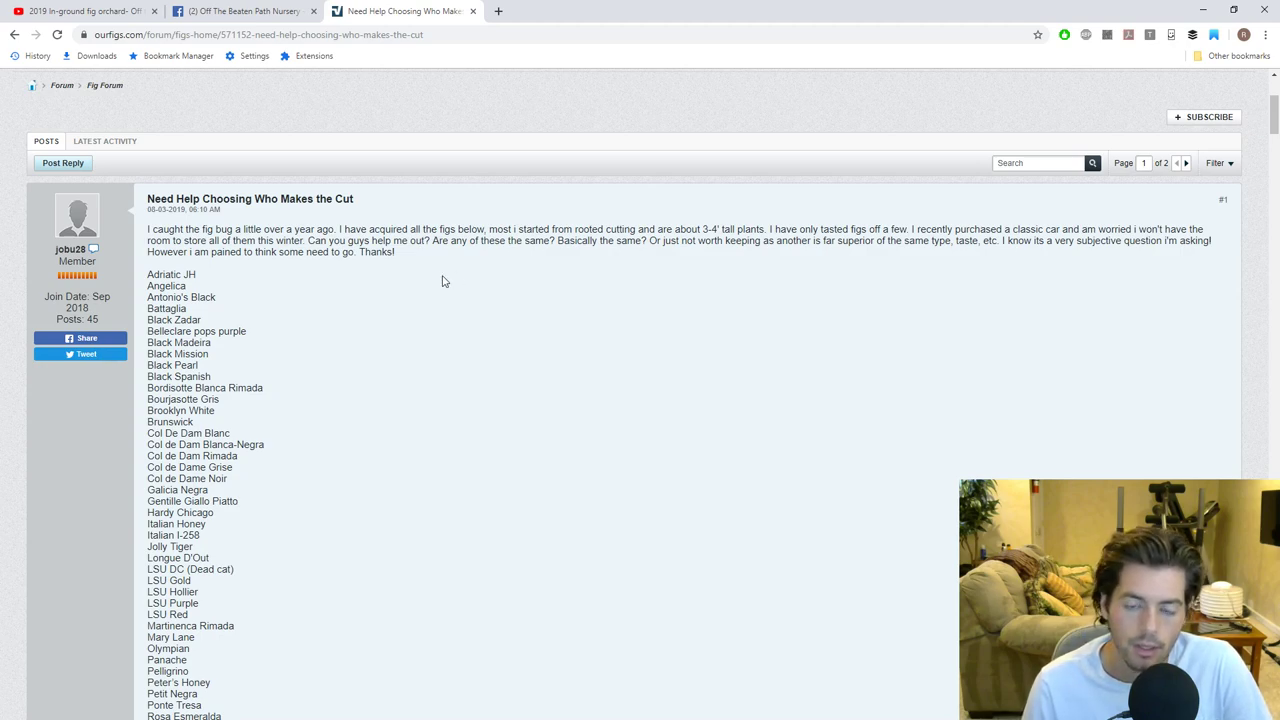
mouse_move(394, 280)
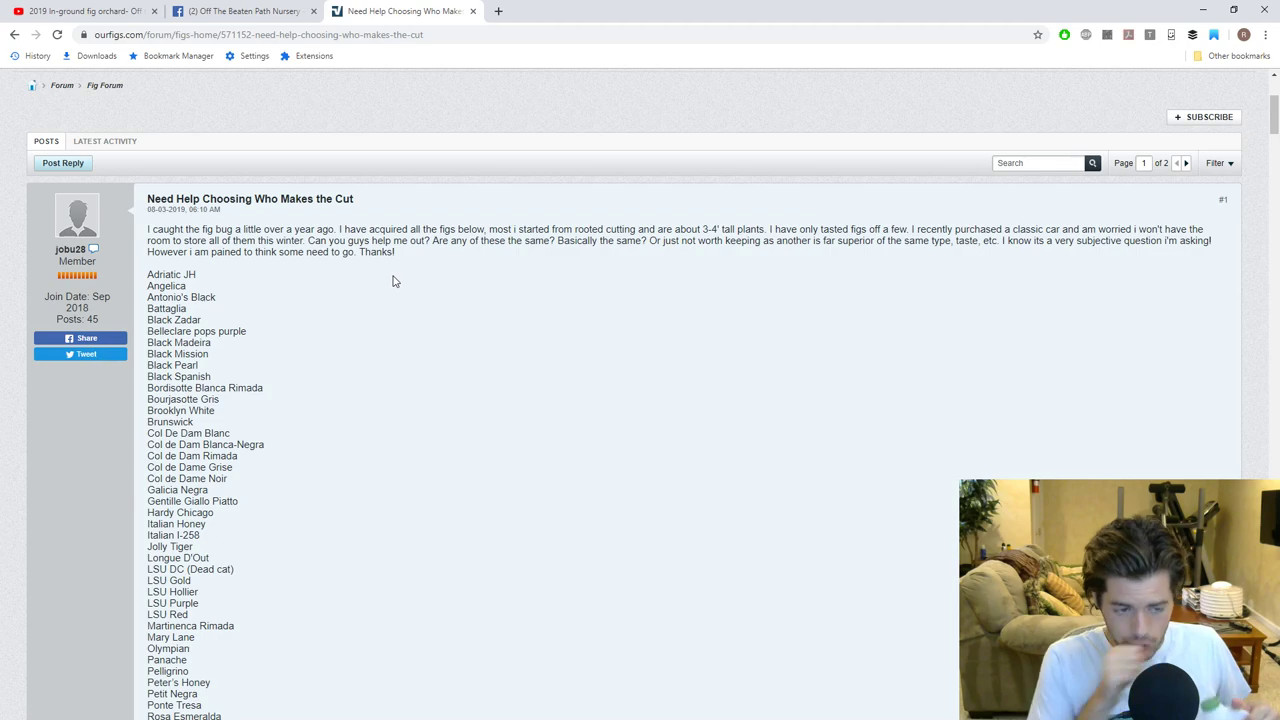
mouse_move(308, 344)
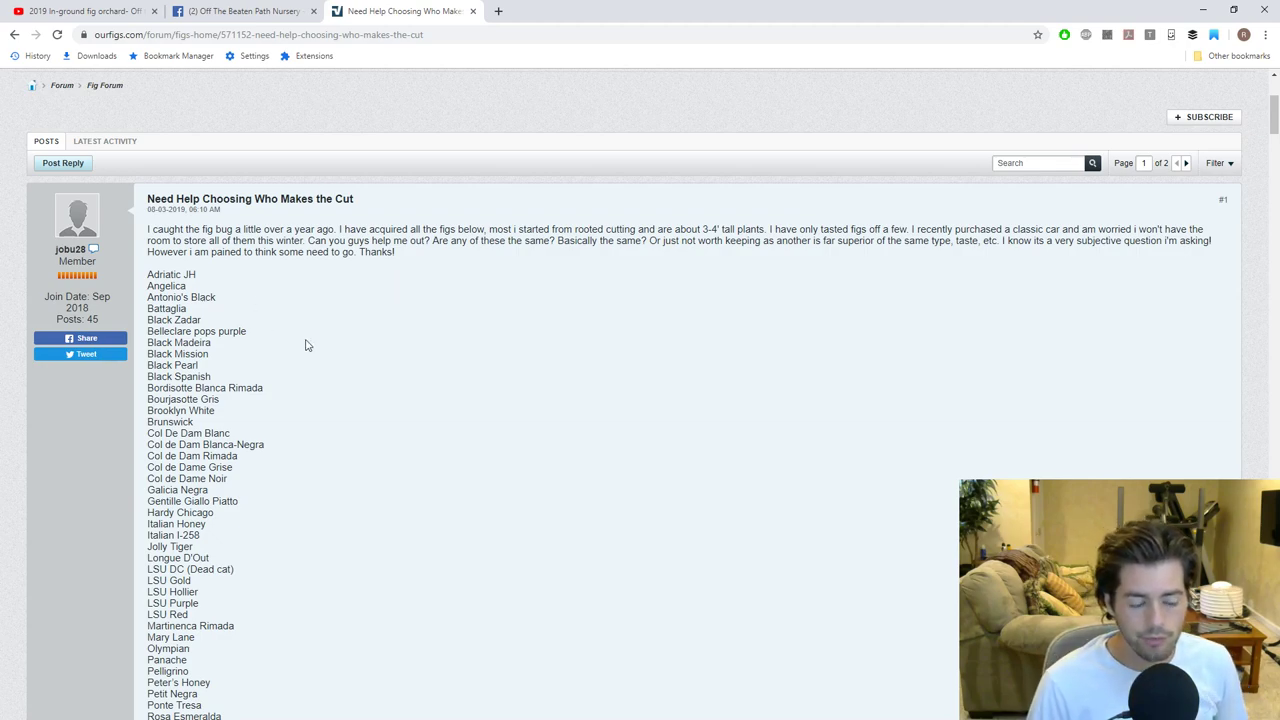
scroll("down", 3)
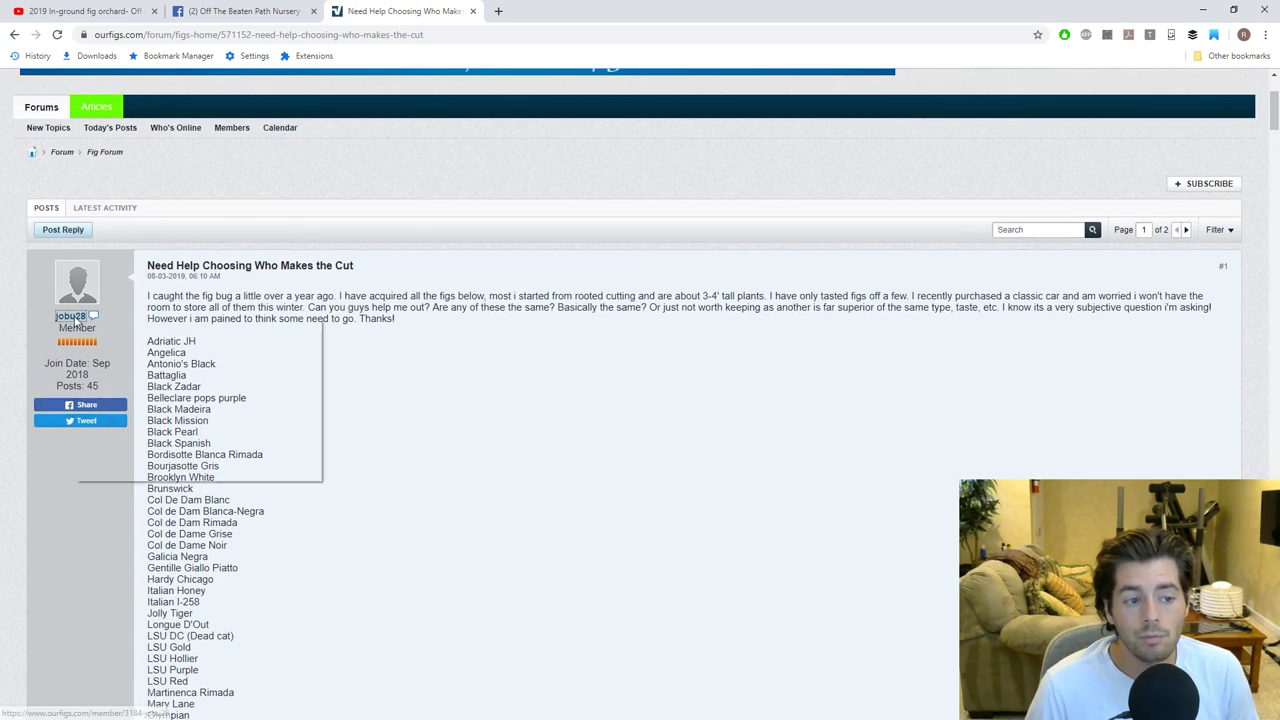
left_click(70, 316)
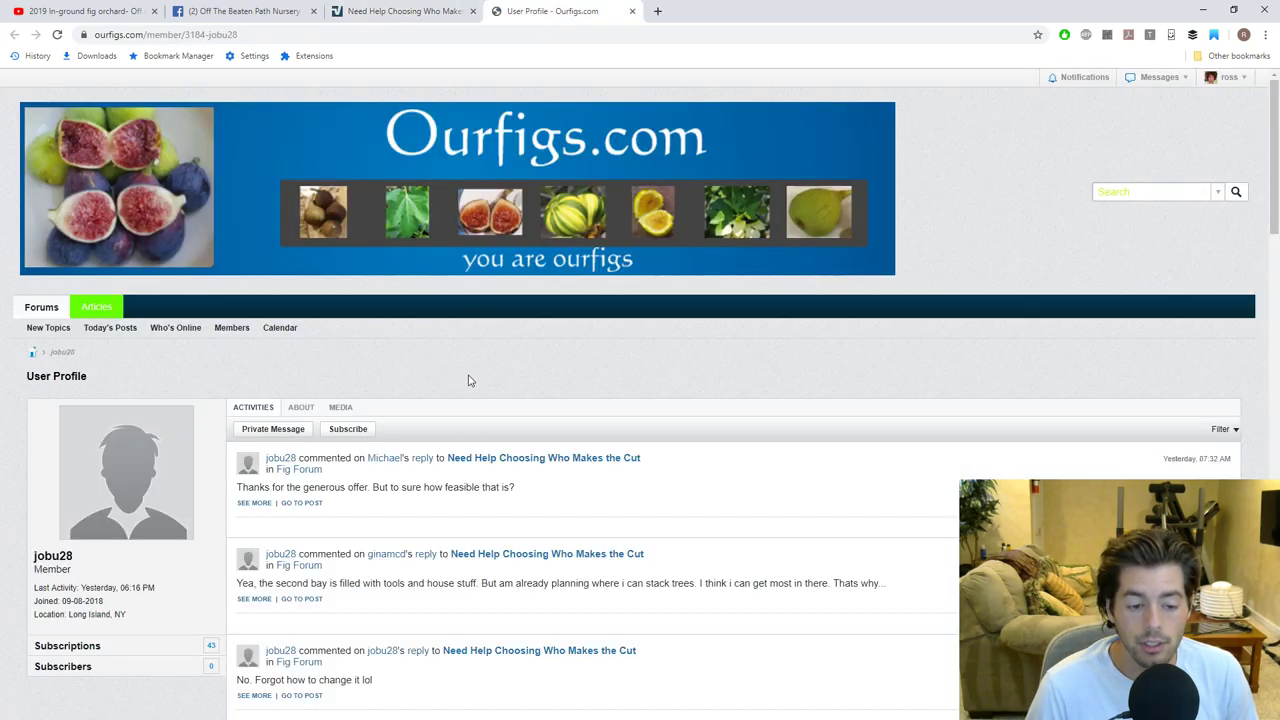
mouse_move(152, 610)
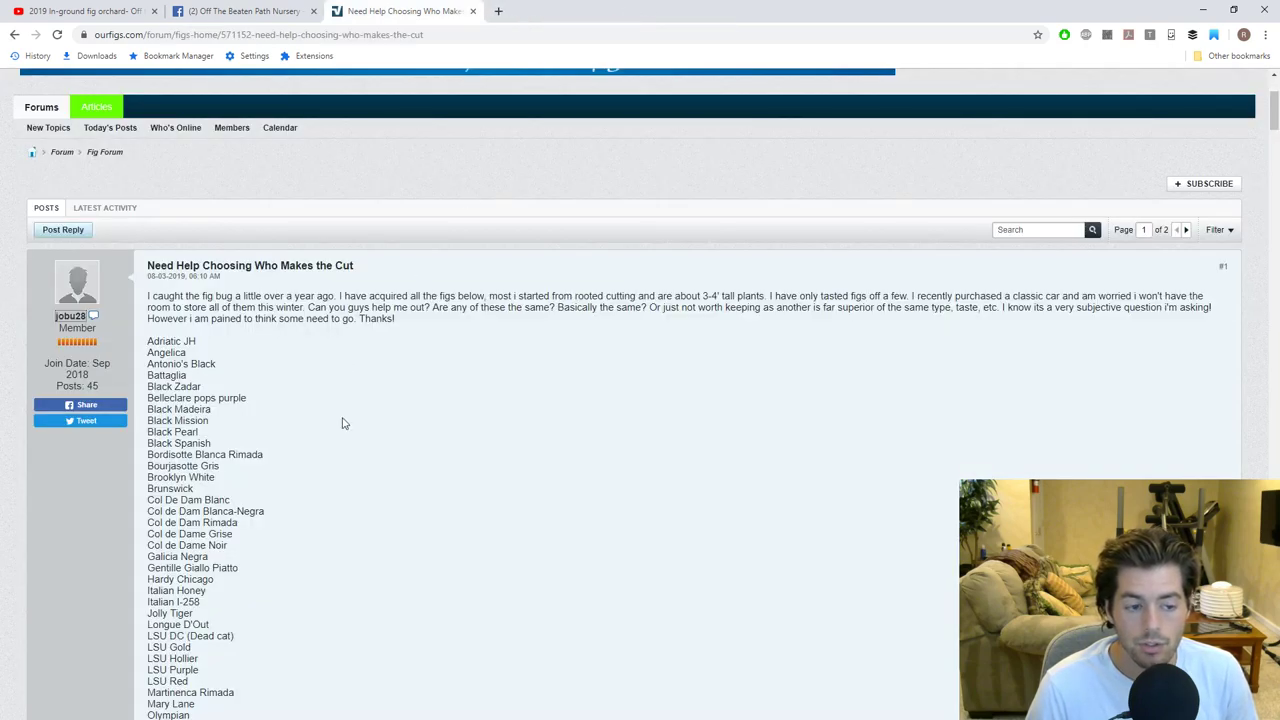
scroll("down", 3)
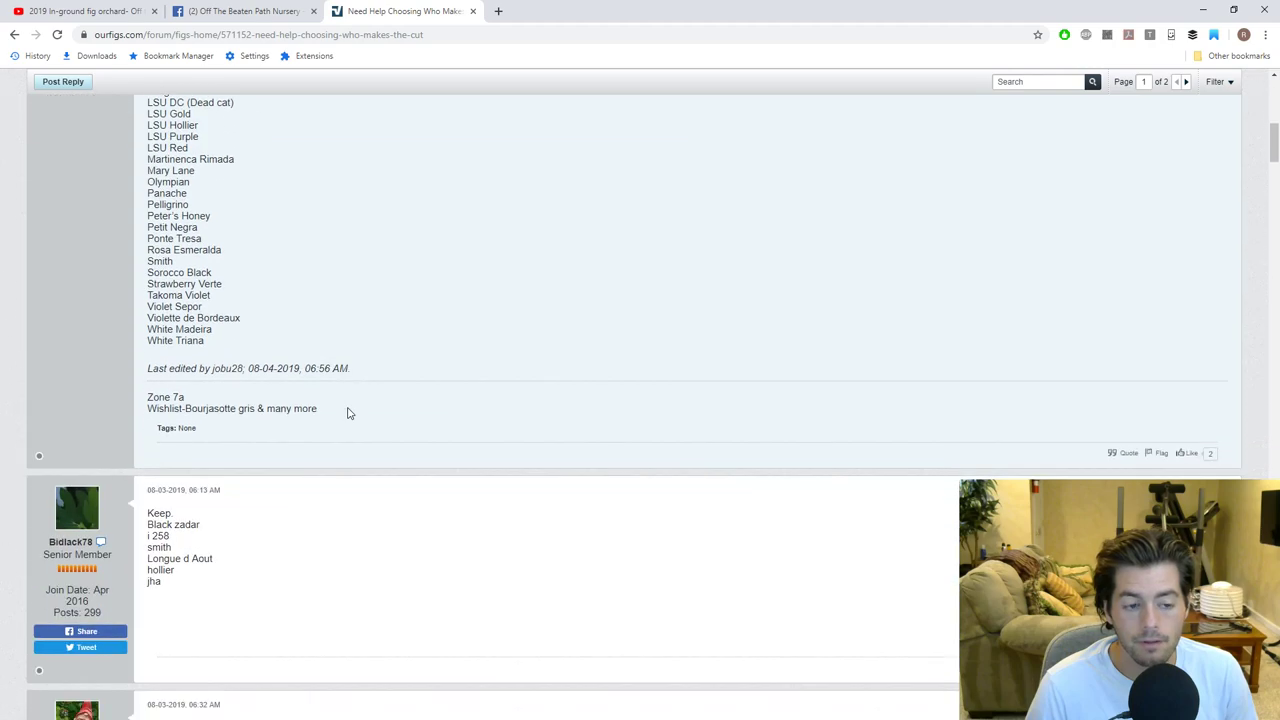
scroll("up", 3)
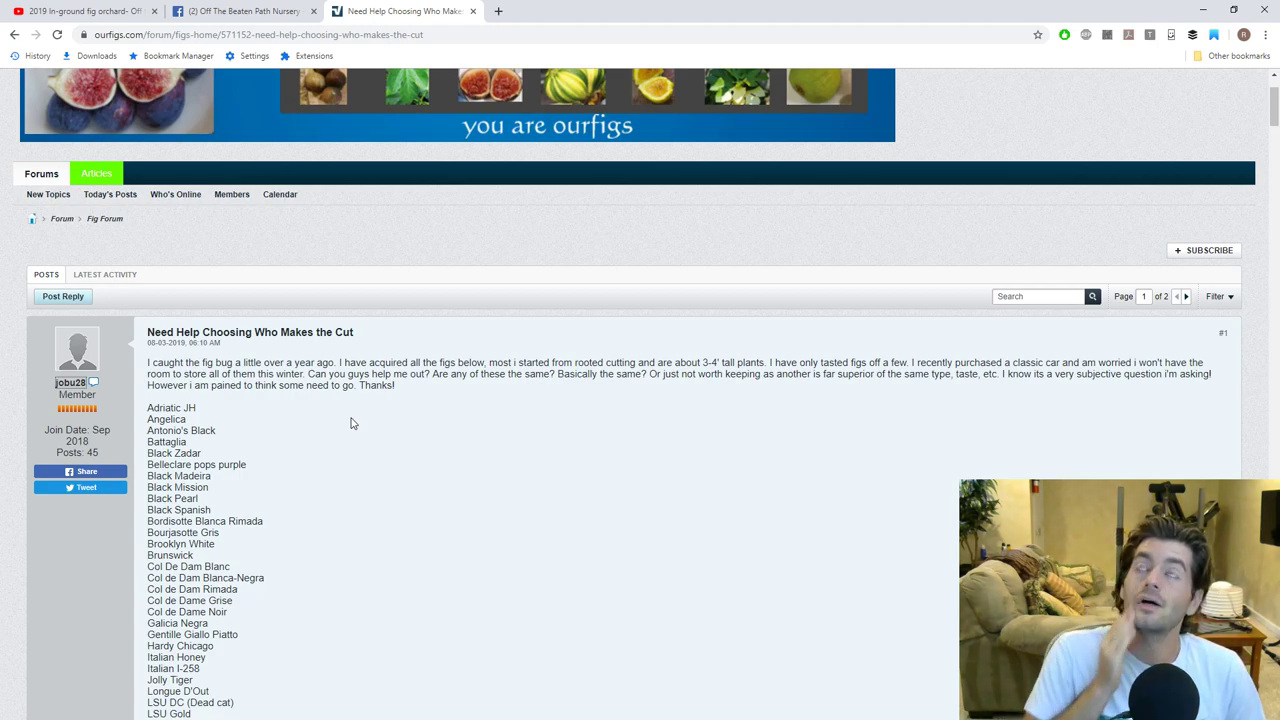
mouse_move(356, 452)
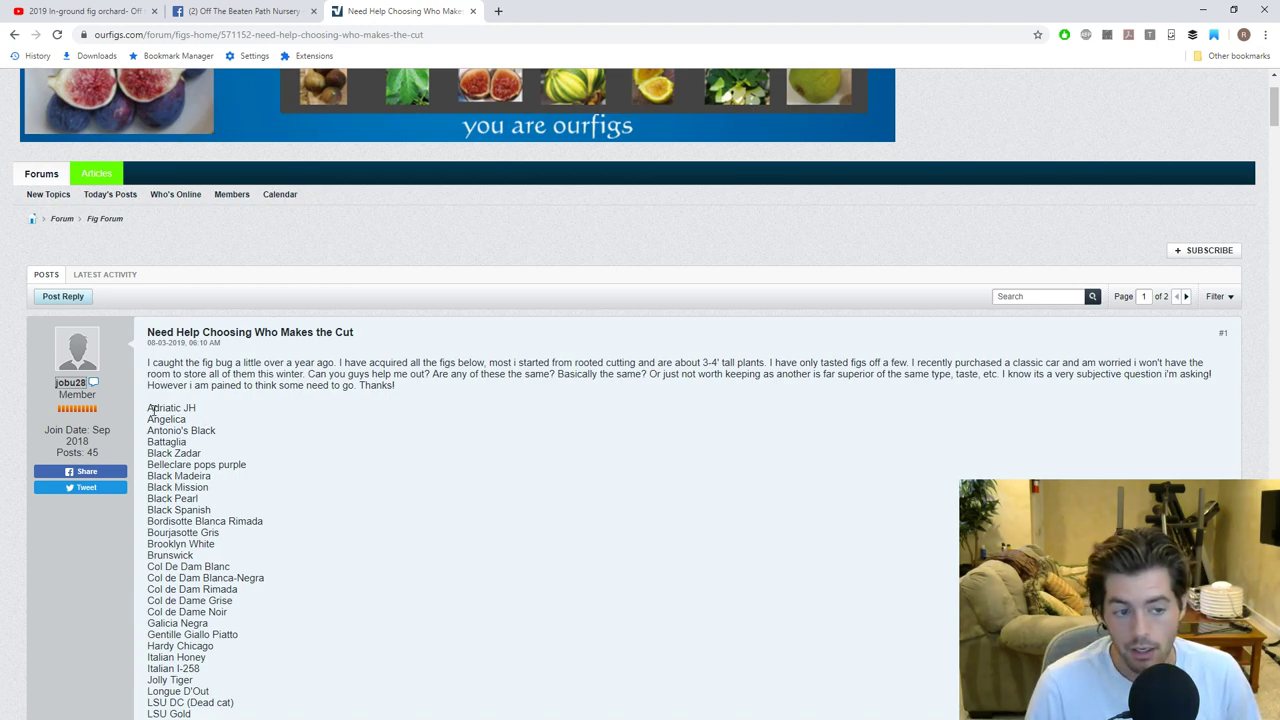
left_click_drag(518, 374, 628, 374)
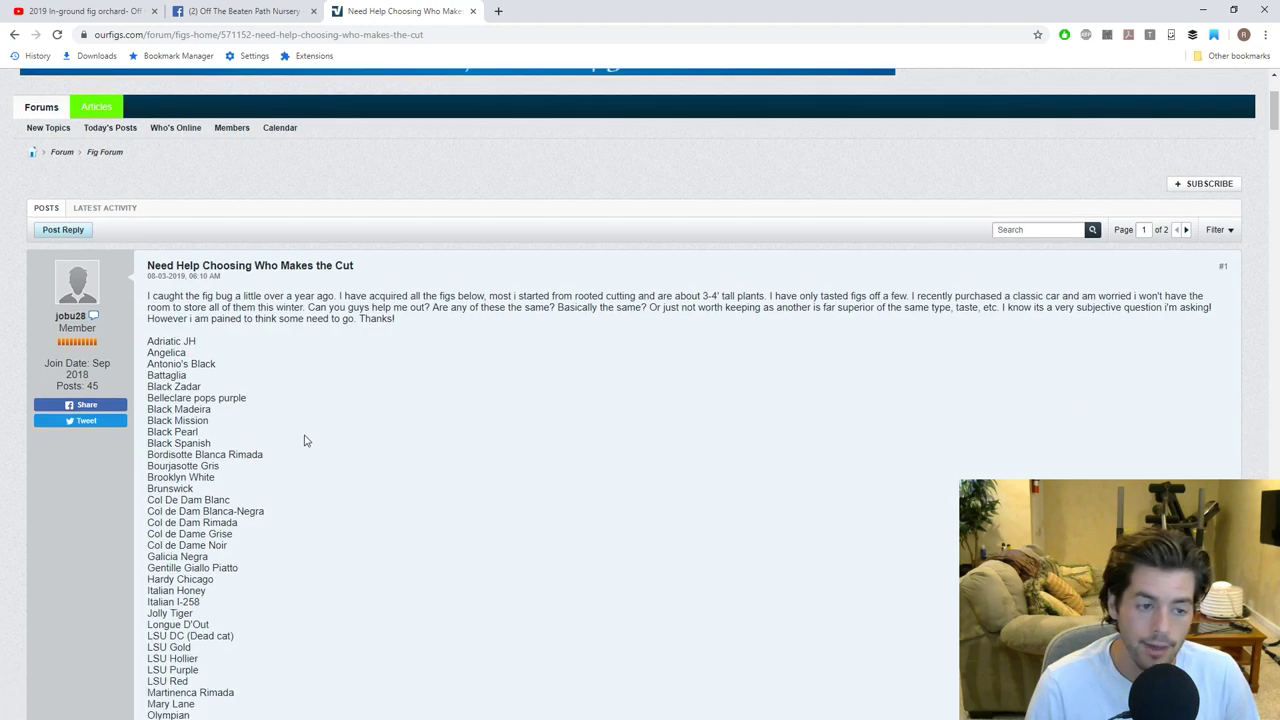
scroll("down", 3)
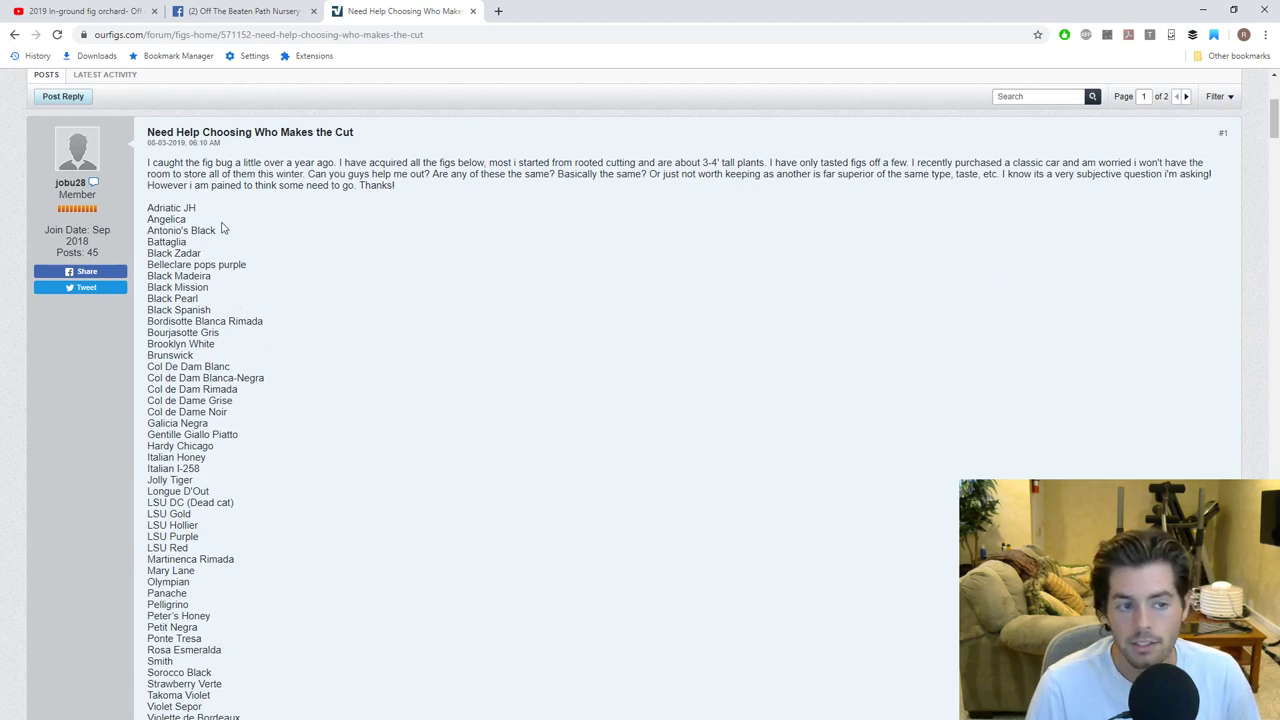
double_click(166, 218)
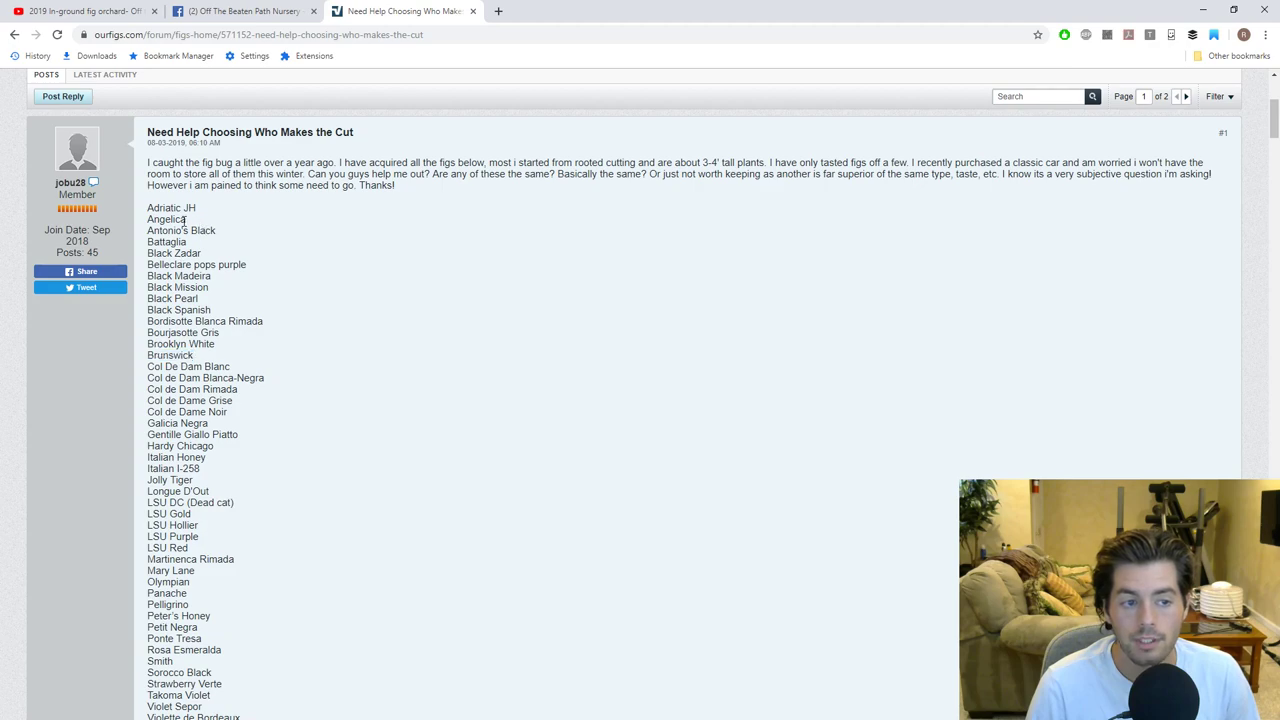
double_click(166, 218)
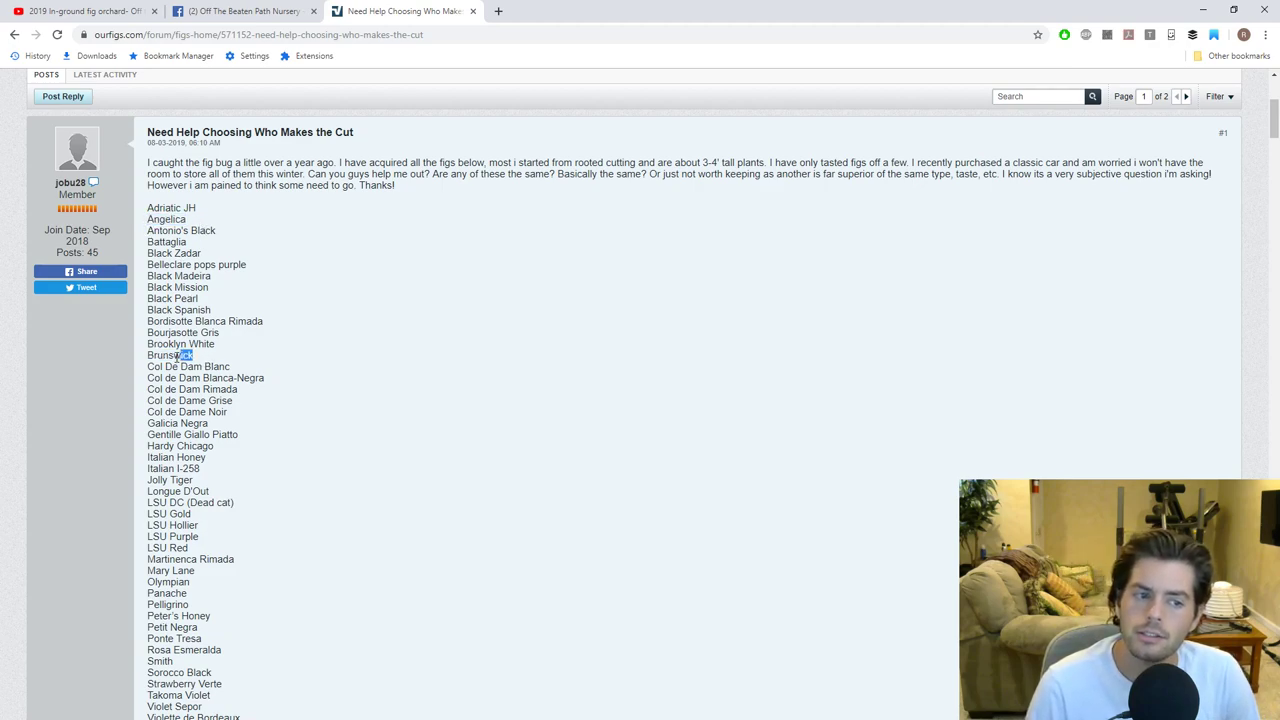
double_click(170, 356)
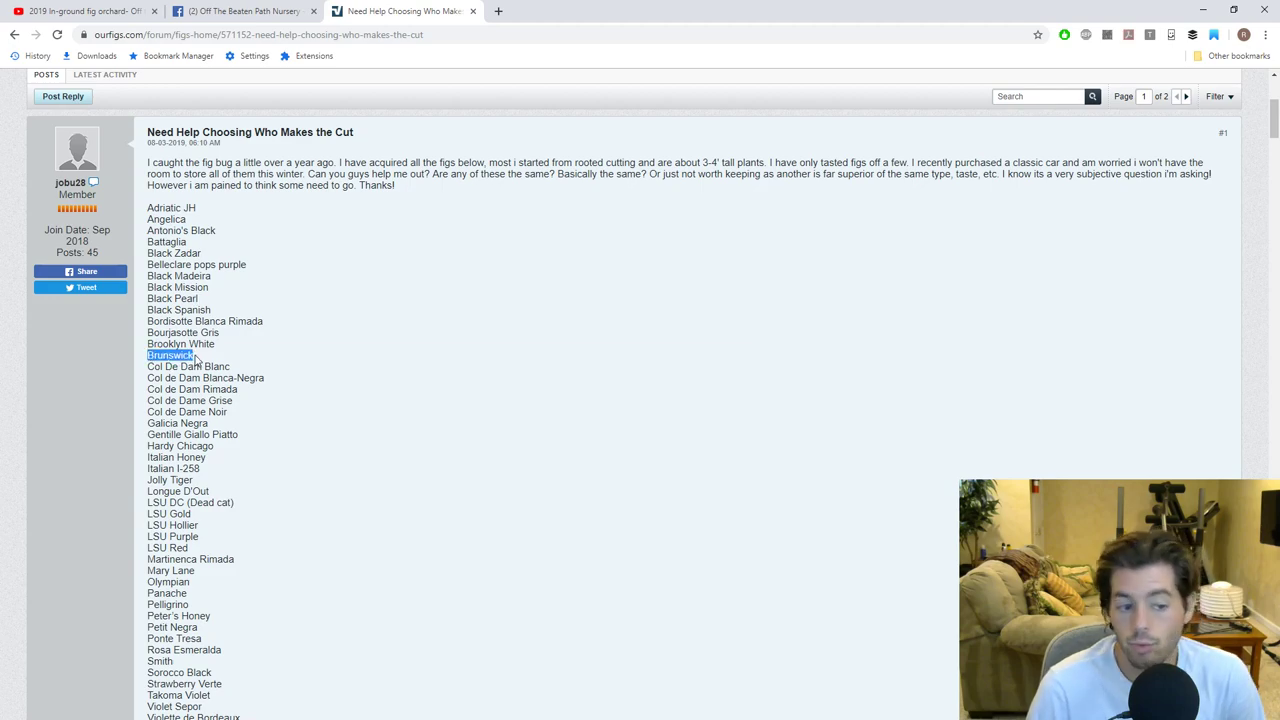
left_click(170, 356)
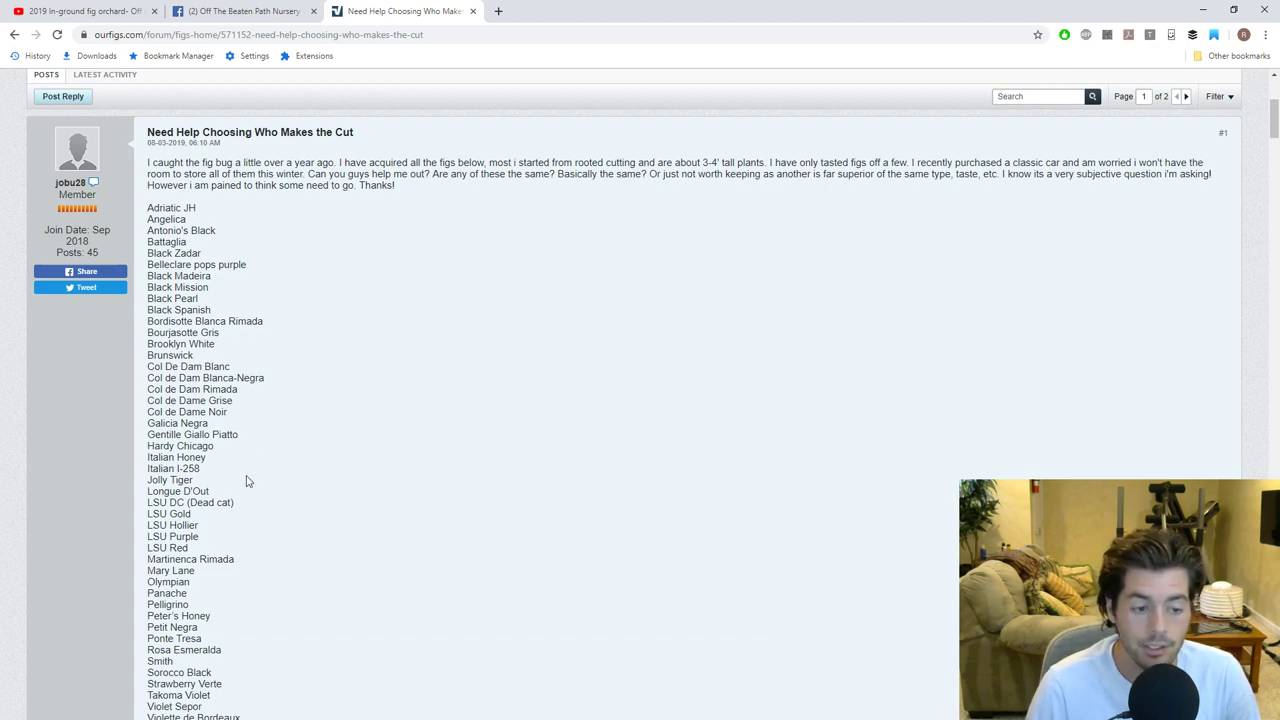
scroll("down", 3)
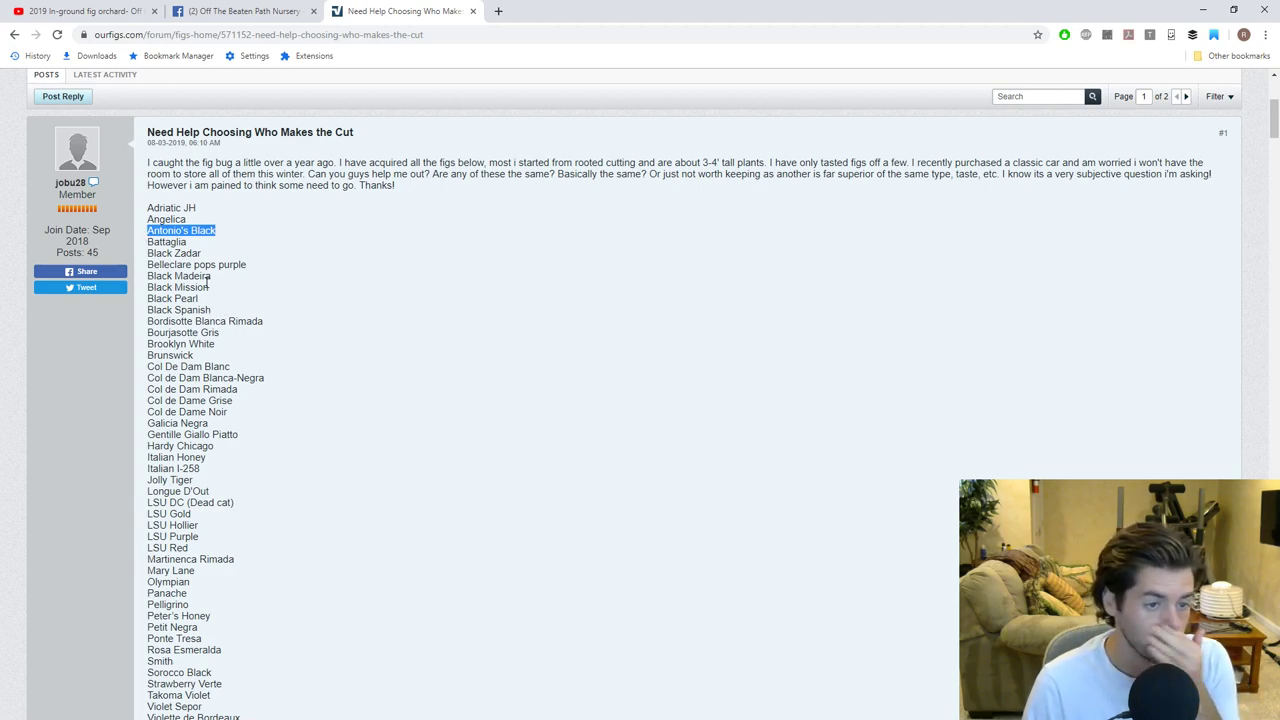
double_click(196, 264)
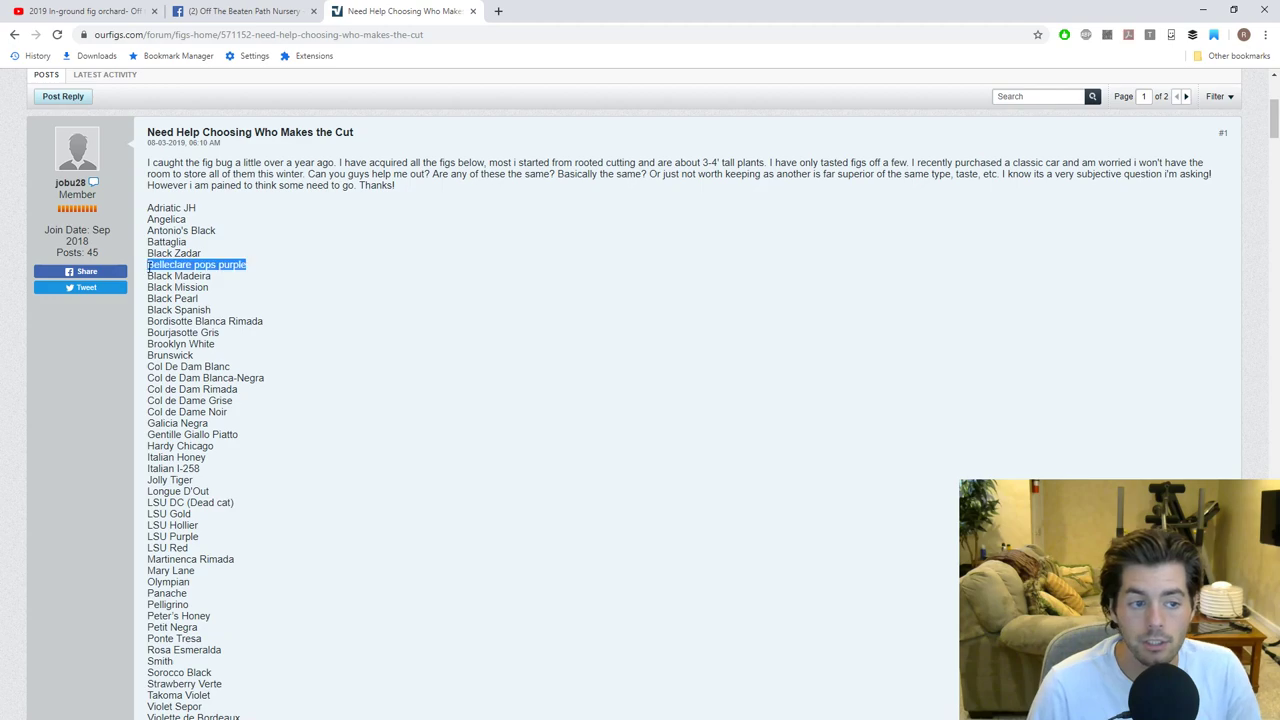
mouse_move(212, 304)
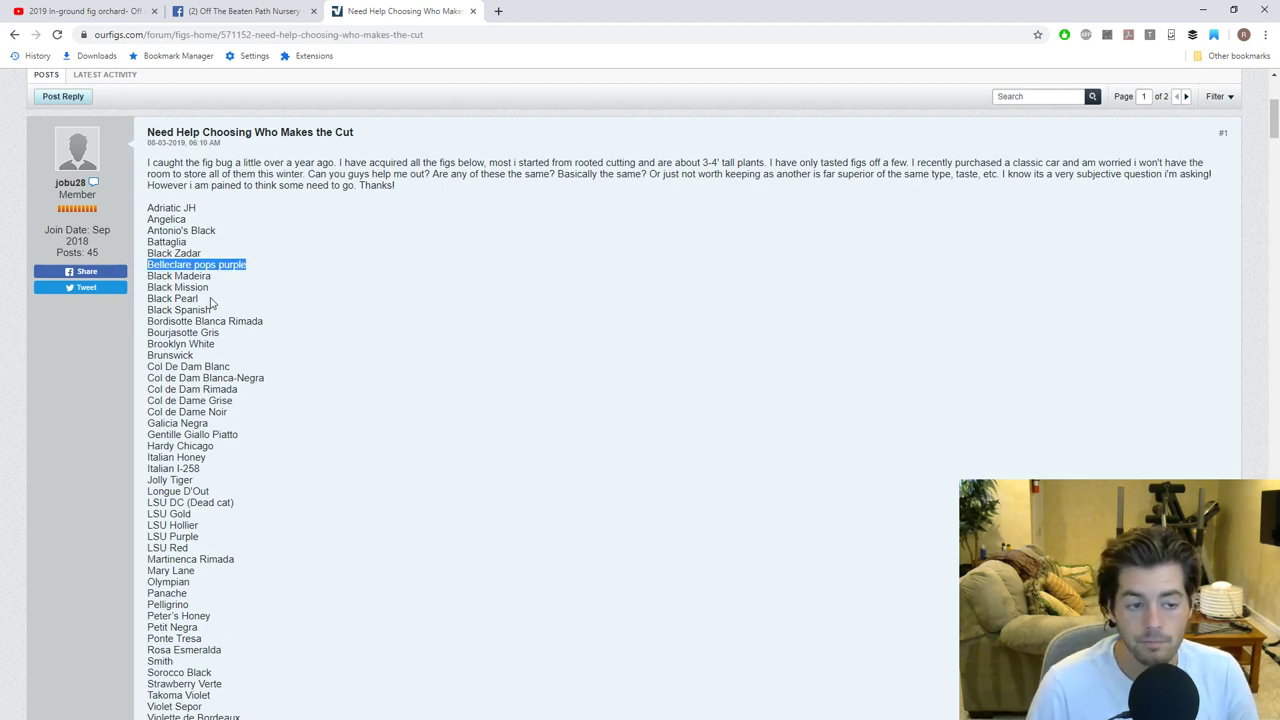
mouse_move(238, 374)
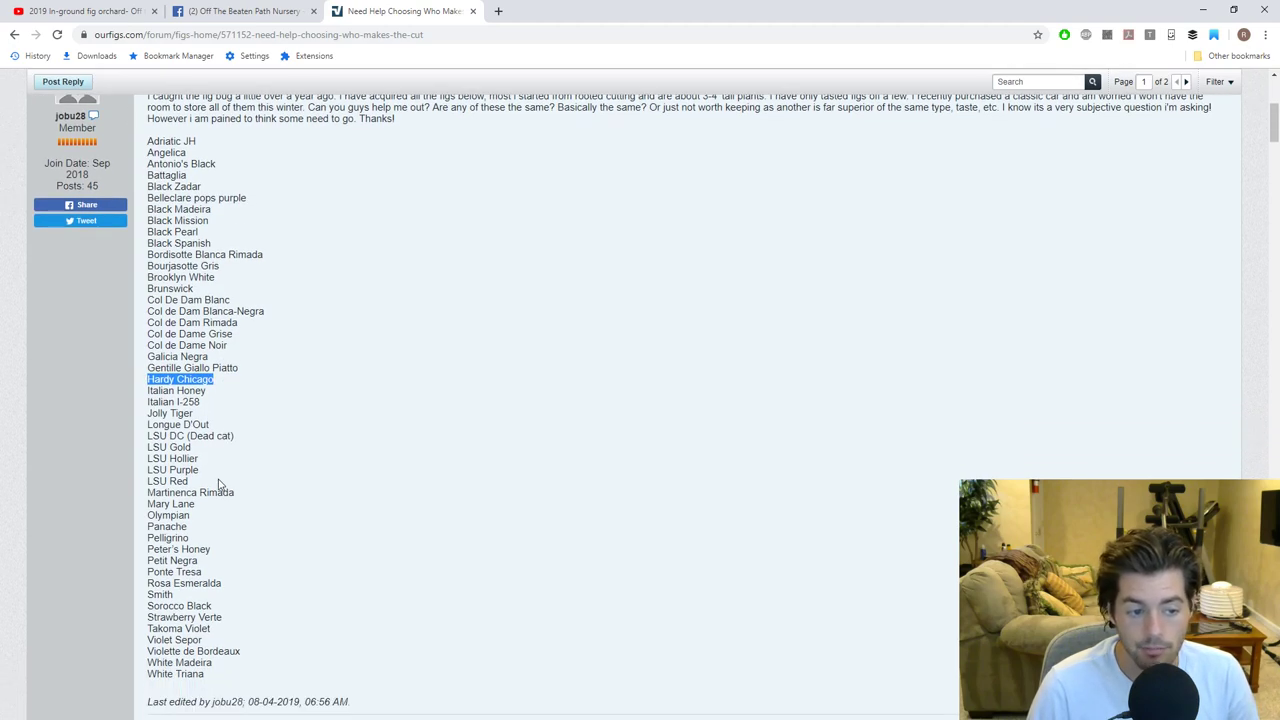
mouse_move(200, 524)
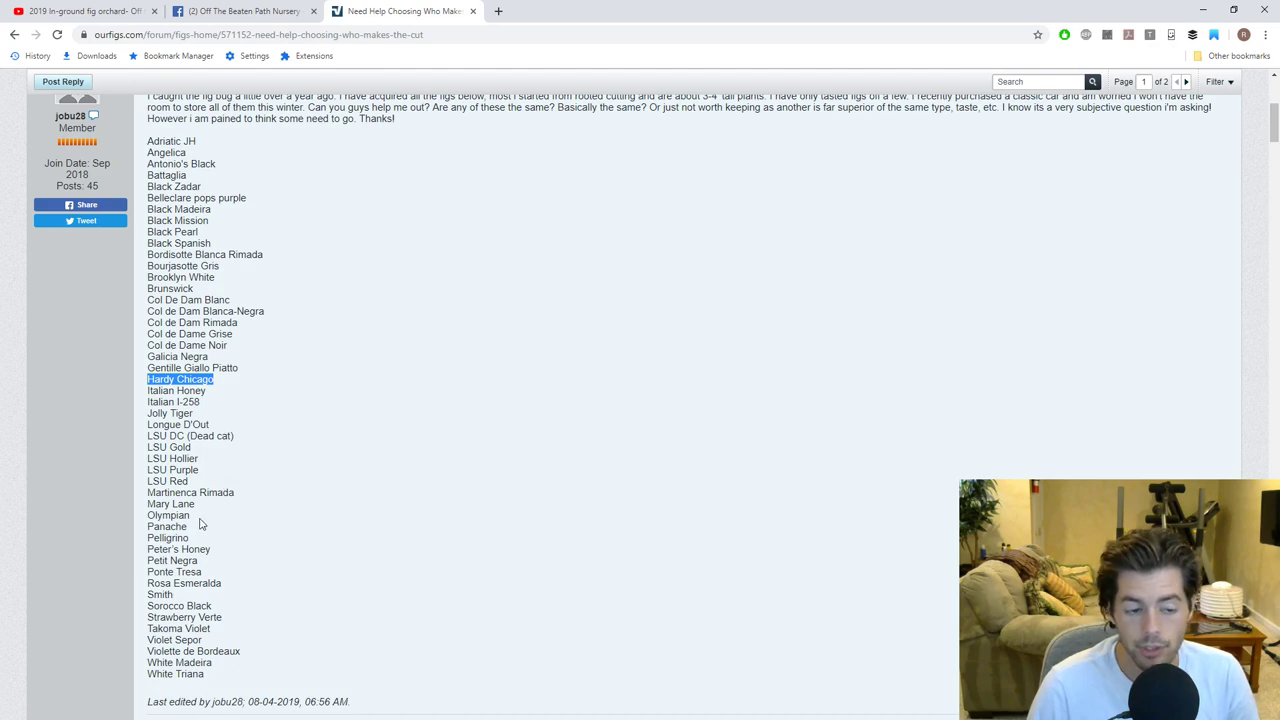
mouse_move(204, 572)
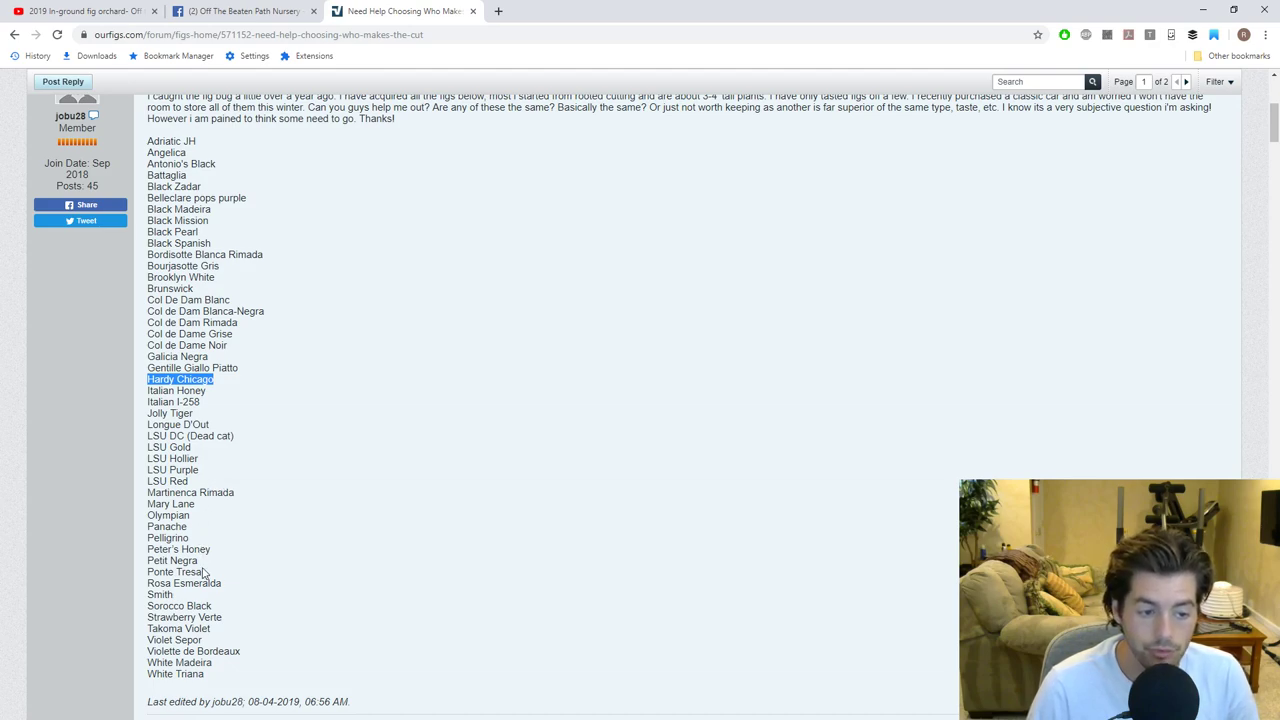
scroll("down", 3)
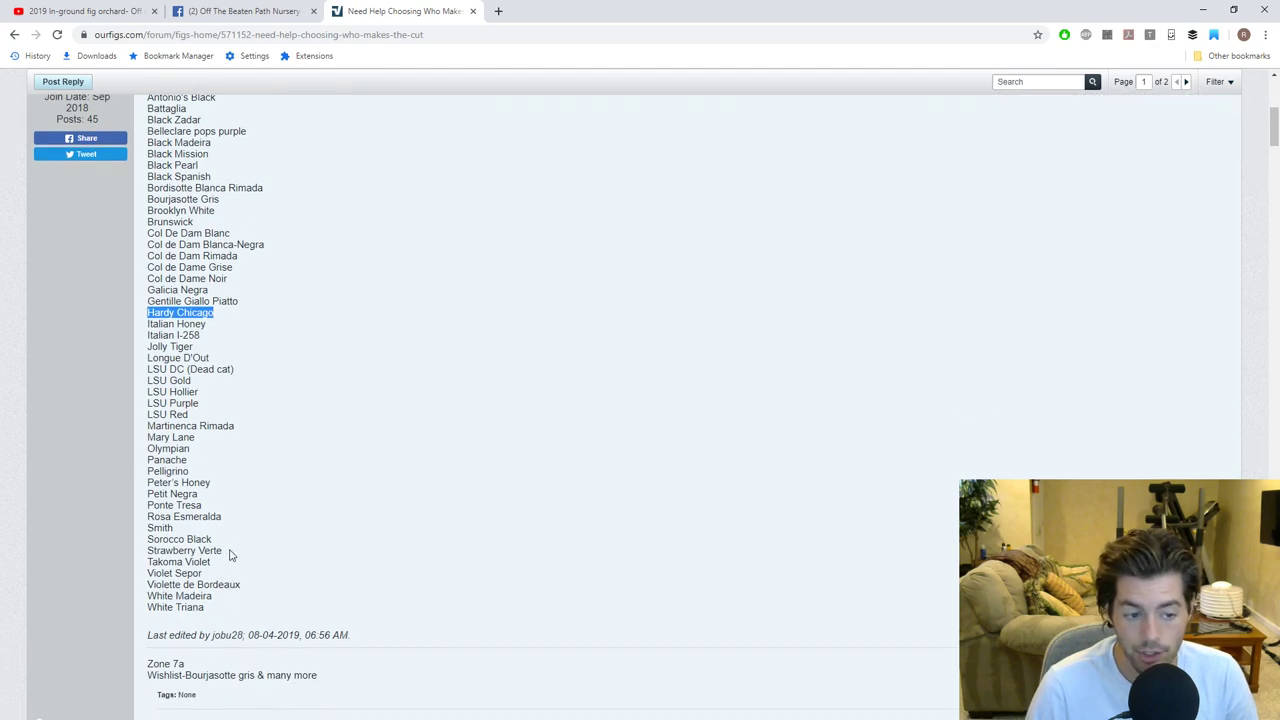
double_click(184, 550)
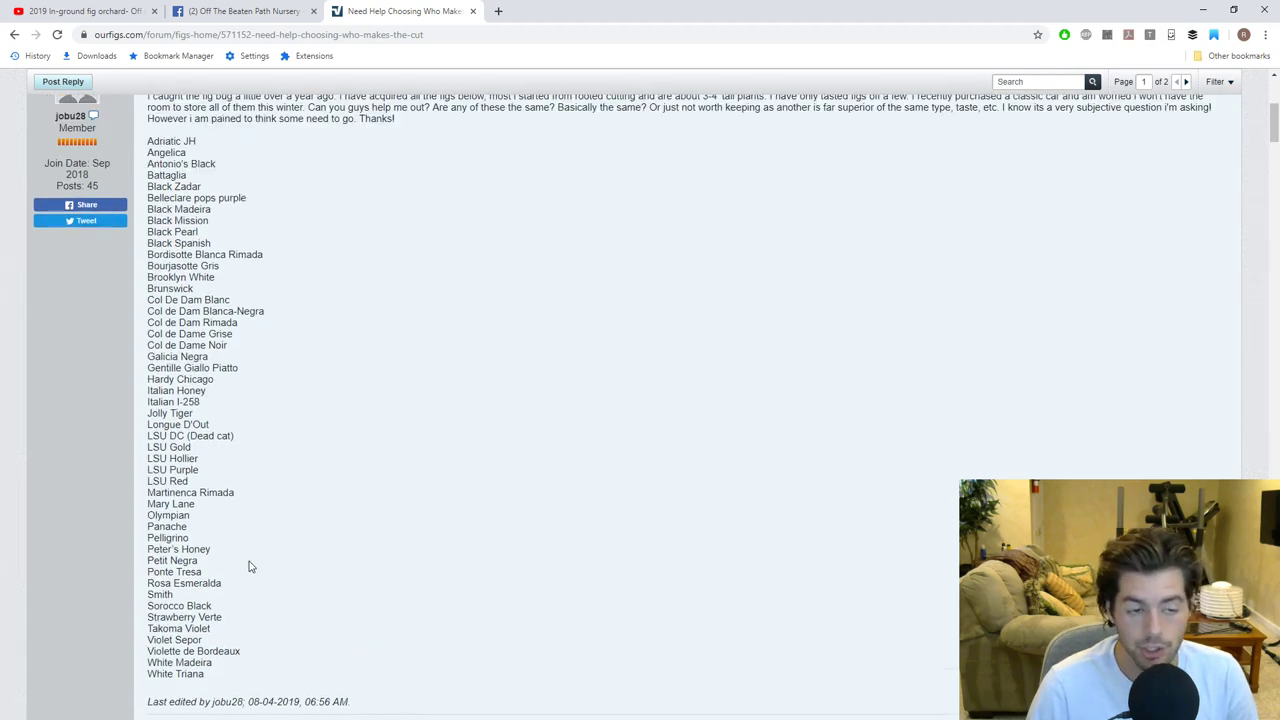
scroll("down", 3)
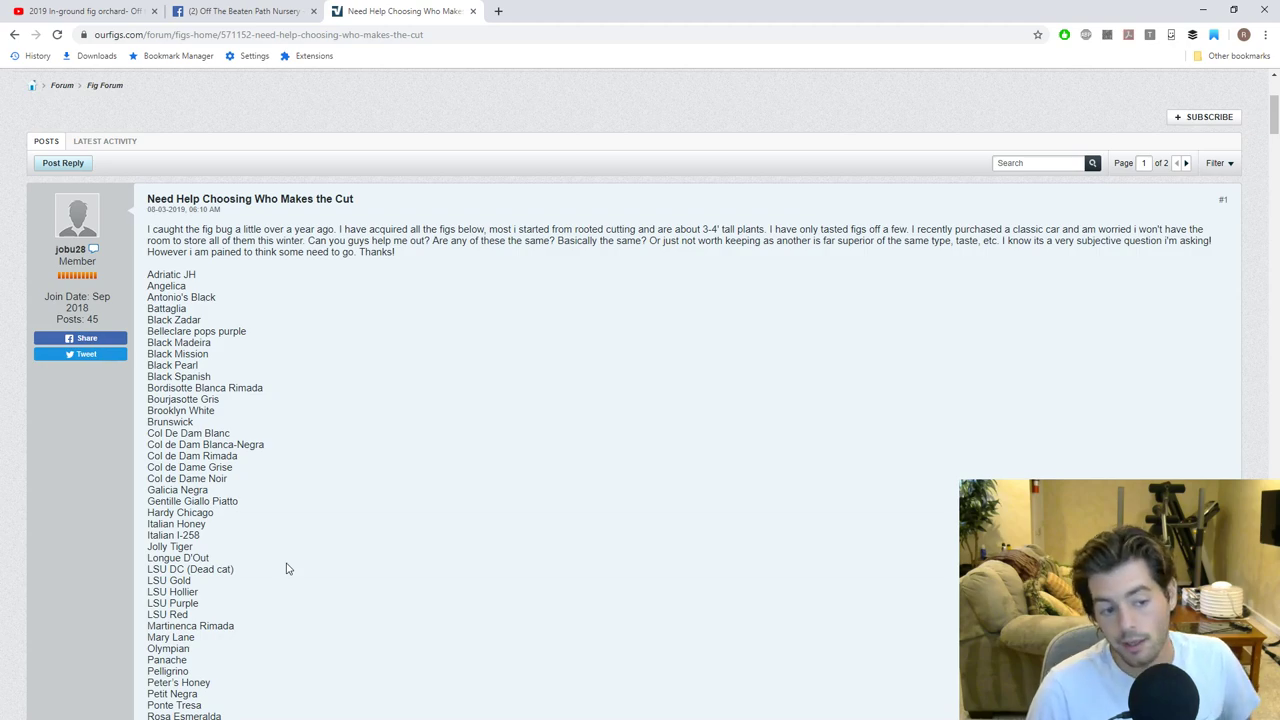
mouse_move(290, 580)
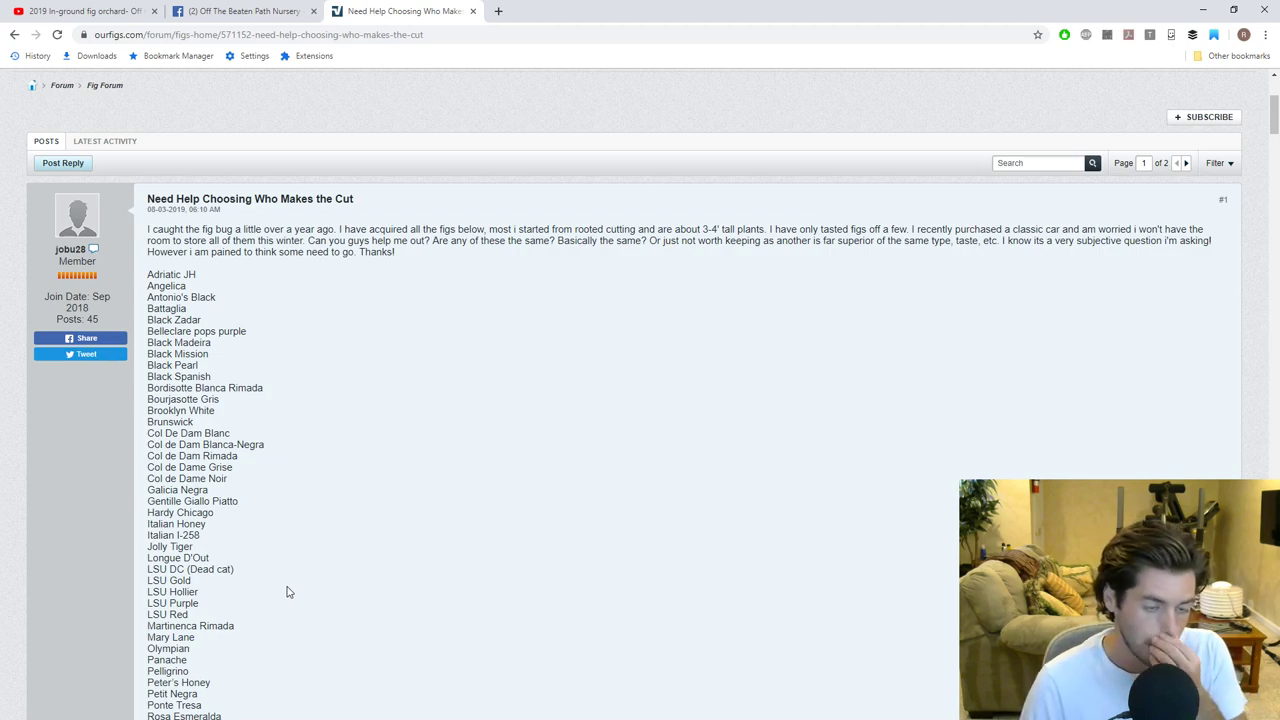
mouse_move(270, 558)
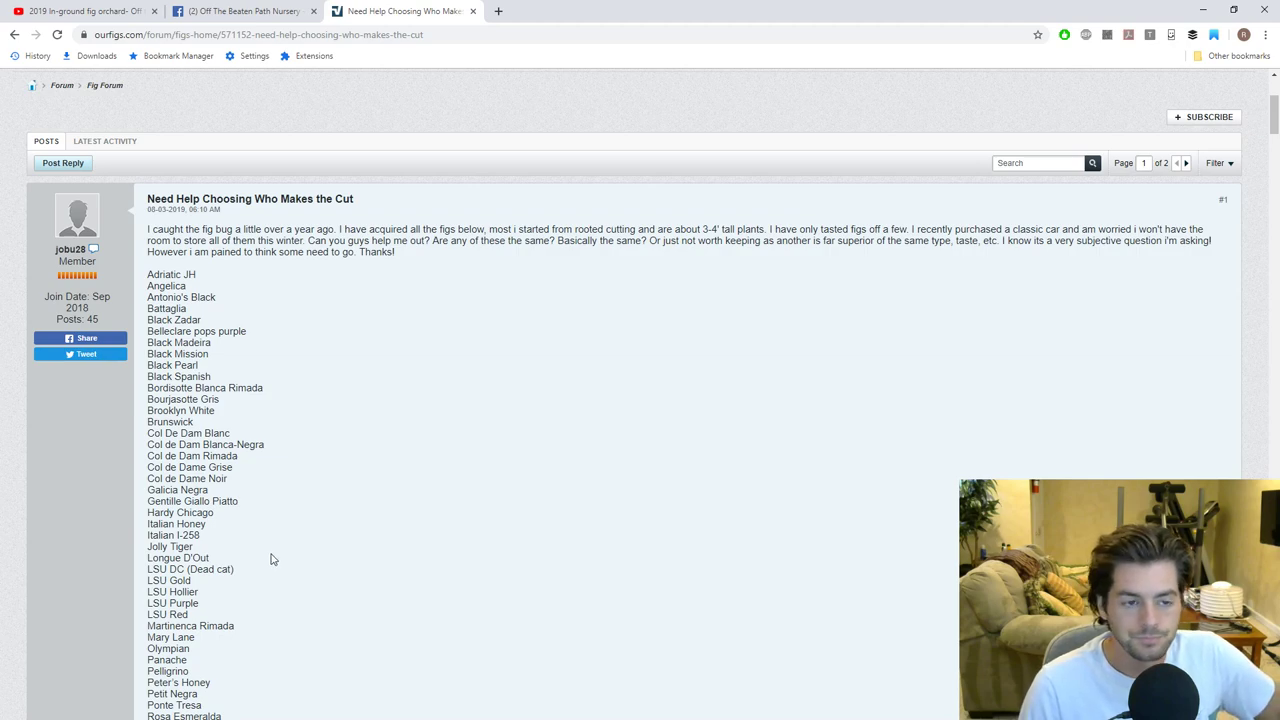
mouse_move(280, 500)
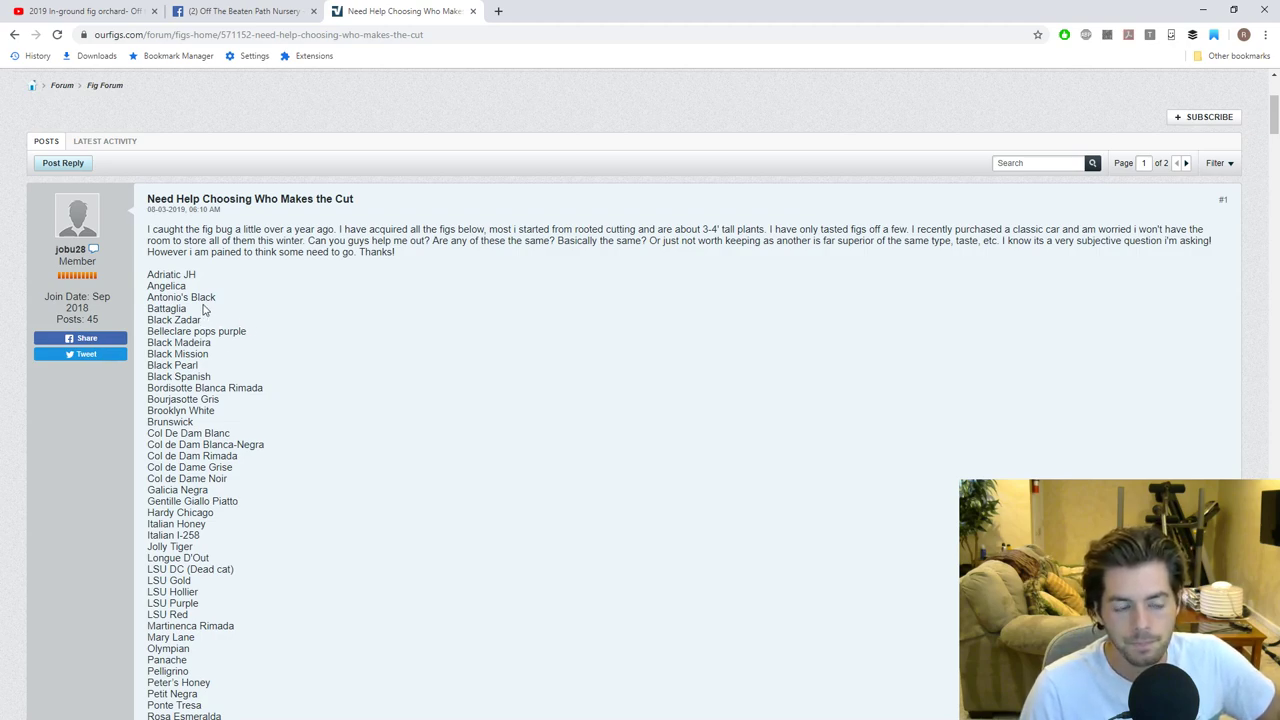
double_click(164, 274)
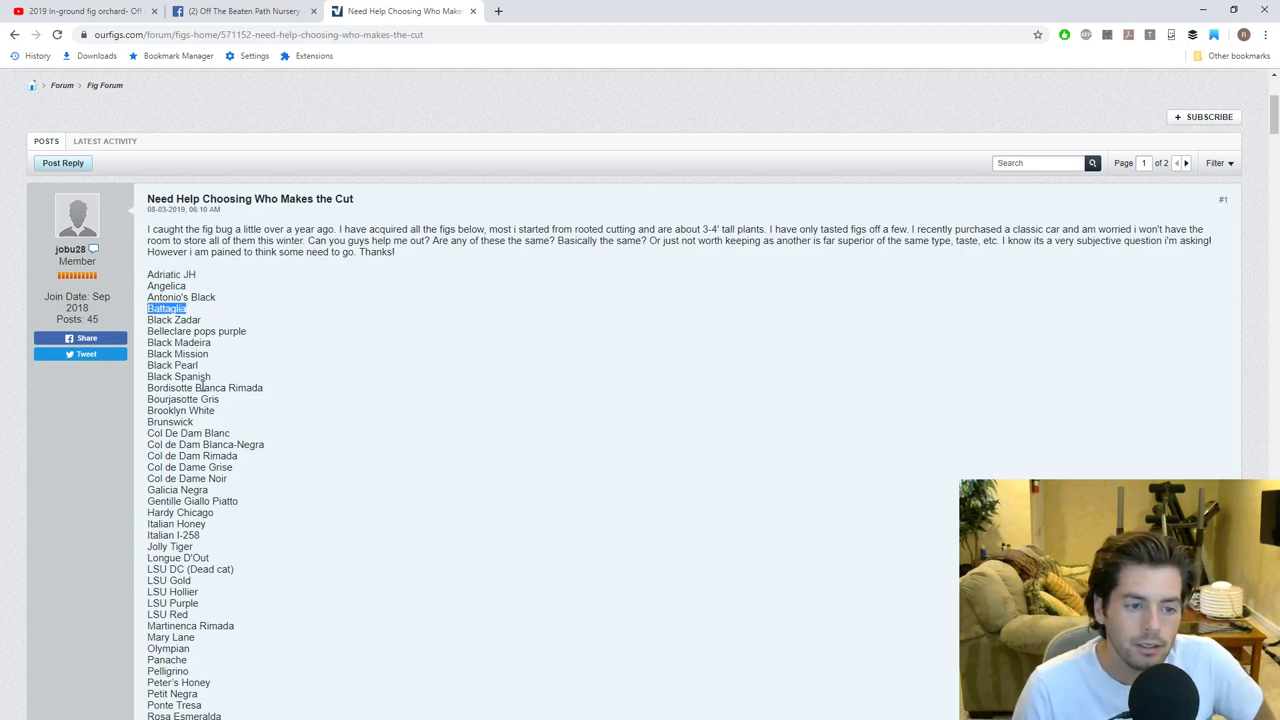
scroll("down", 3)
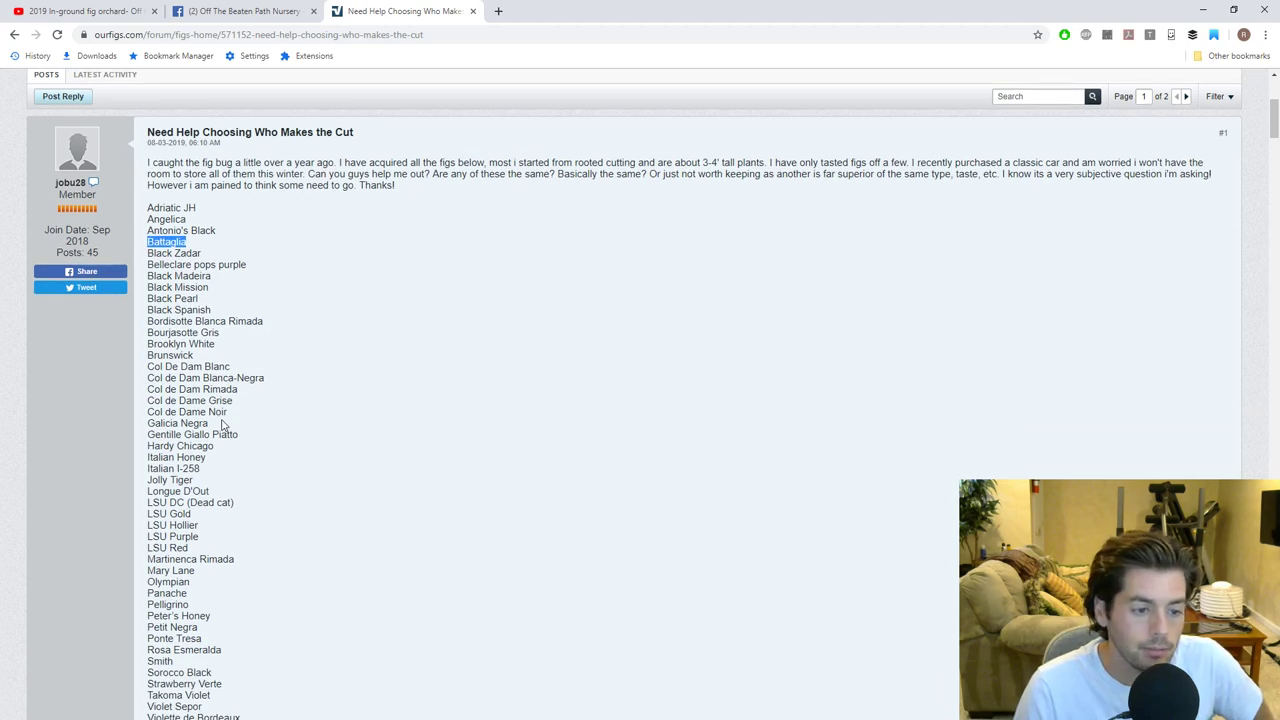
scroll("down", 3)
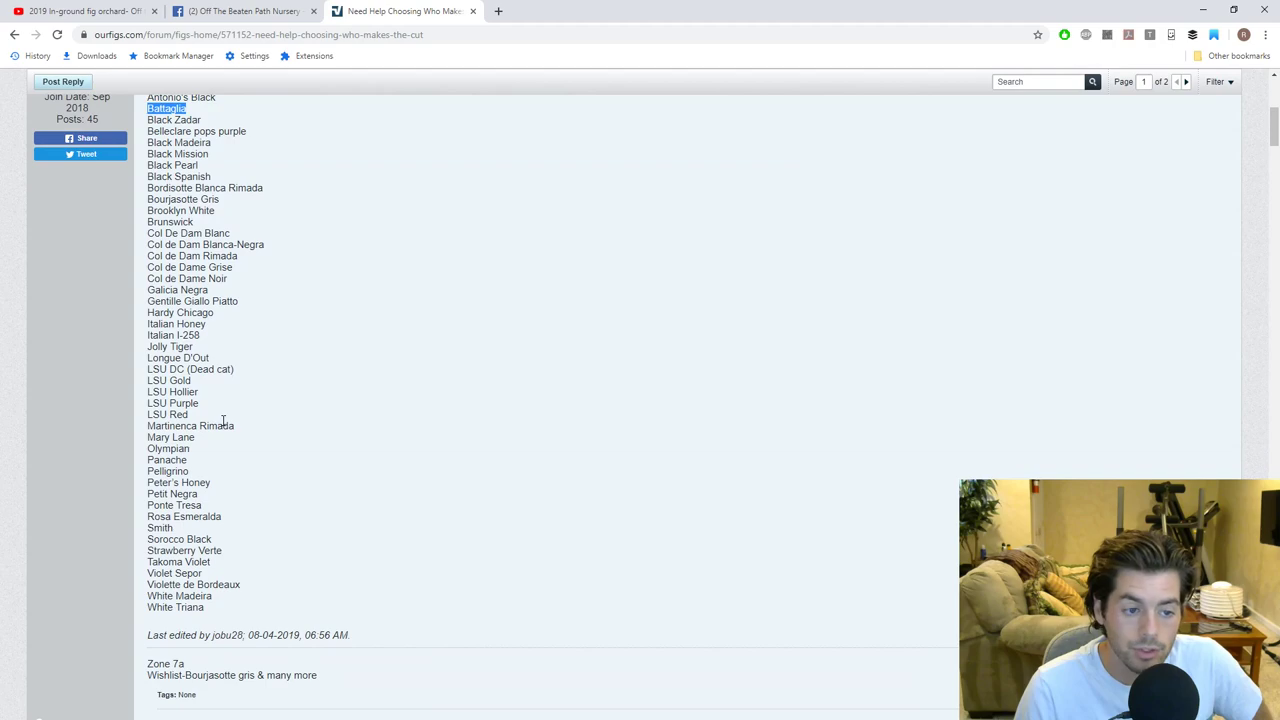
scroll("down", 3)
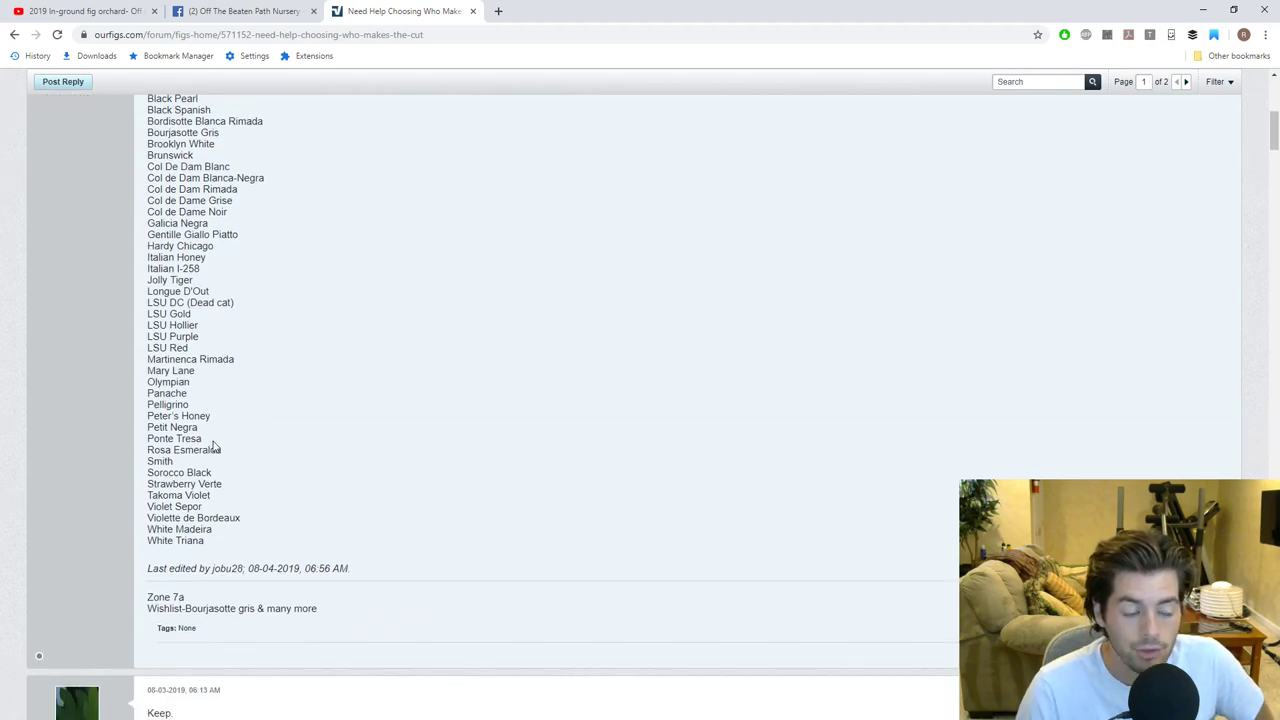
mouse_move(230, 456)
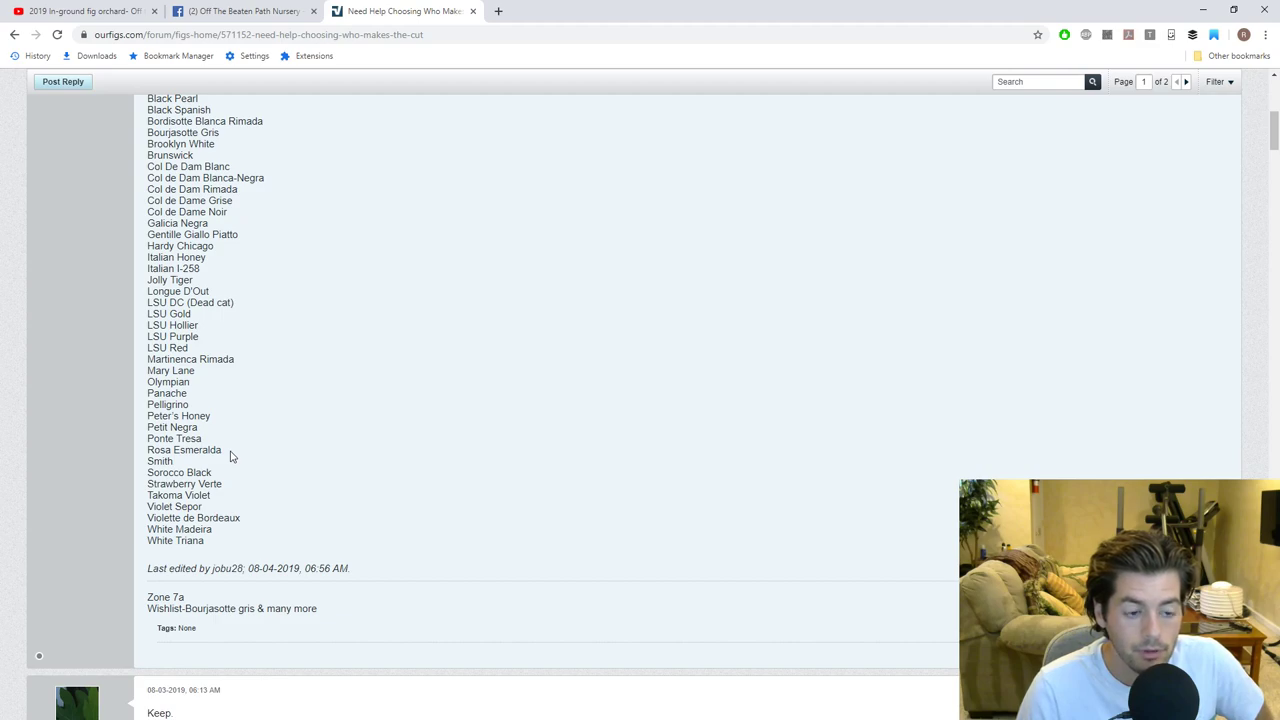
double_click(184, 482)
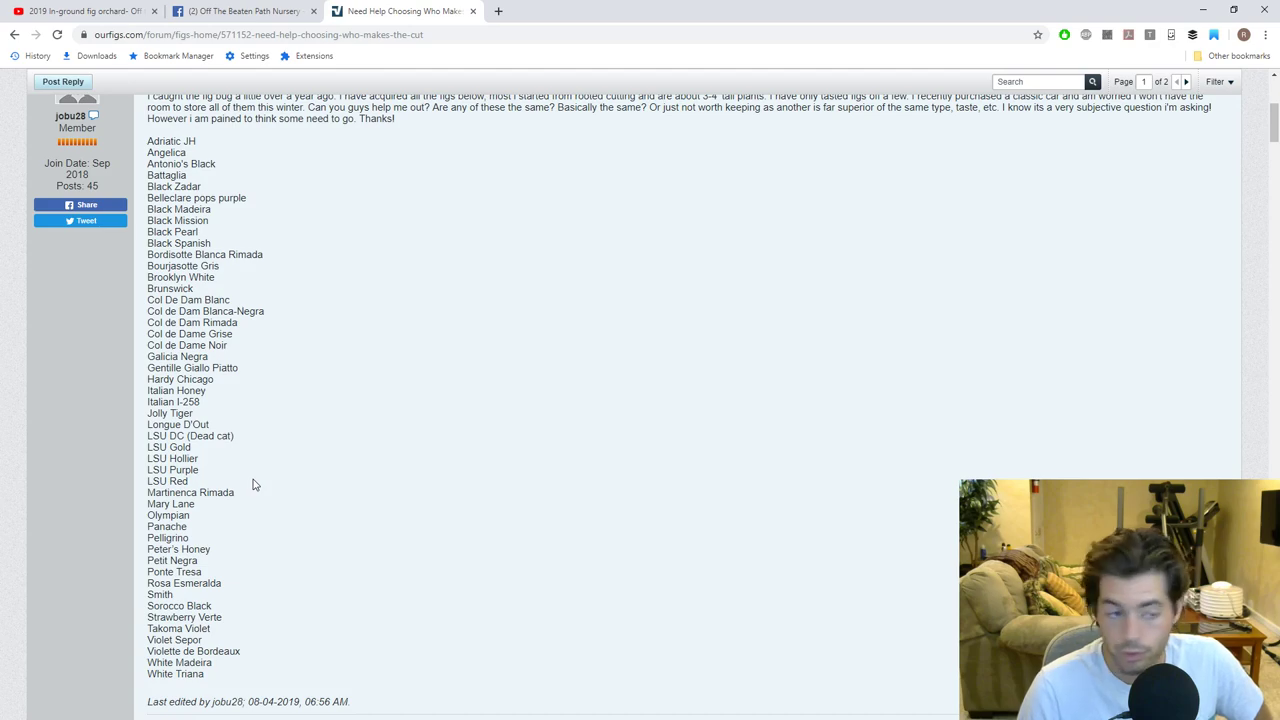
mouse_move(264, 540)
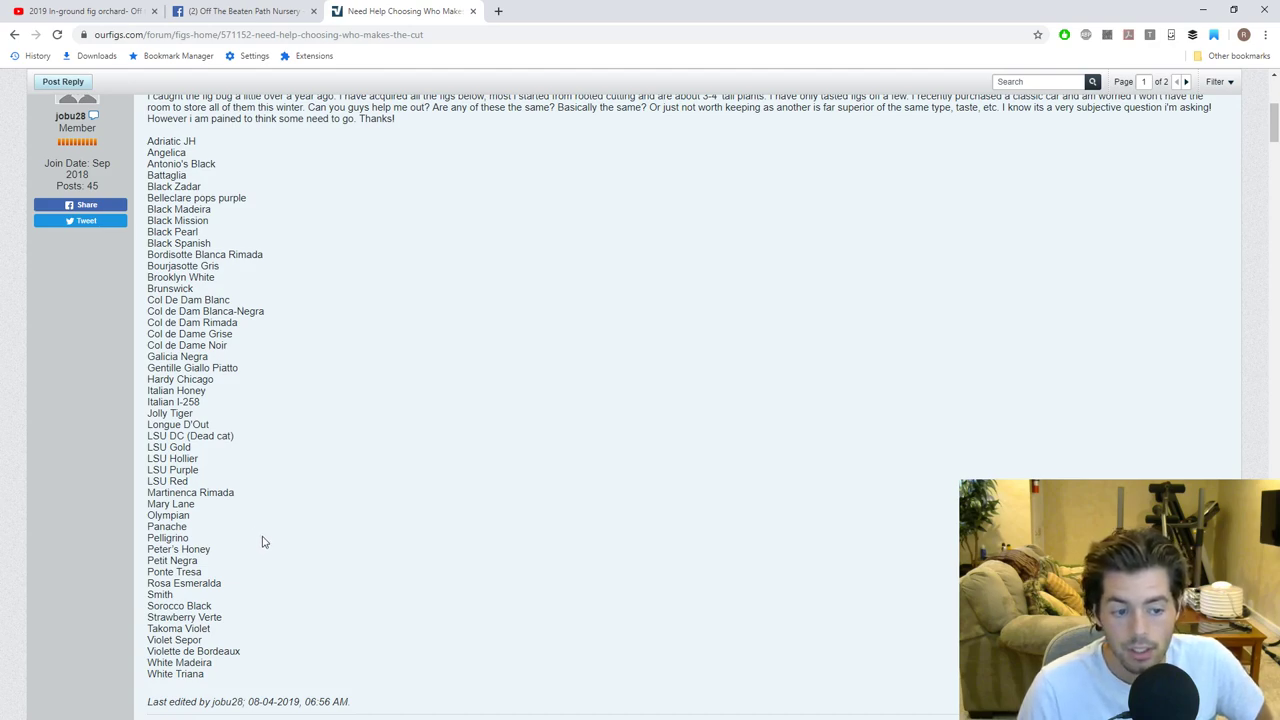
mouse_move(254, 526)
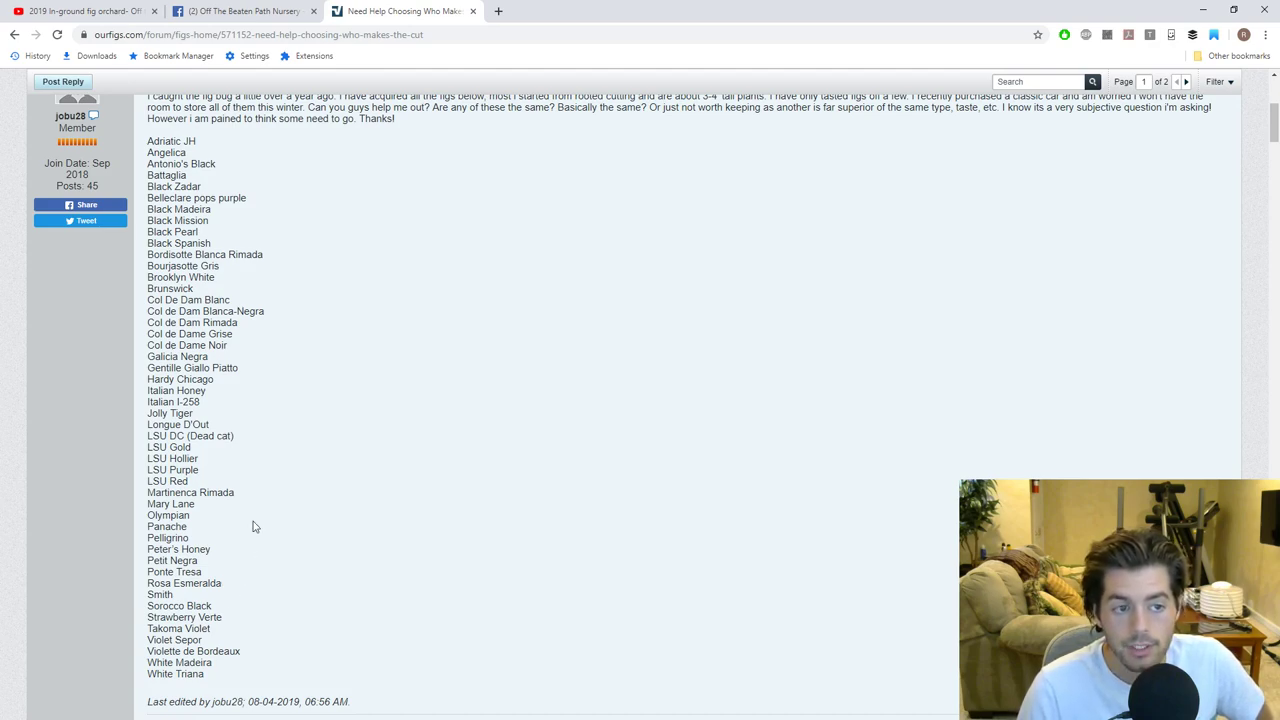
mouse_move(268, 514)
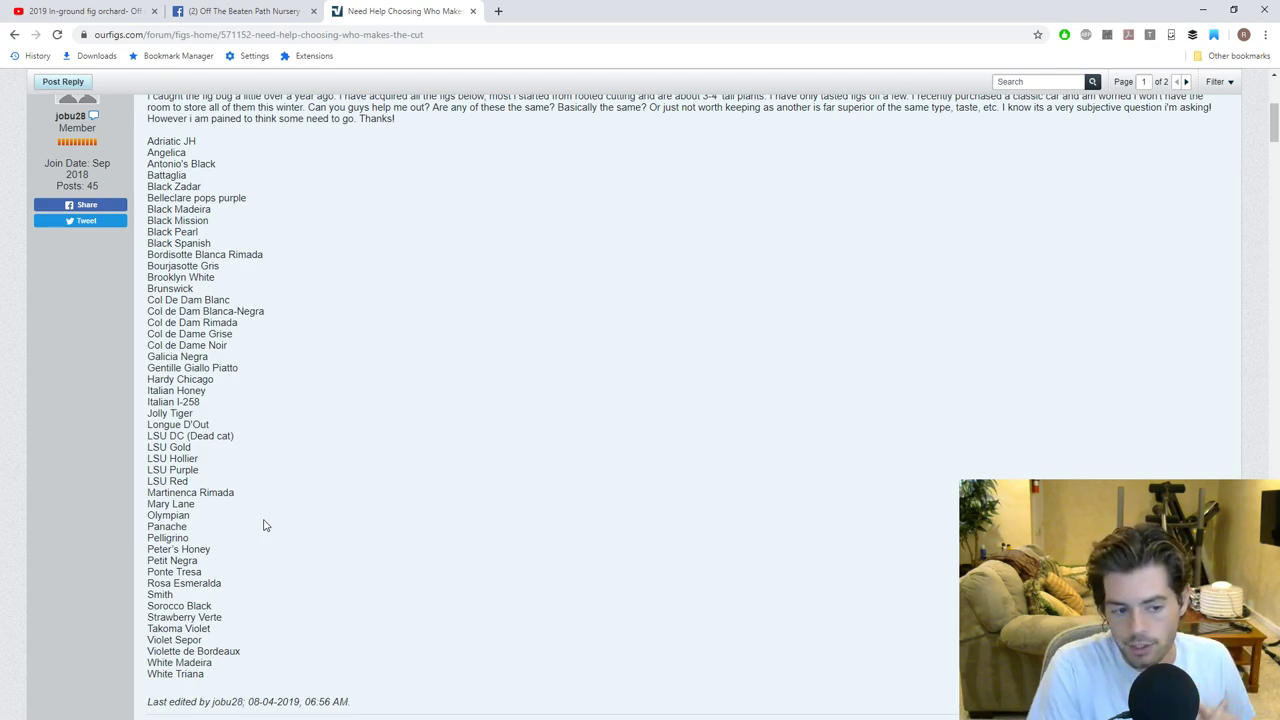
mouse_move(224, 650)
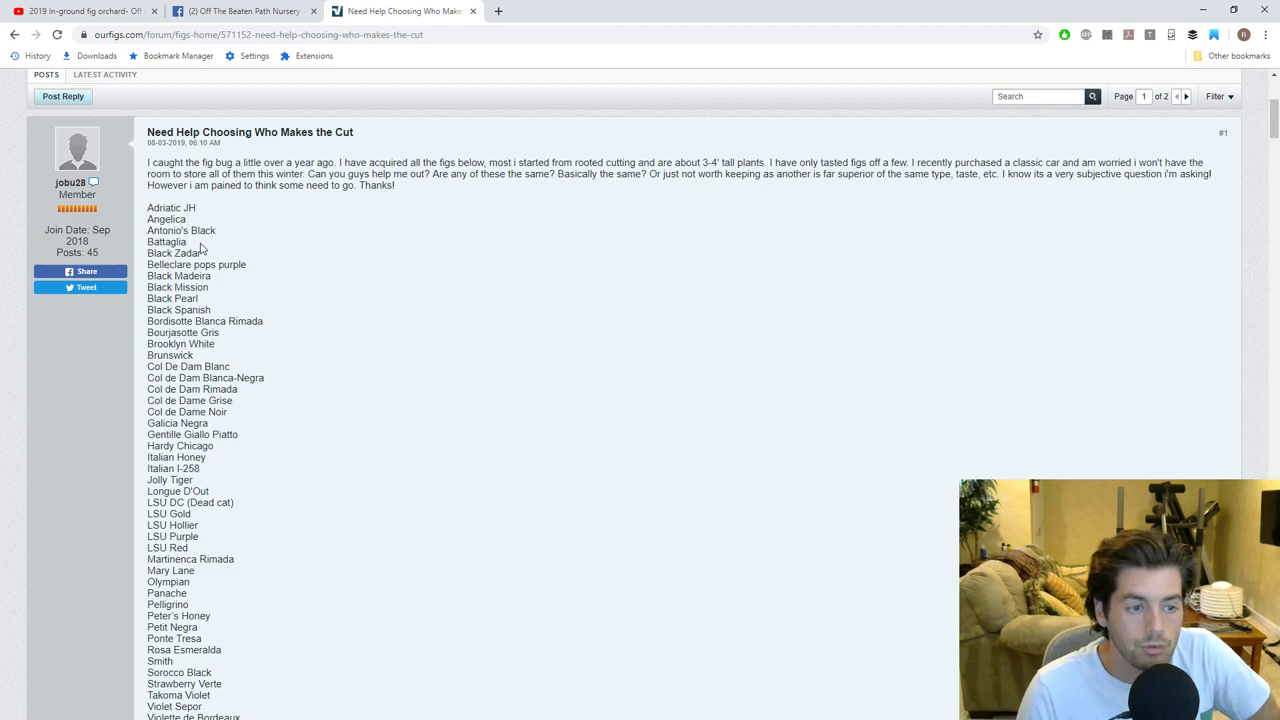
double_click(180, 276)
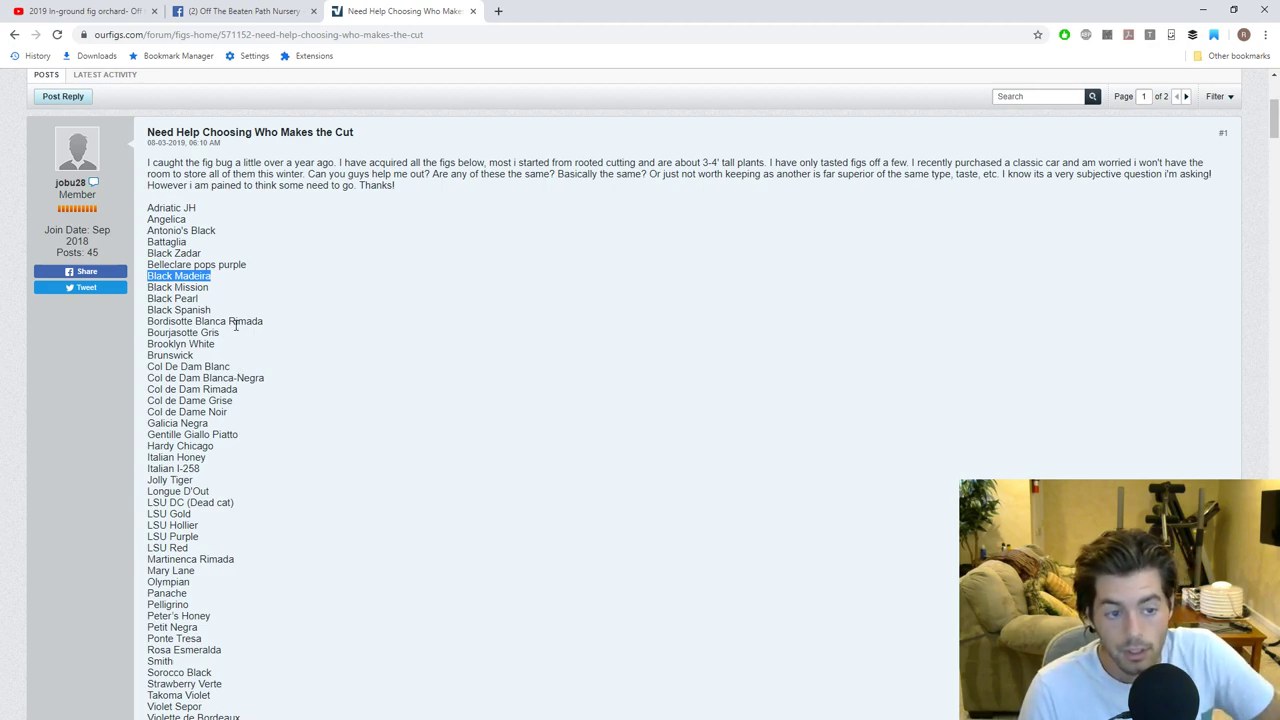
mouse_move(228, 358)
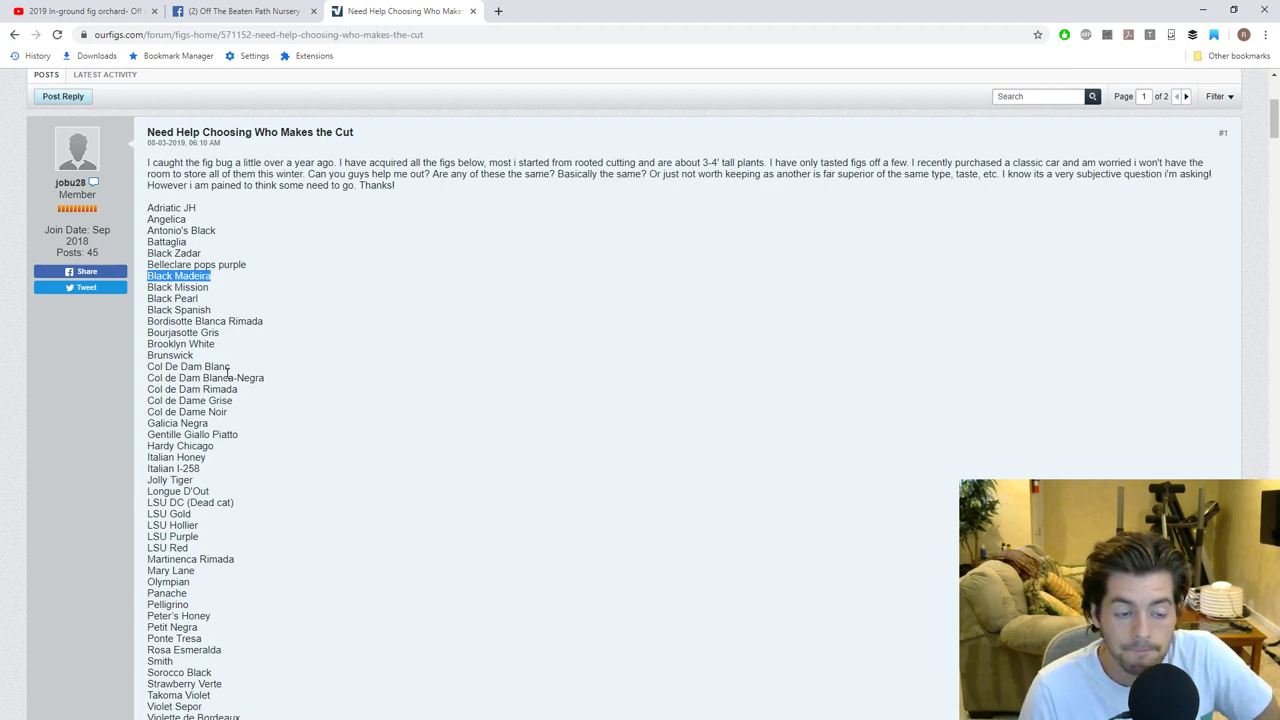
scroll("down", 3)
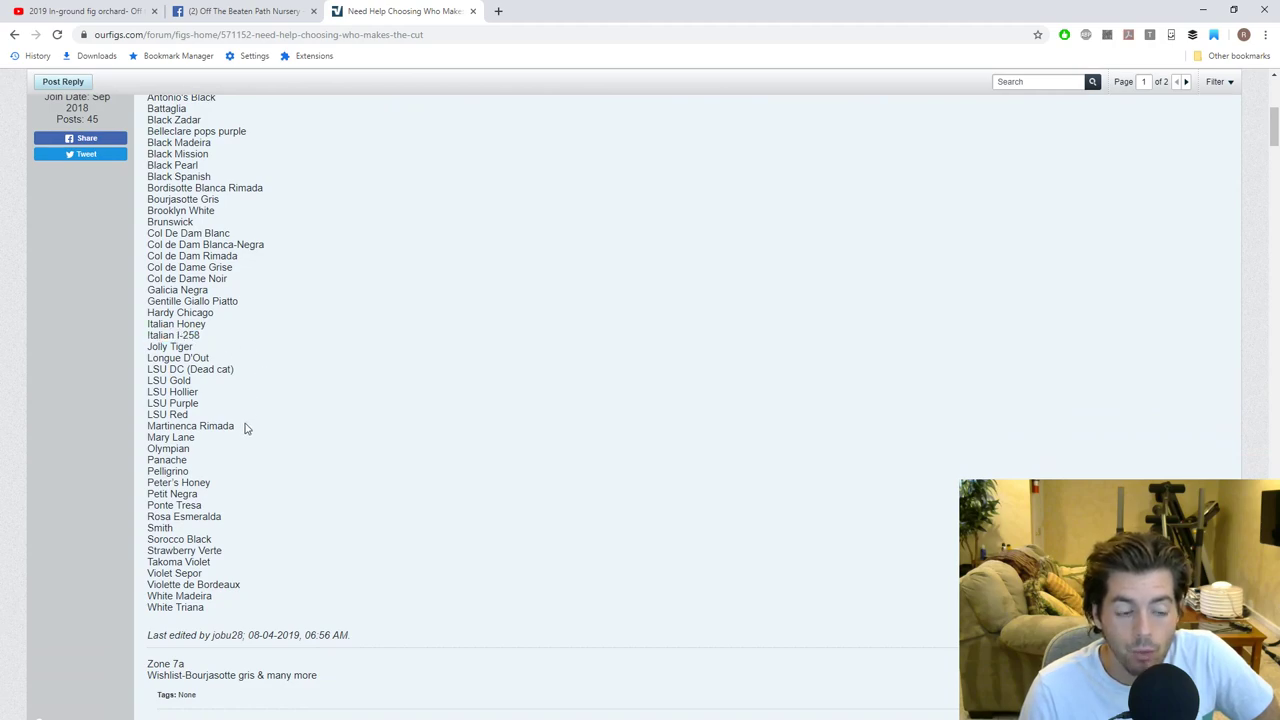
mouse_move(240, 420)
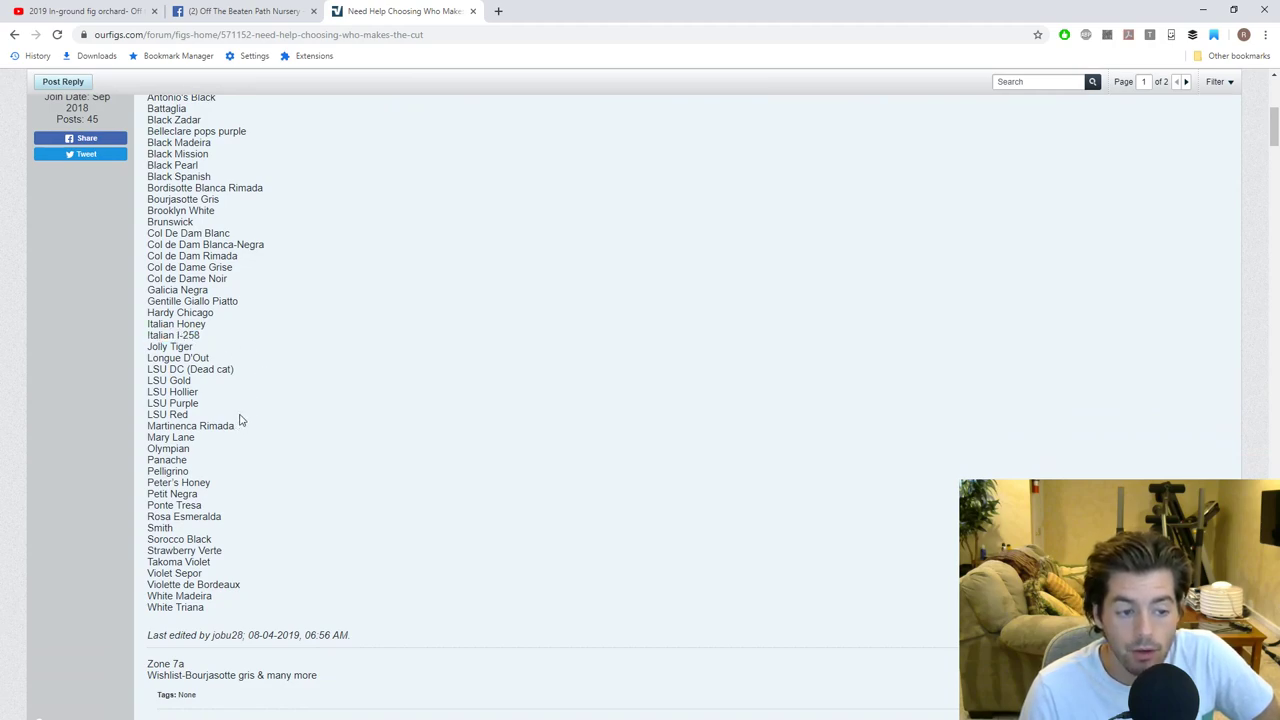
scroll("down", 3)
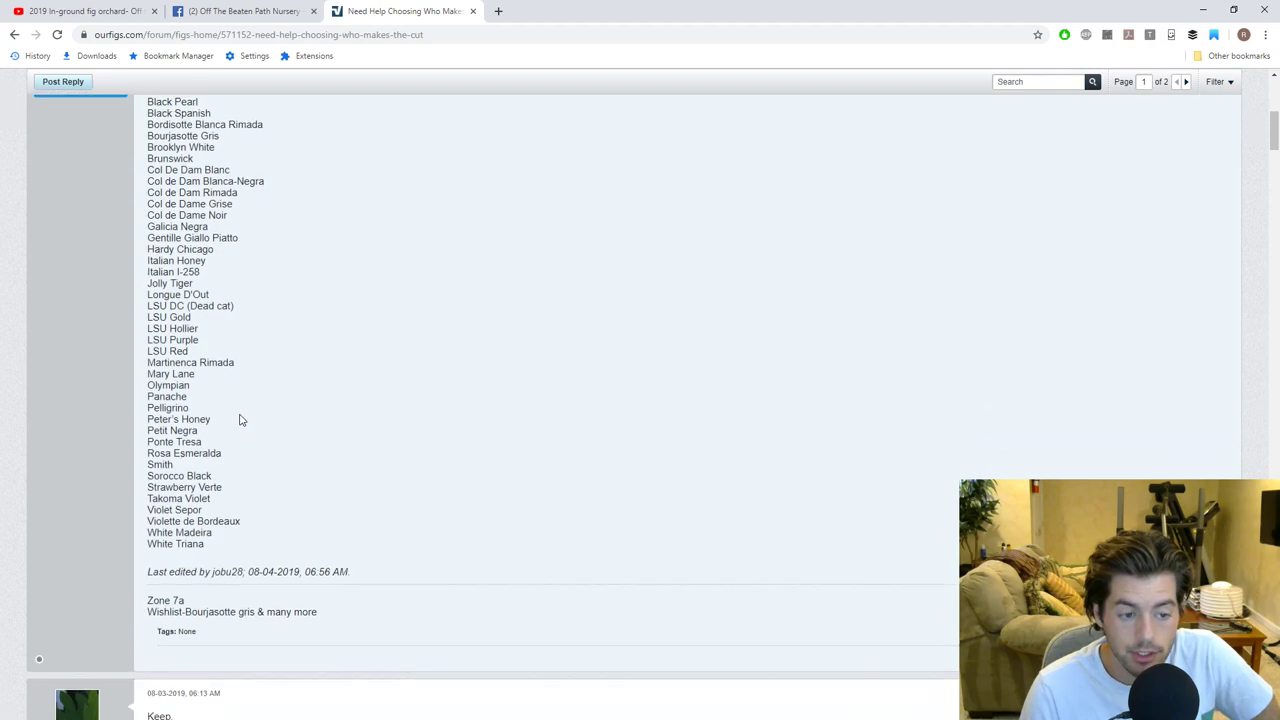
scroll("down", 3)
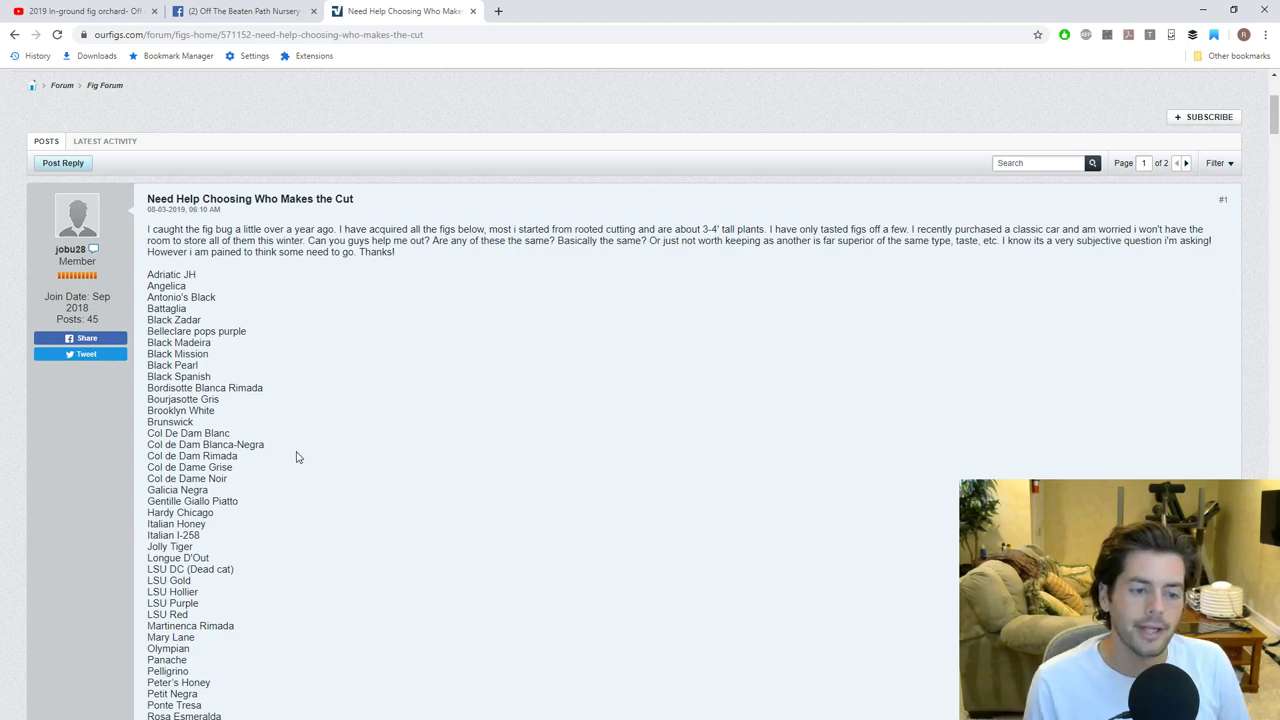
double_click(172, 536)
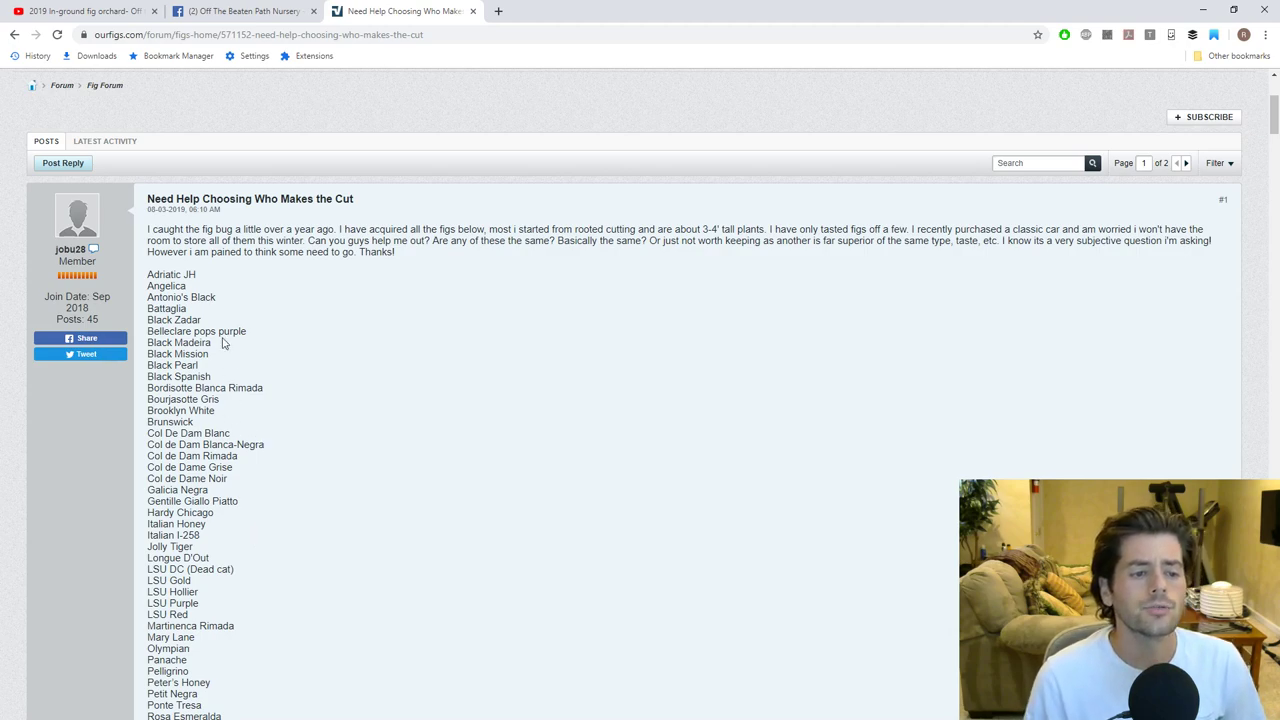
scroll("down", 3)
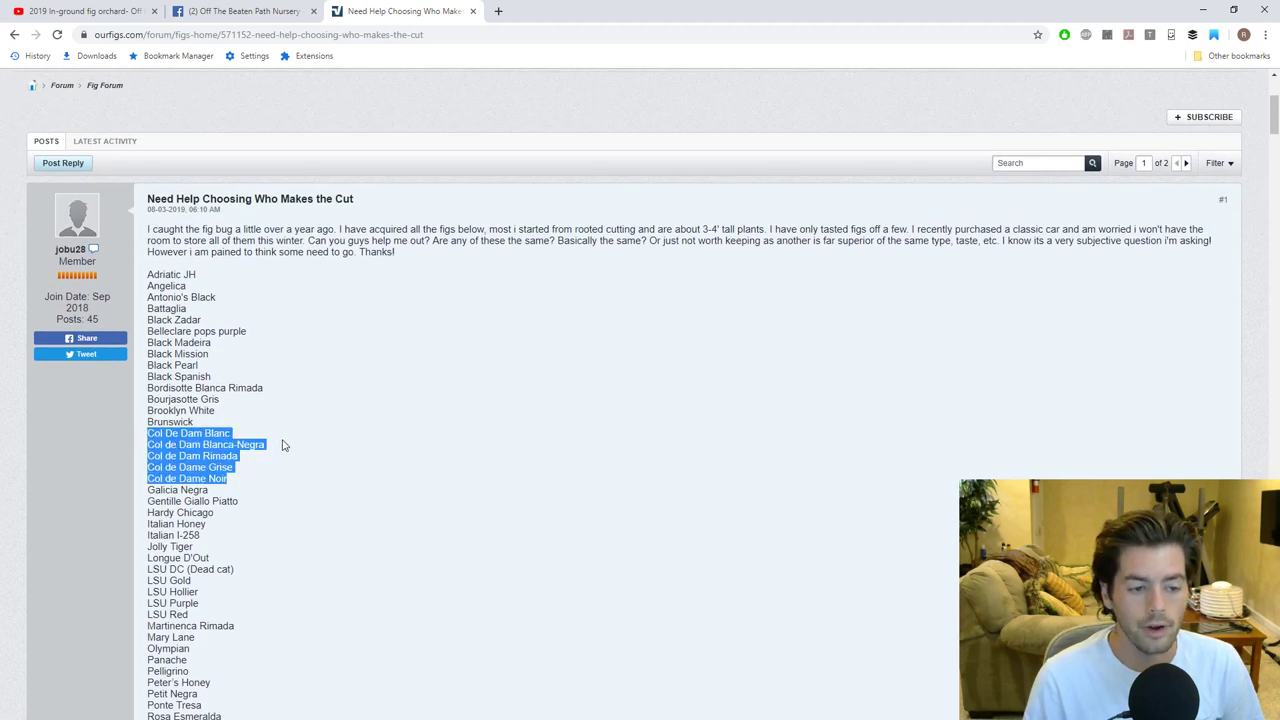
left_click(236, 482)
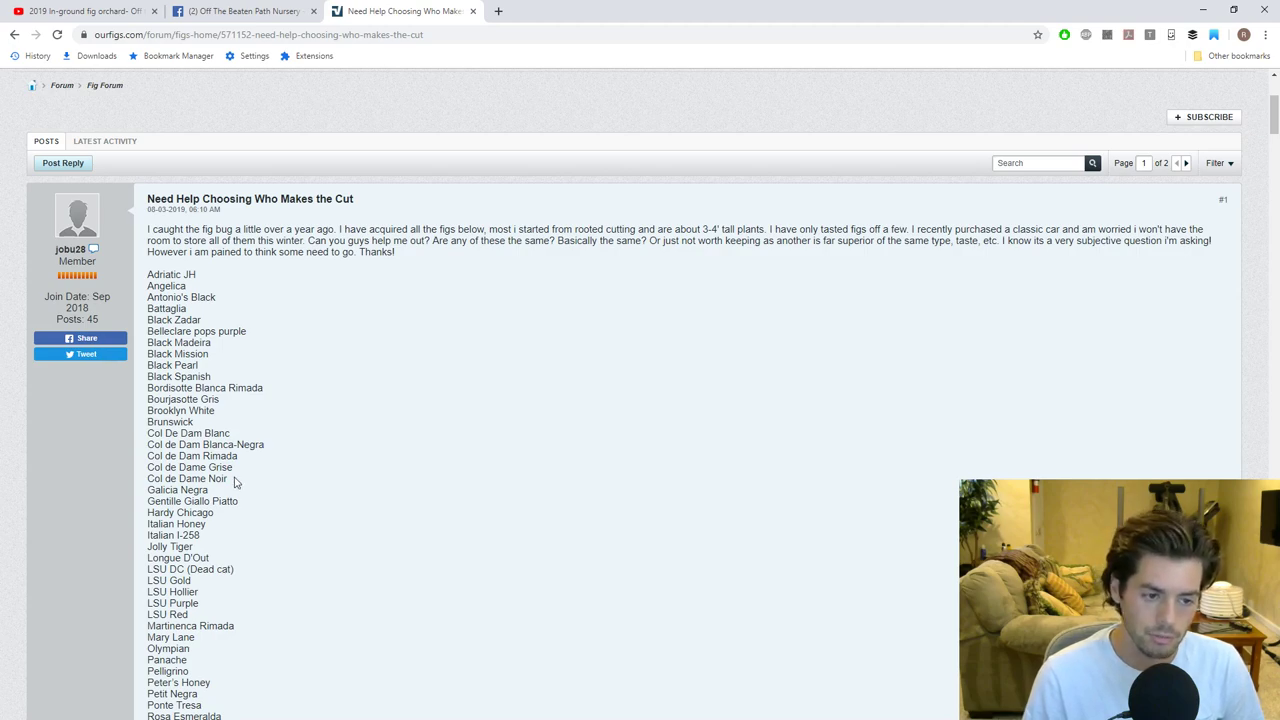
mouse_move(272, 472)
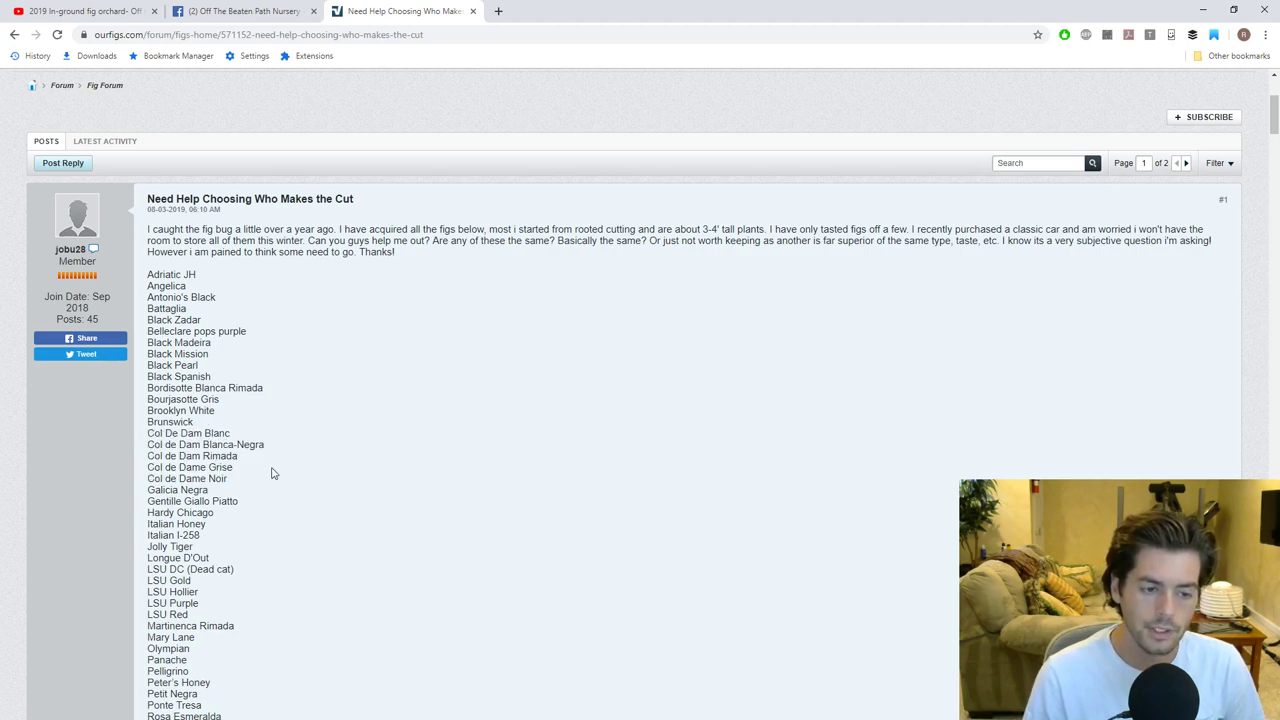
mouse_move(308, 456)
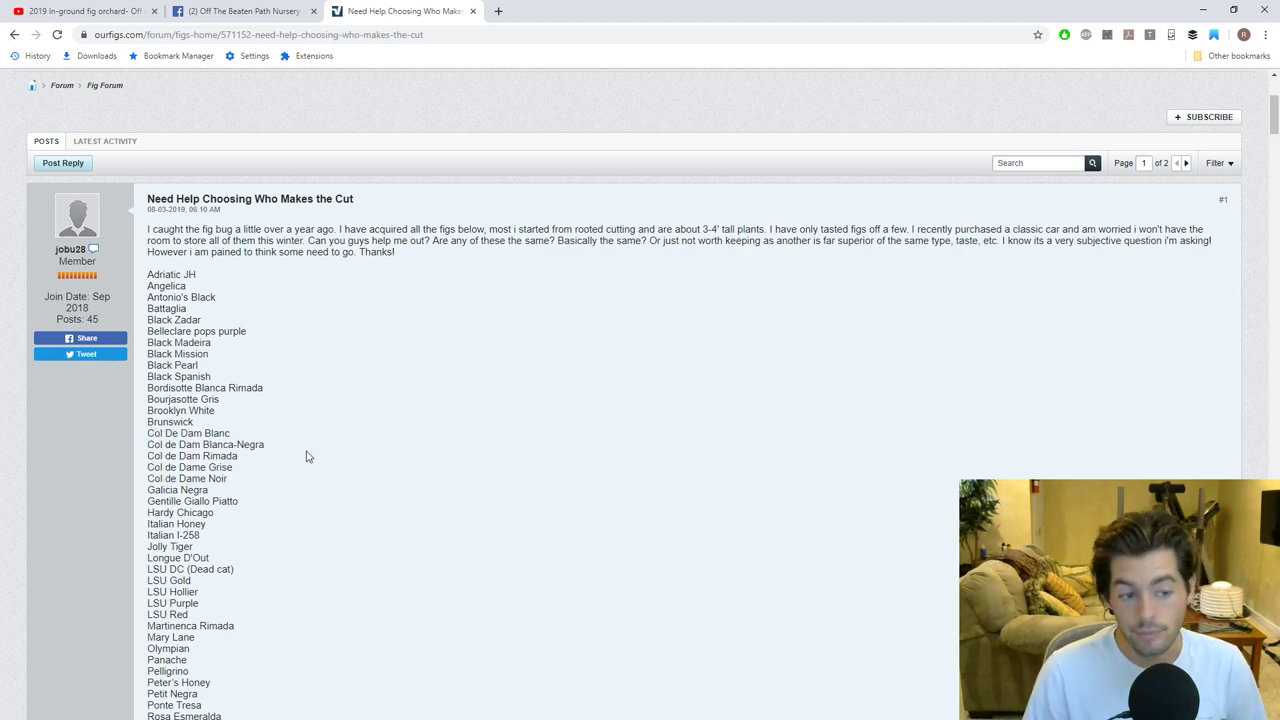
left_click_drag(148, 432, 224, 478)
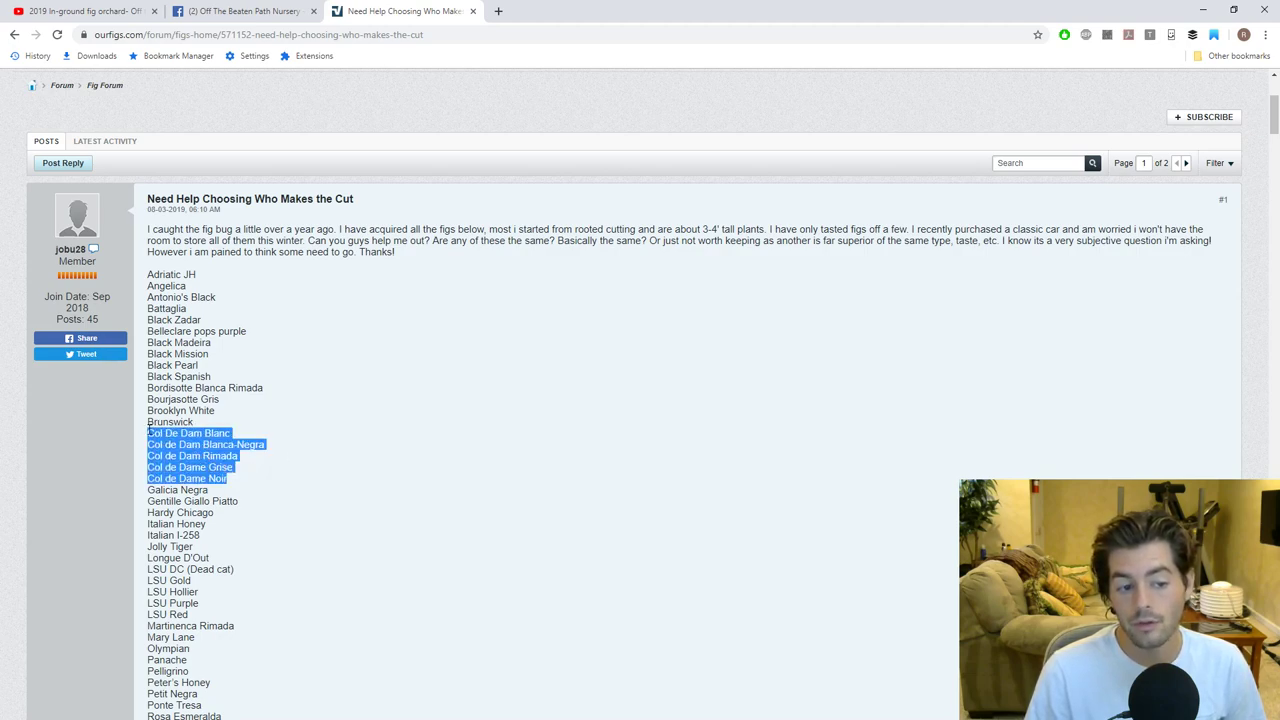
left_click(244, 490)
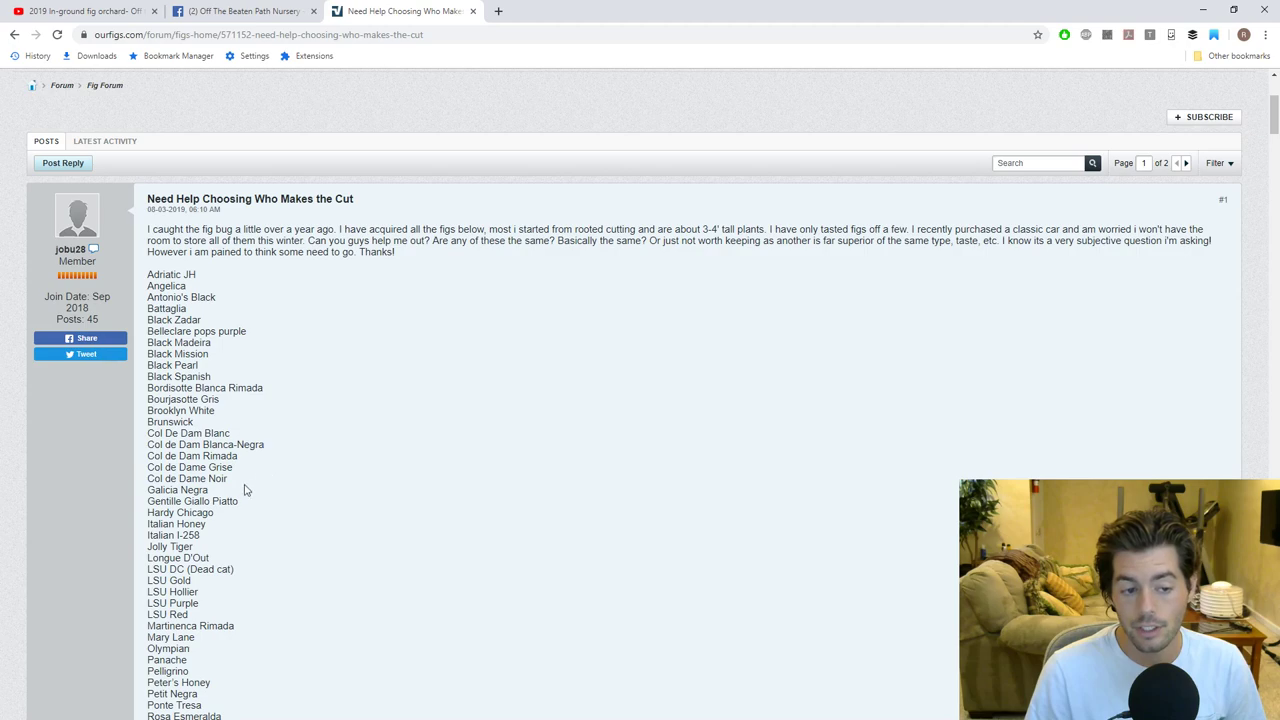
mouse_move(232, 440)
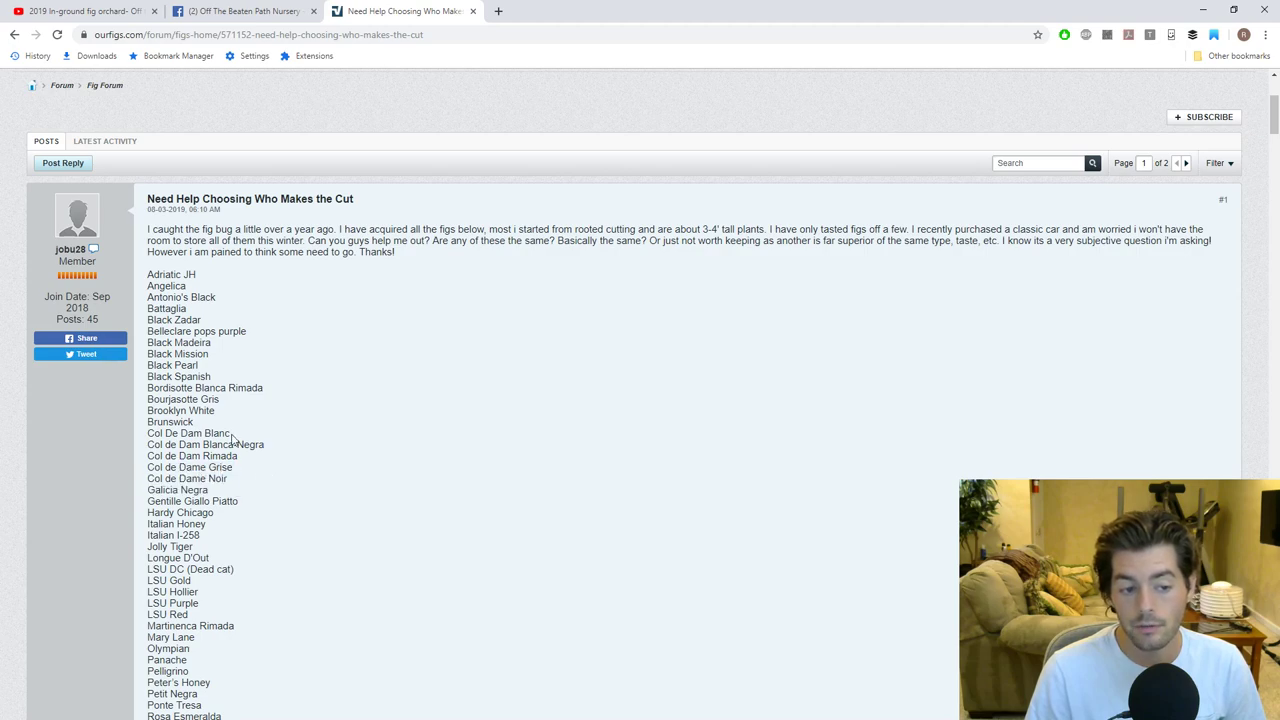
left_click_drag(148, 432, 228, 478)
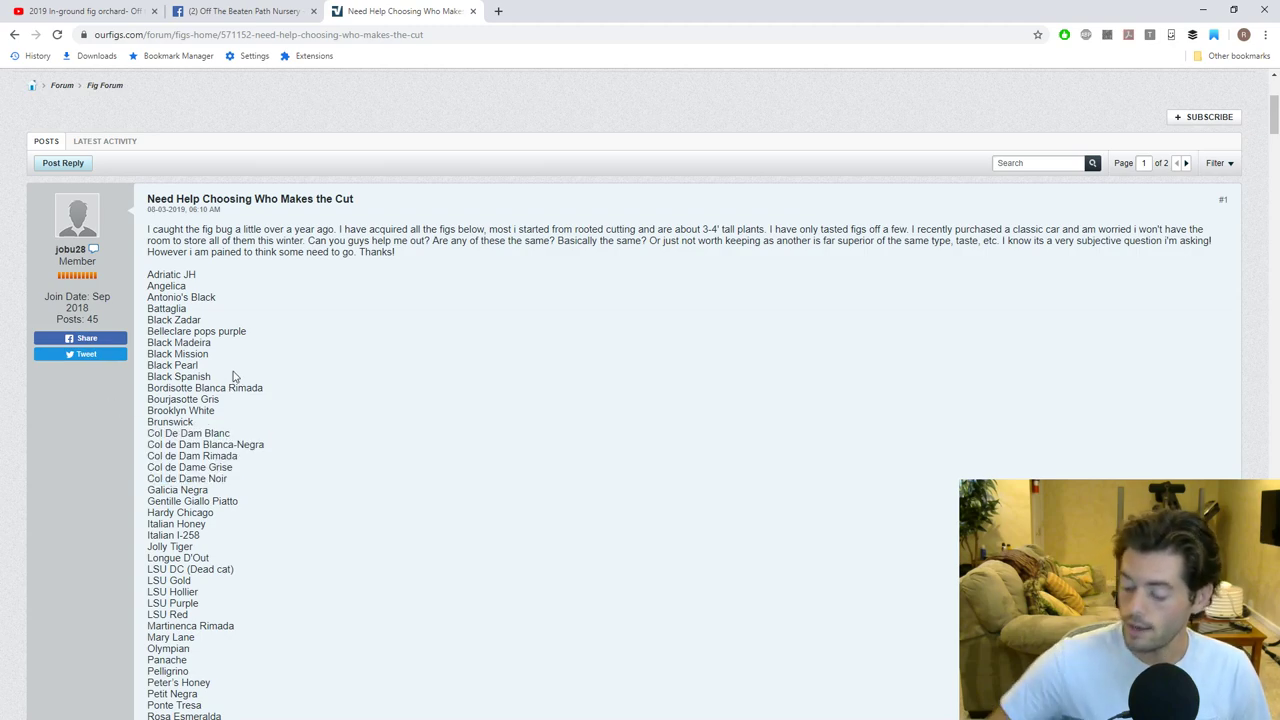
mouse_move(224, 376)
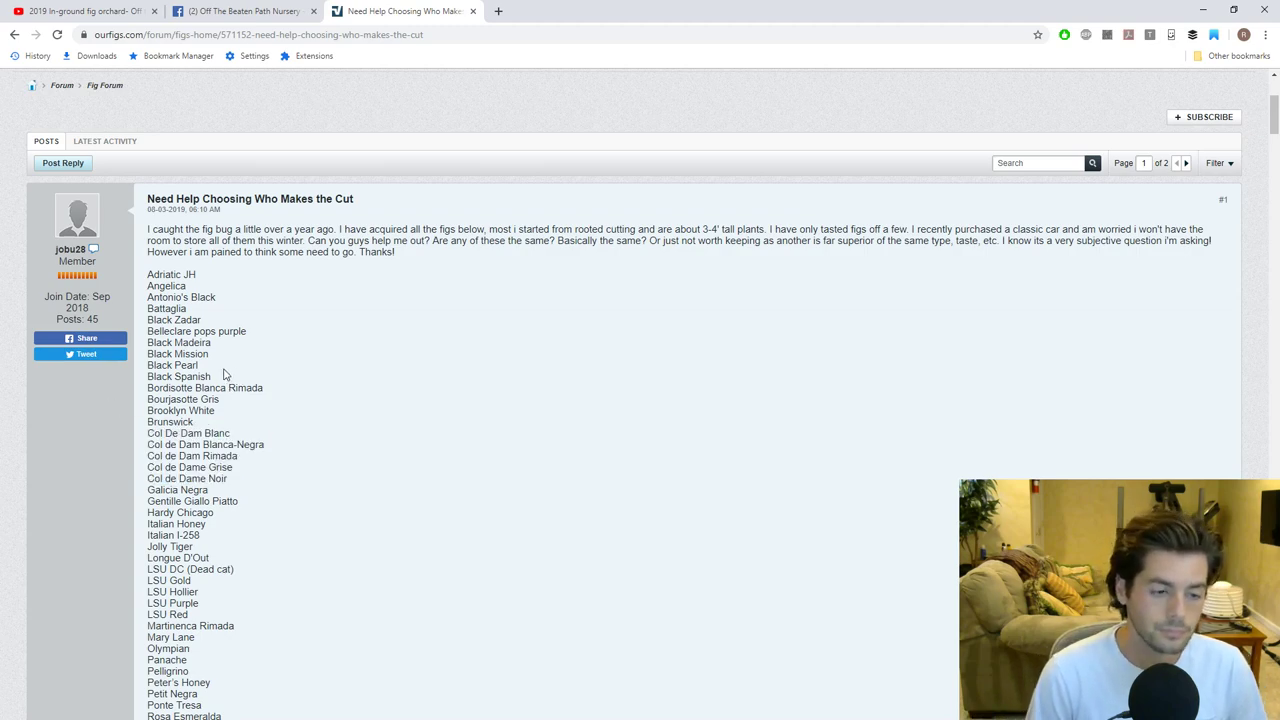
double_click(176, 354)
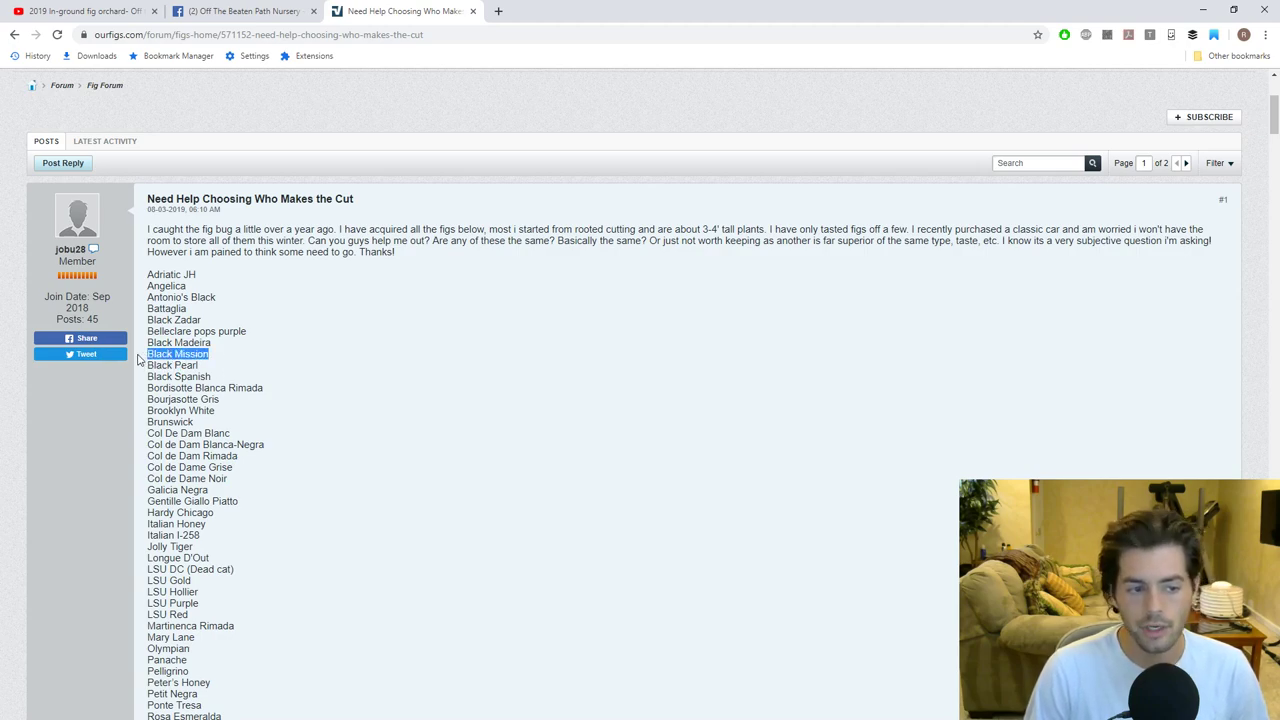
mouse_move(220, 360)
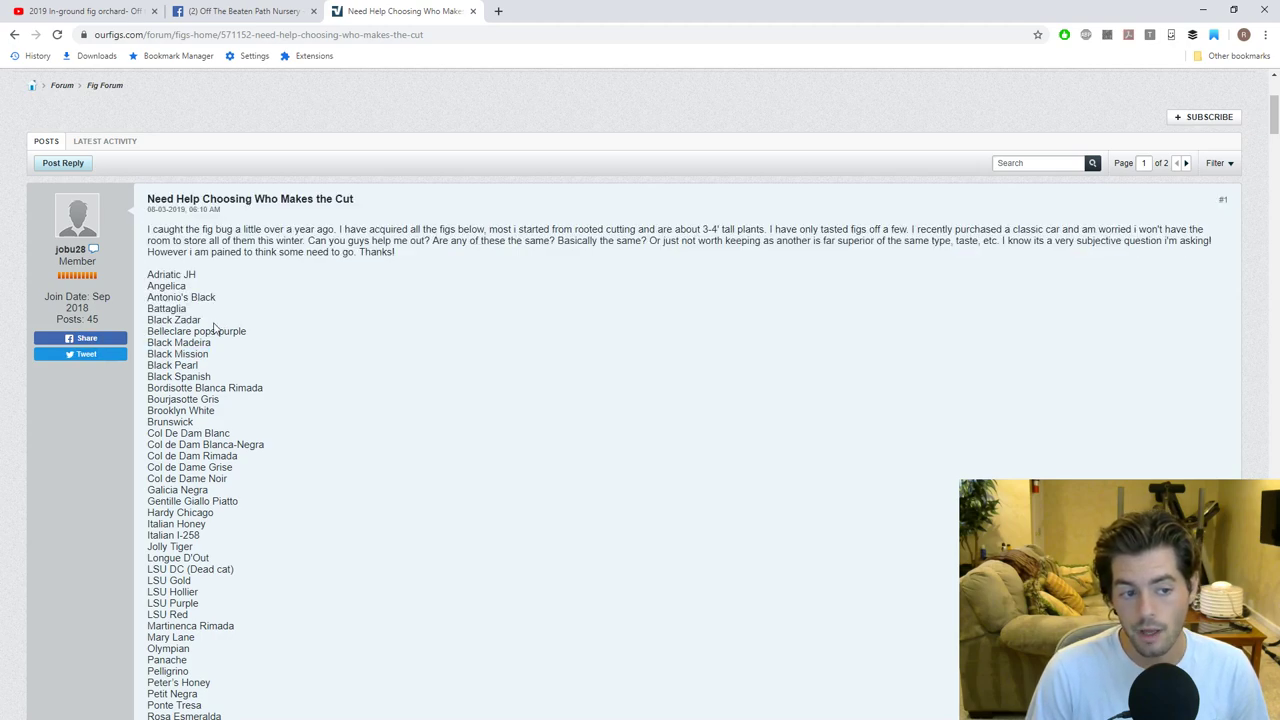
double_click(172, 320)
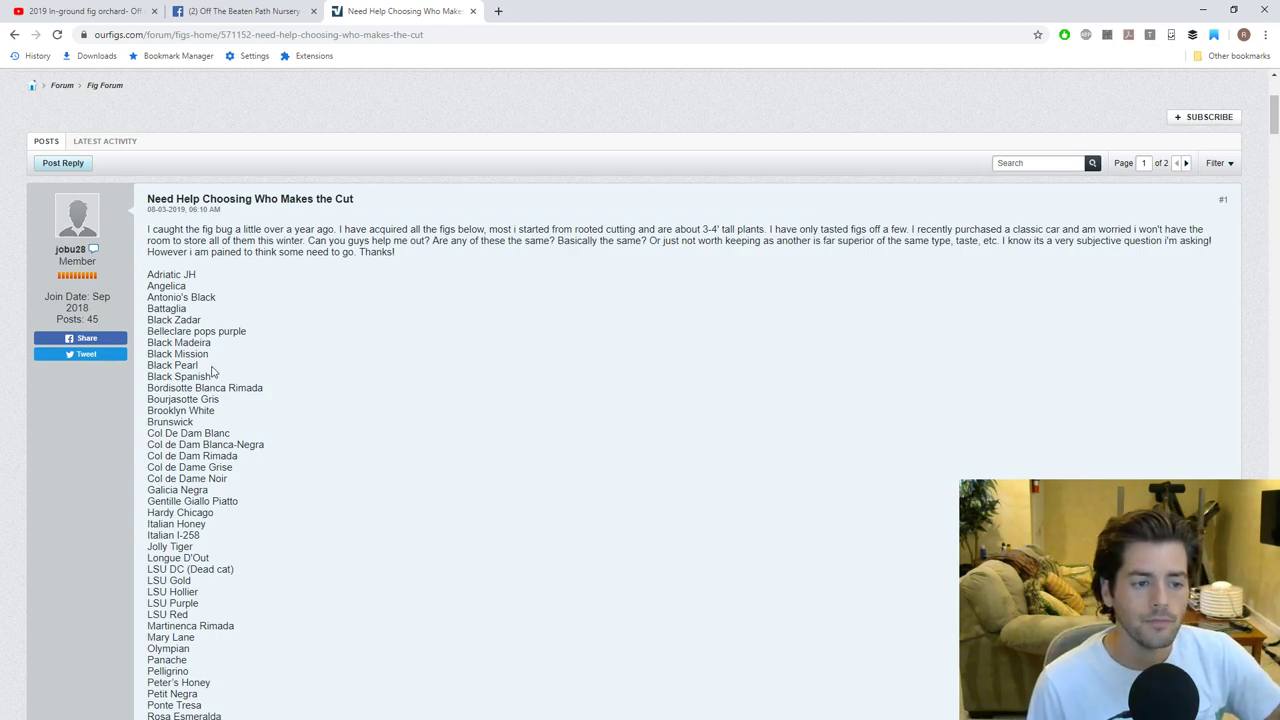
double_click(172, 364)
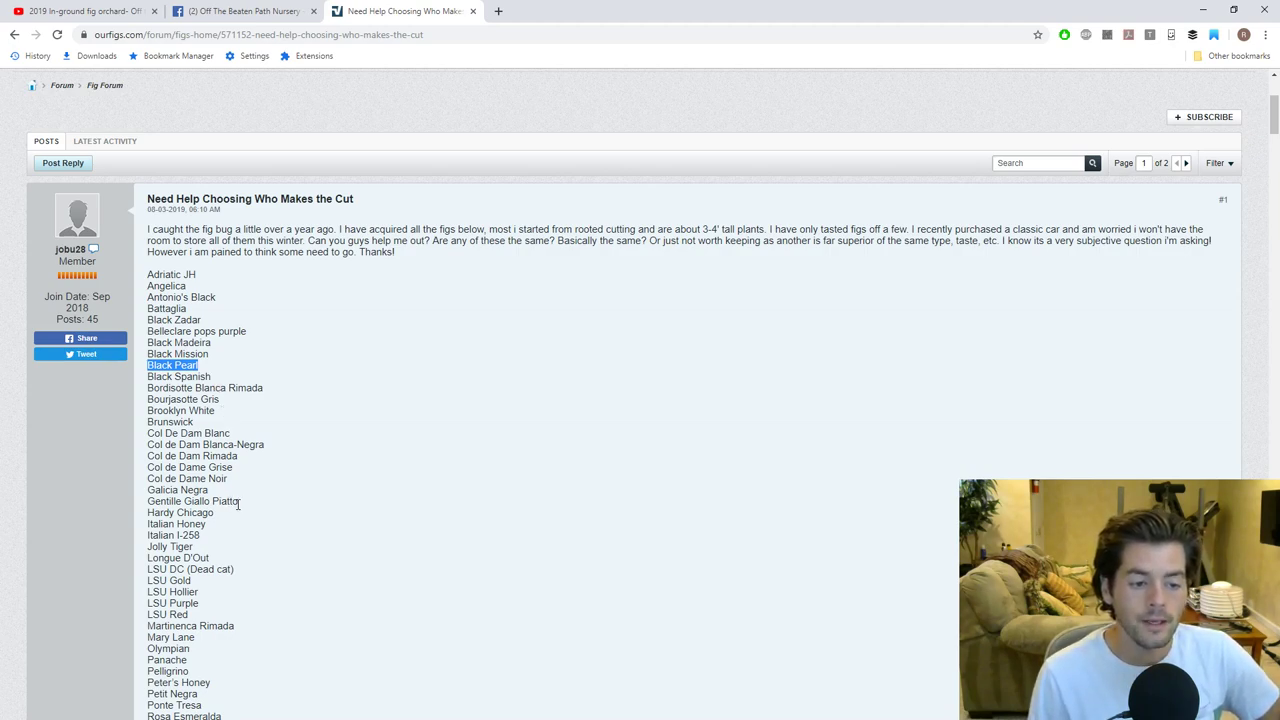
double_click(190, 500)
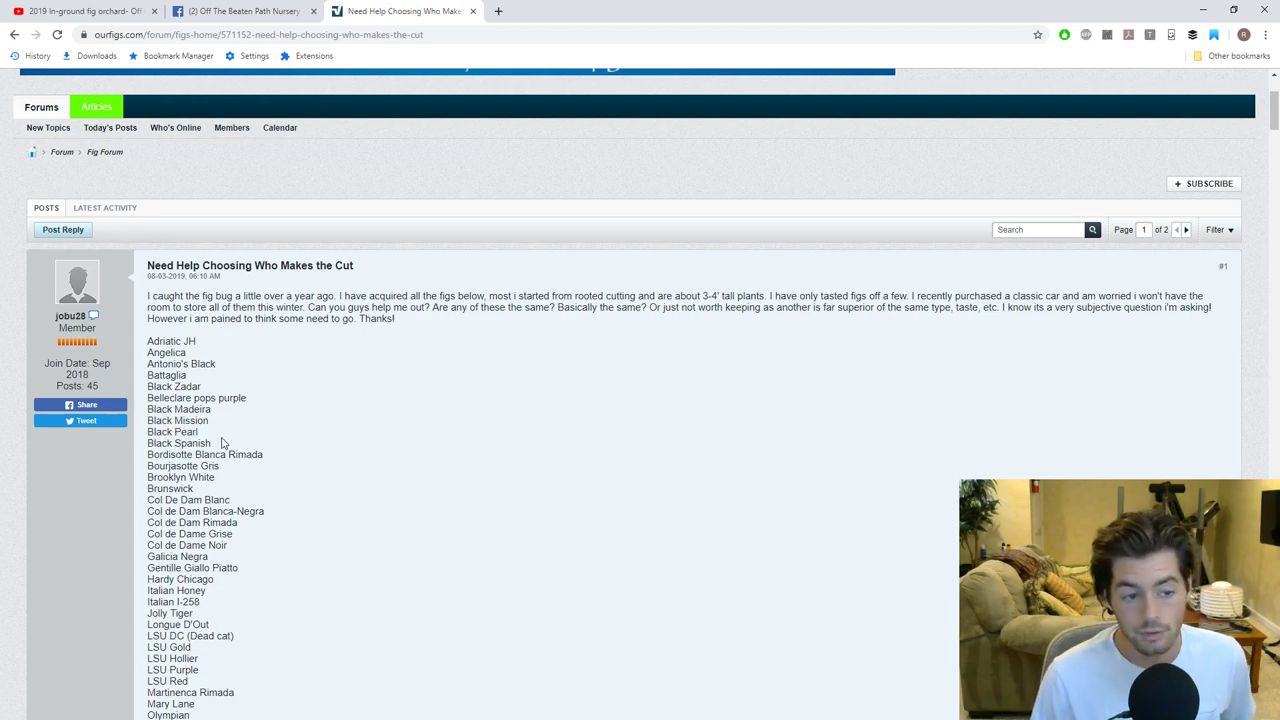
double_click(178, 444)
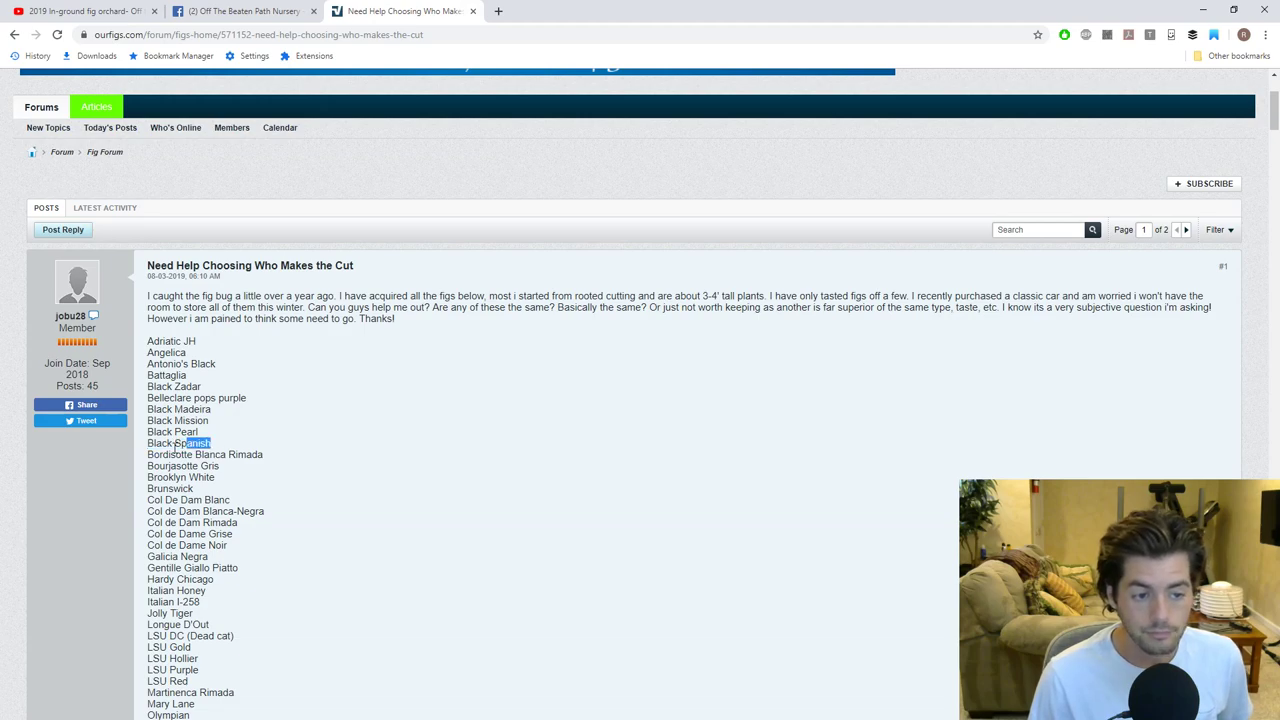
double_click(178, 444)
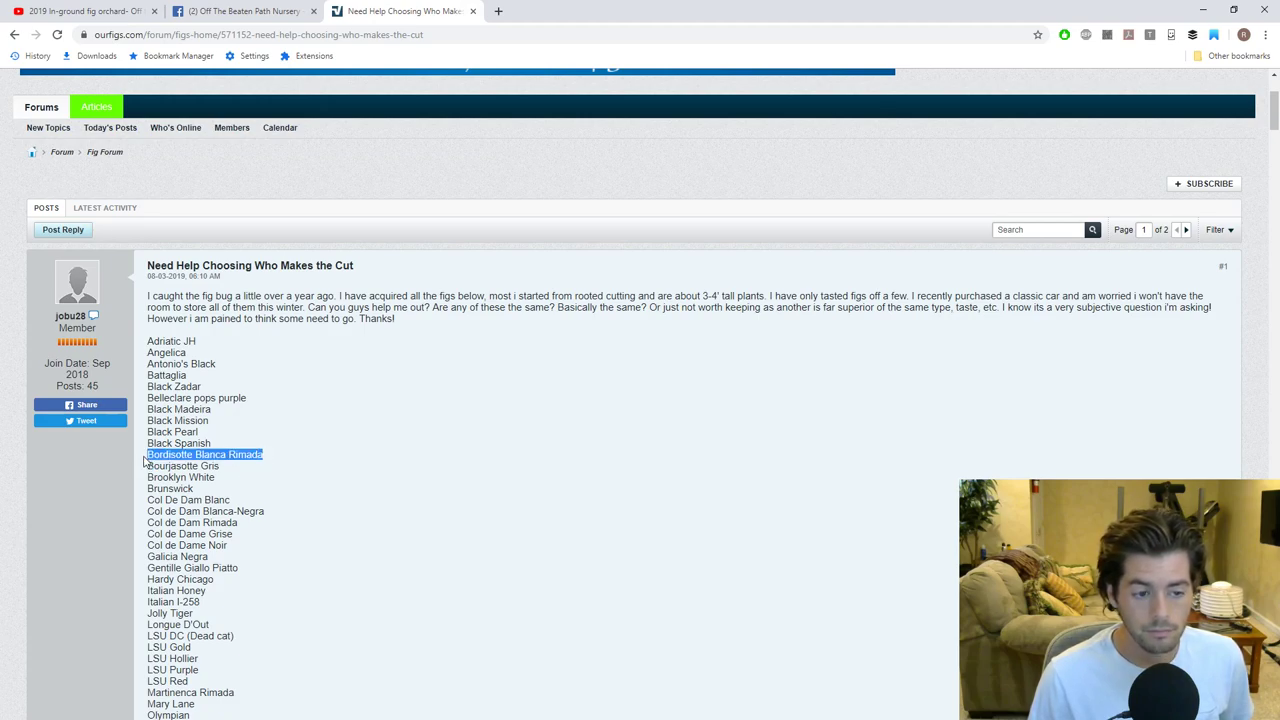
left_click(276, 460)
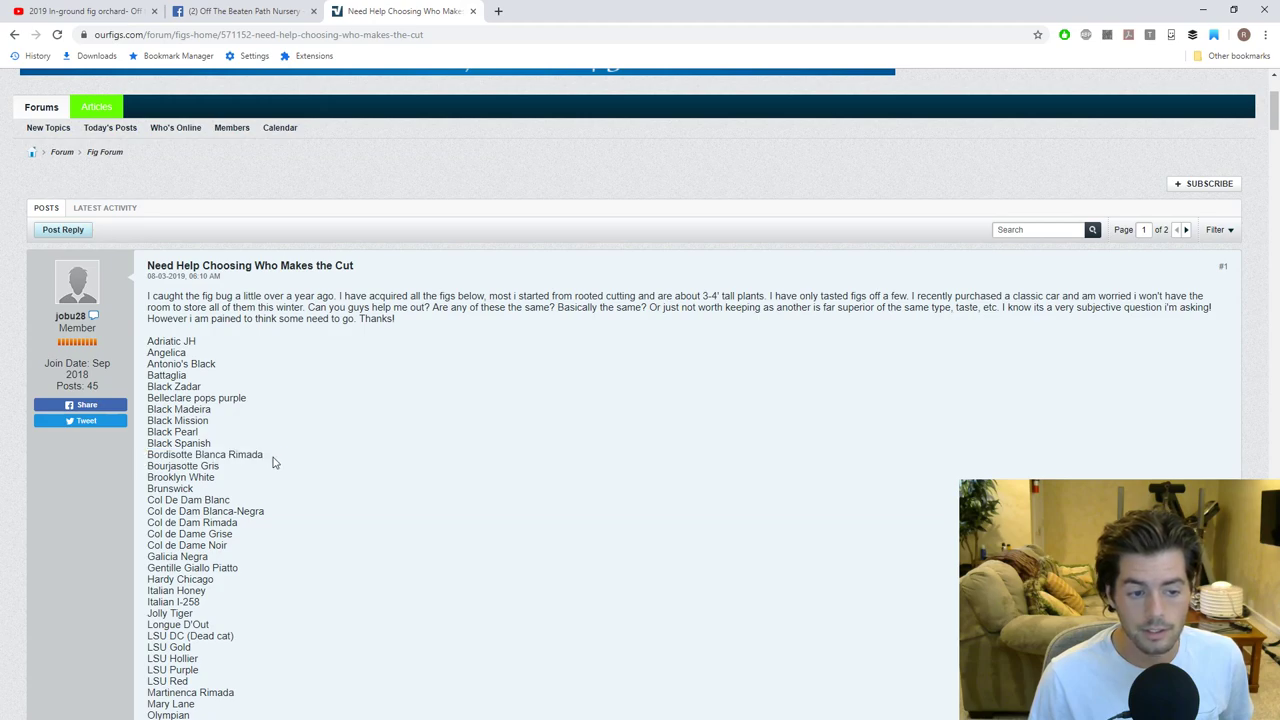
double_click(204, 454)
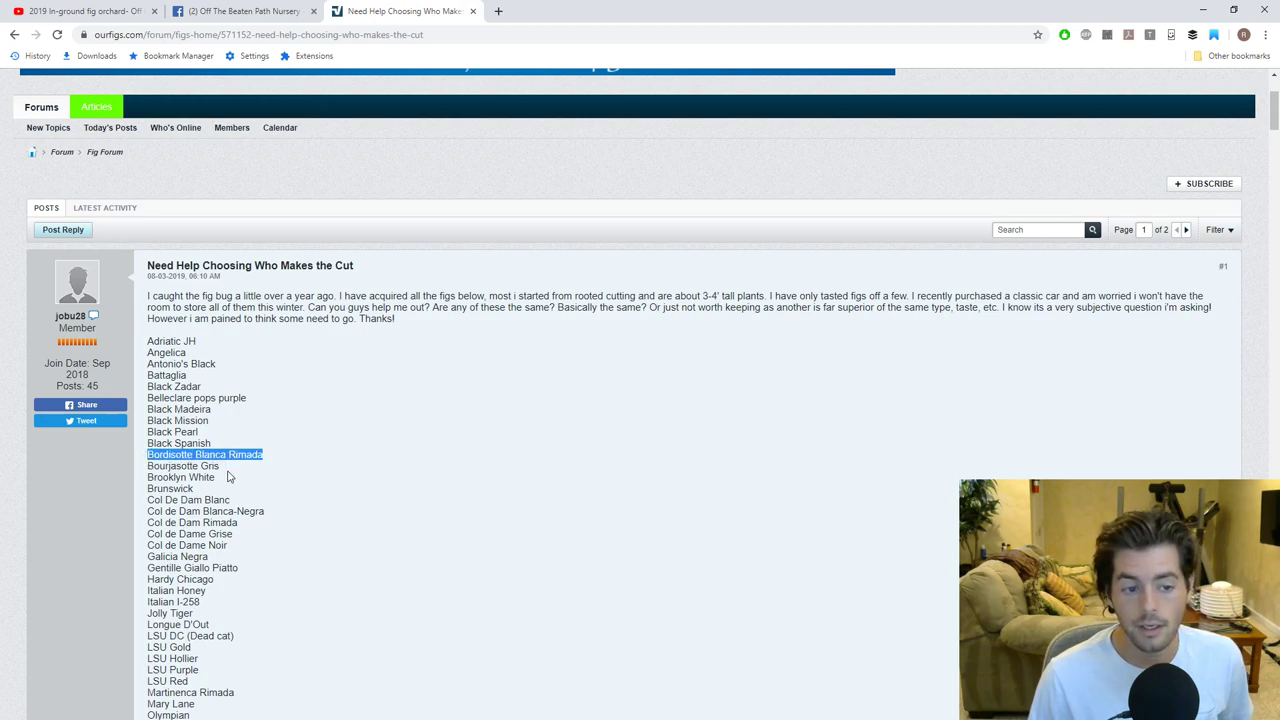
left_click(290, 452)
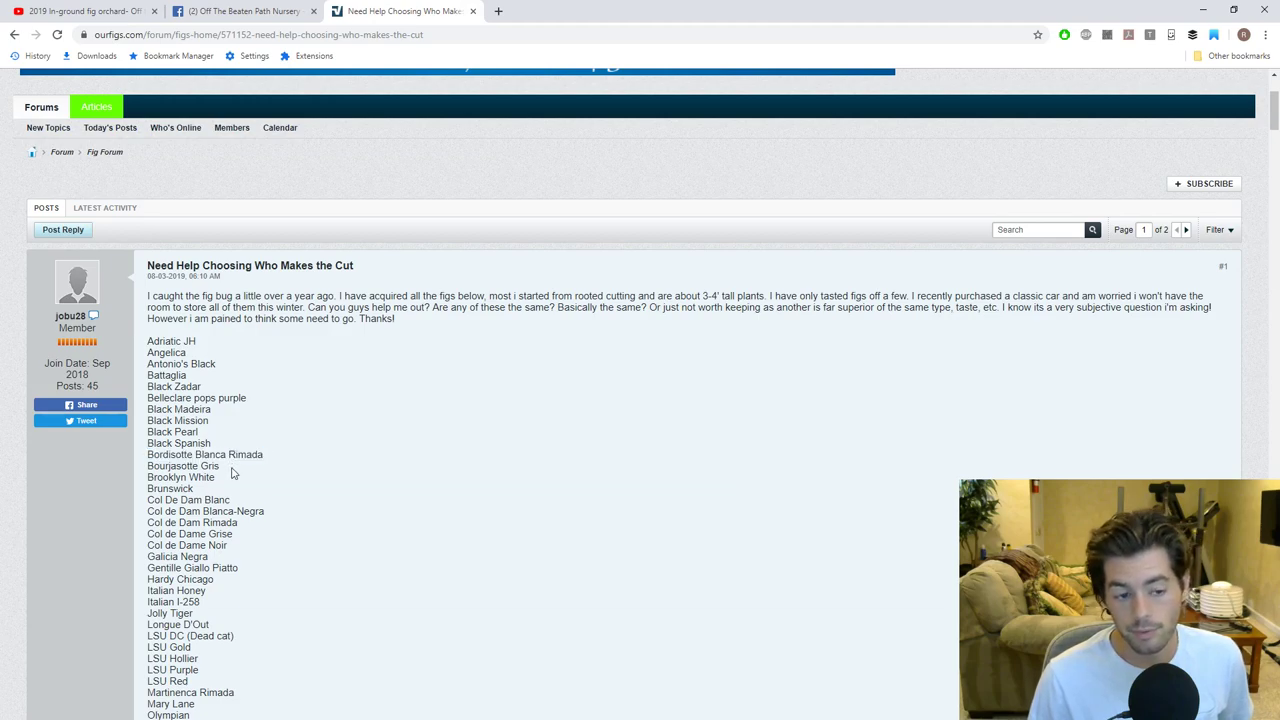
double_click(204, 454)
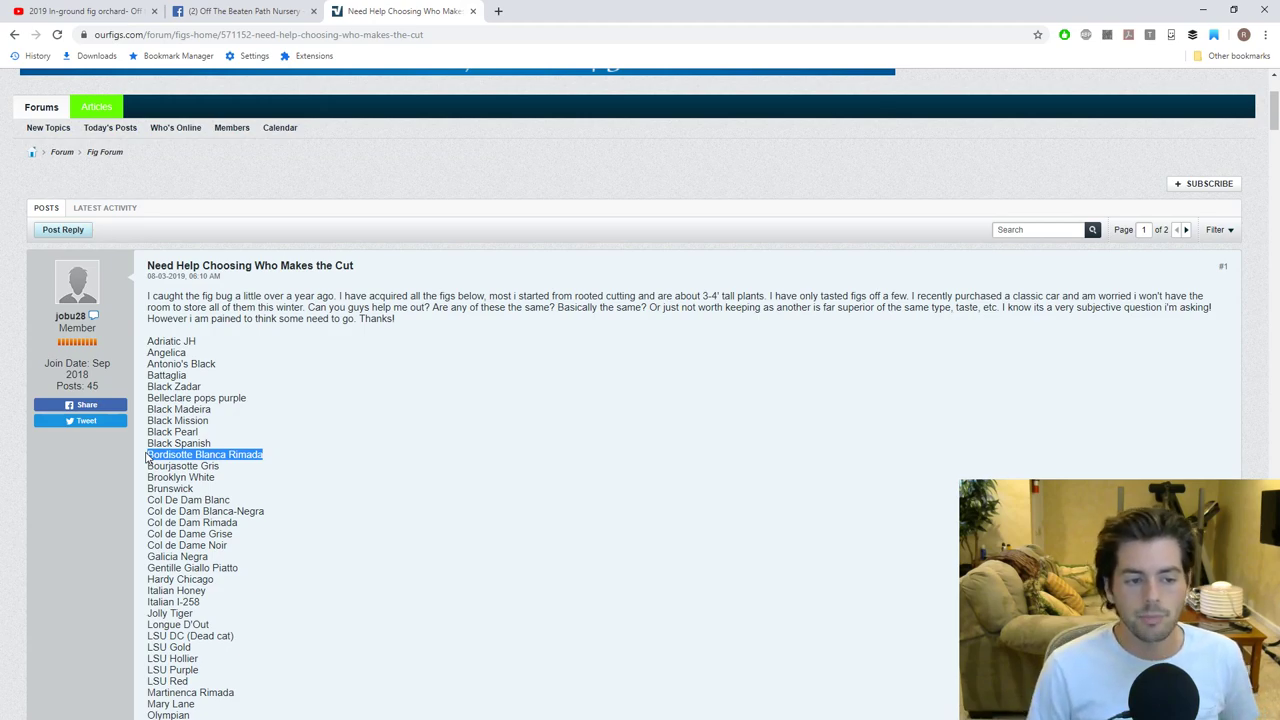
mouse_move(210, 348)
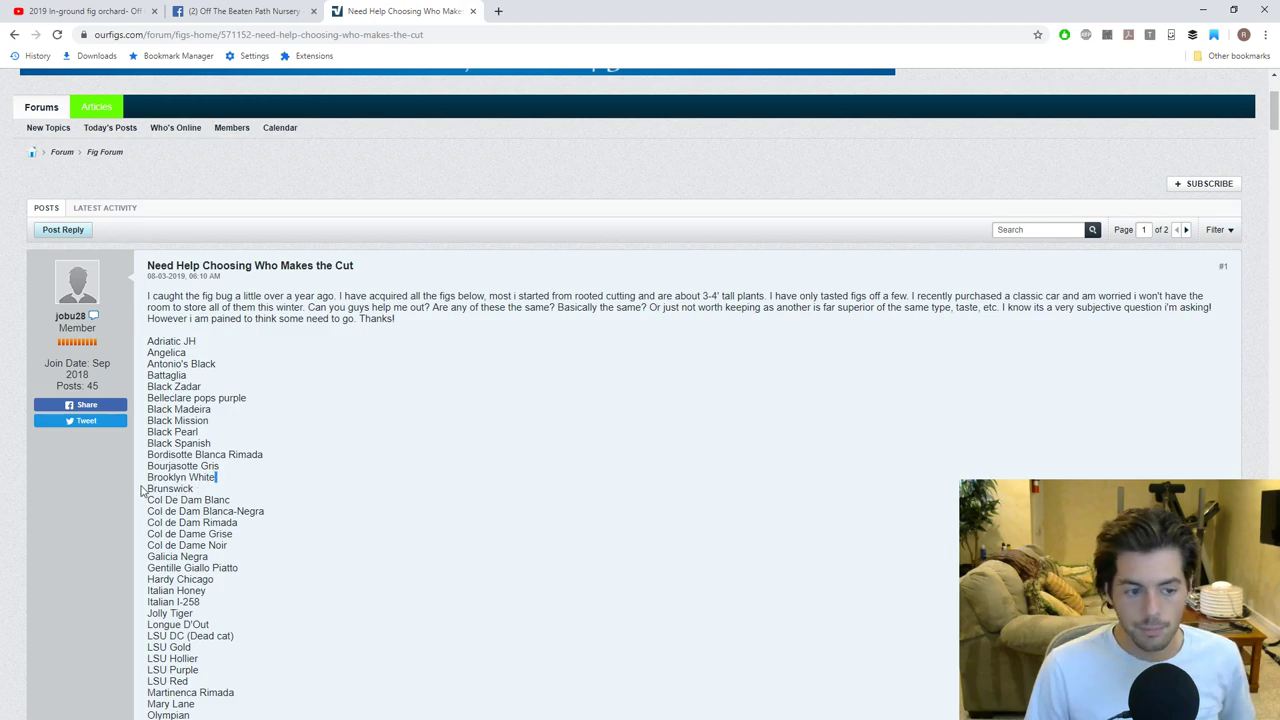
double_click(180, 476)
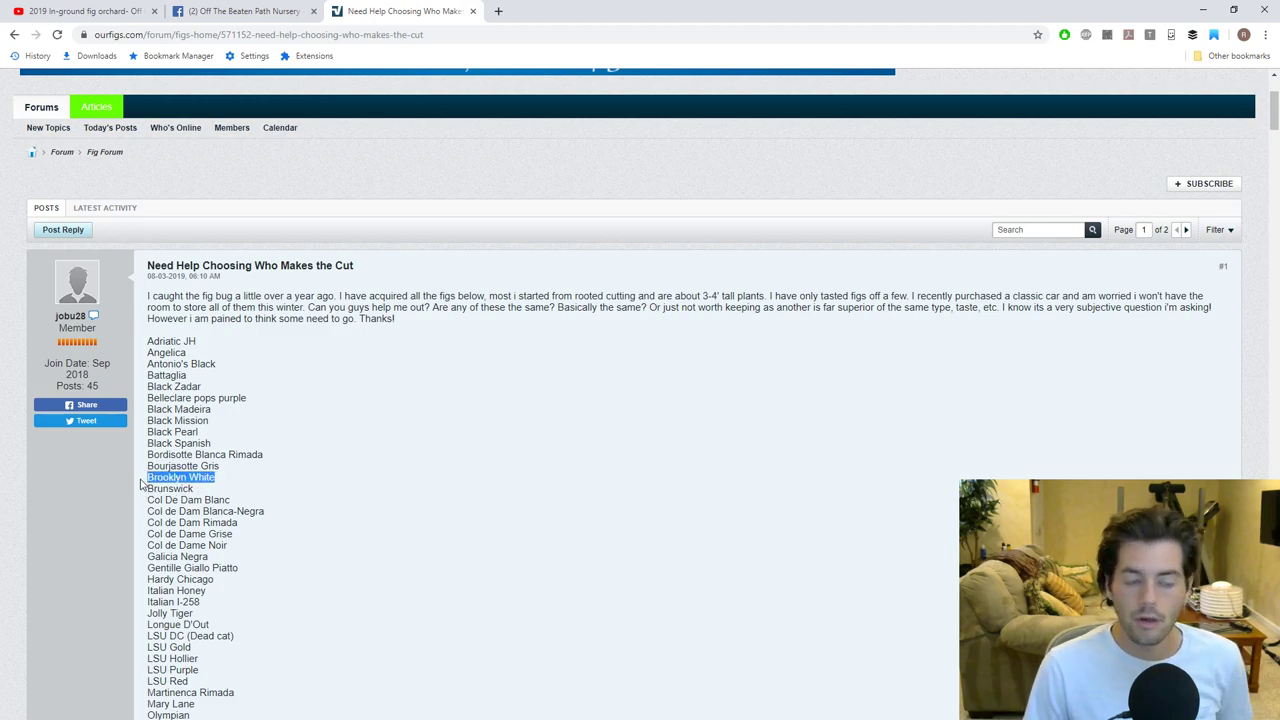
mouse_move(212, 490)
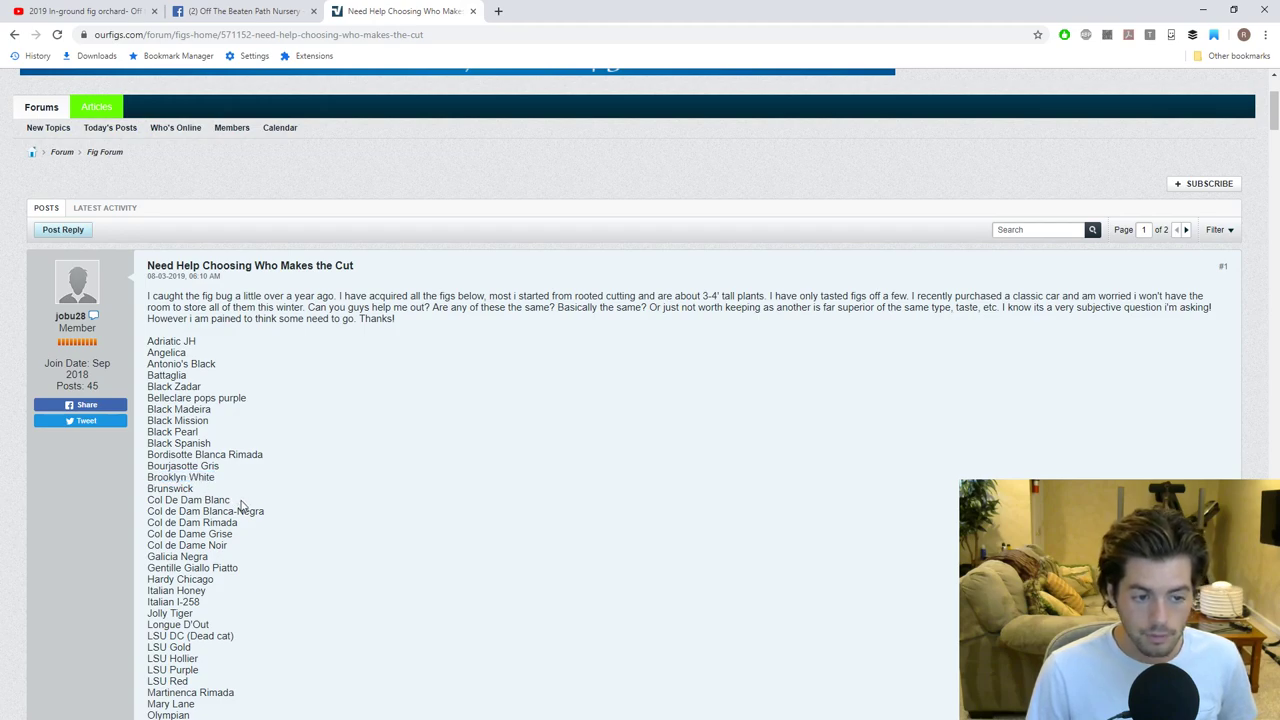
scroll("down", 3)
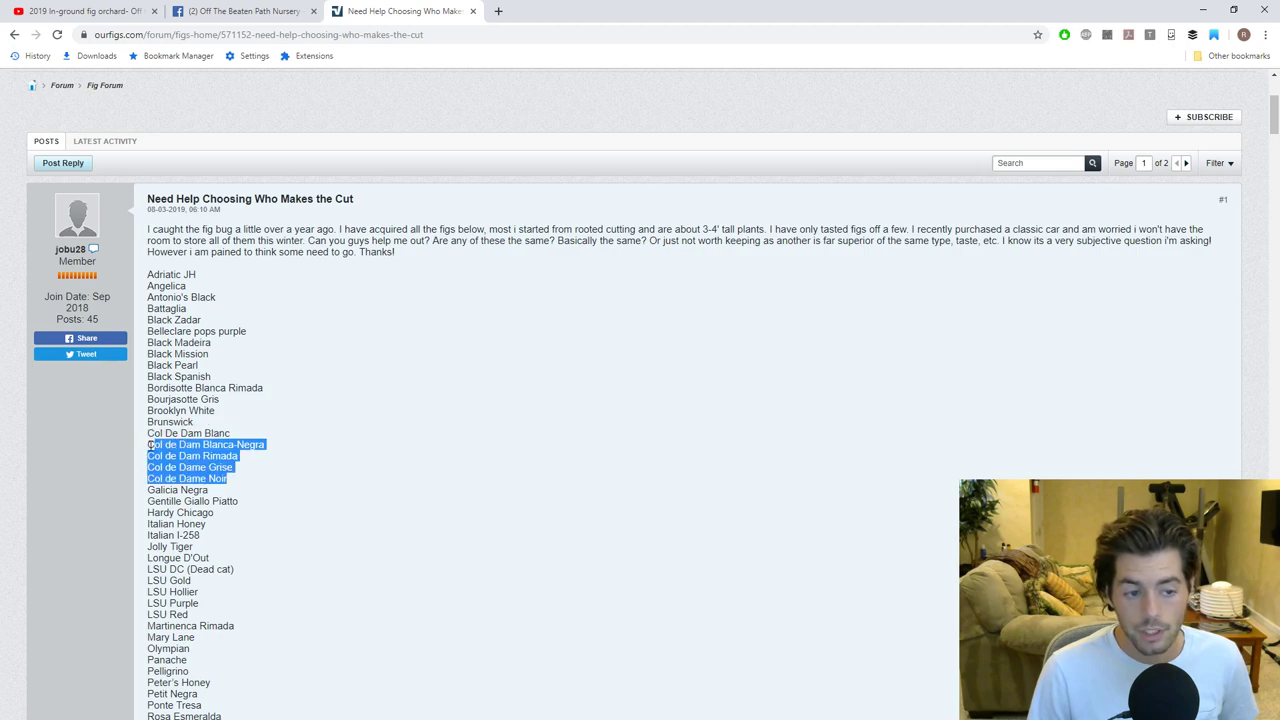
left_click(248, 470)
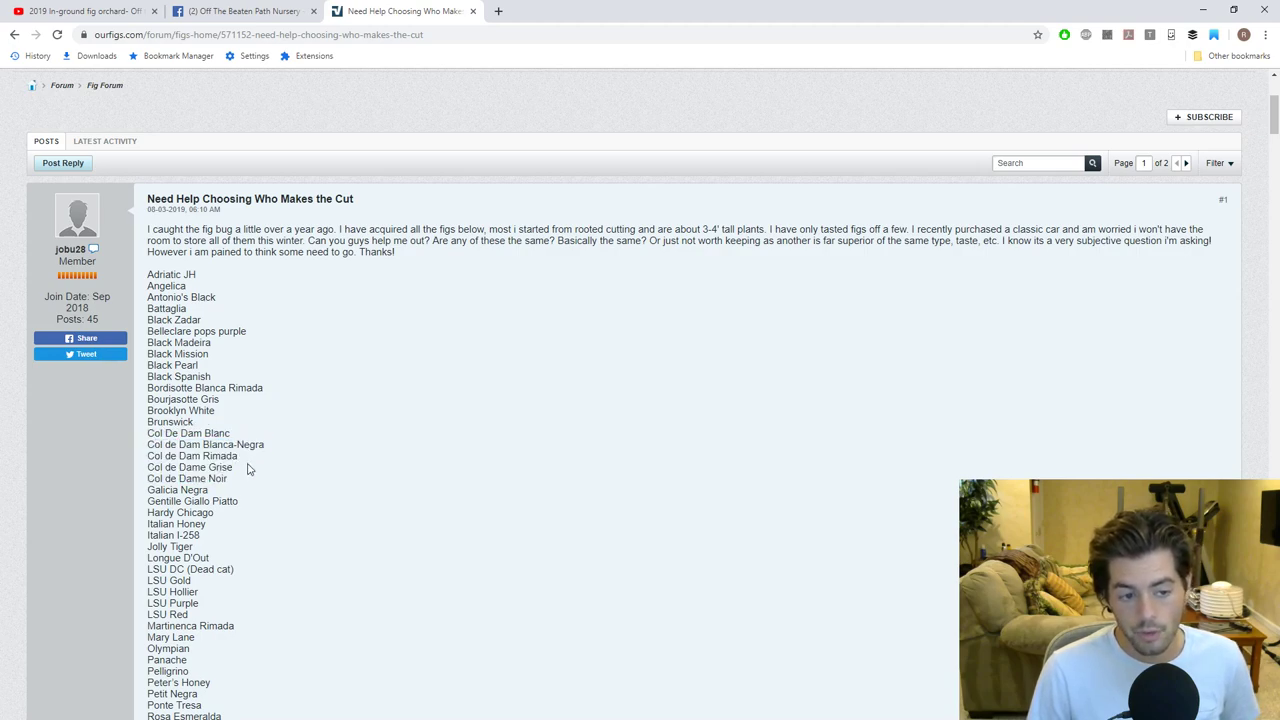
scroll("down", 3)
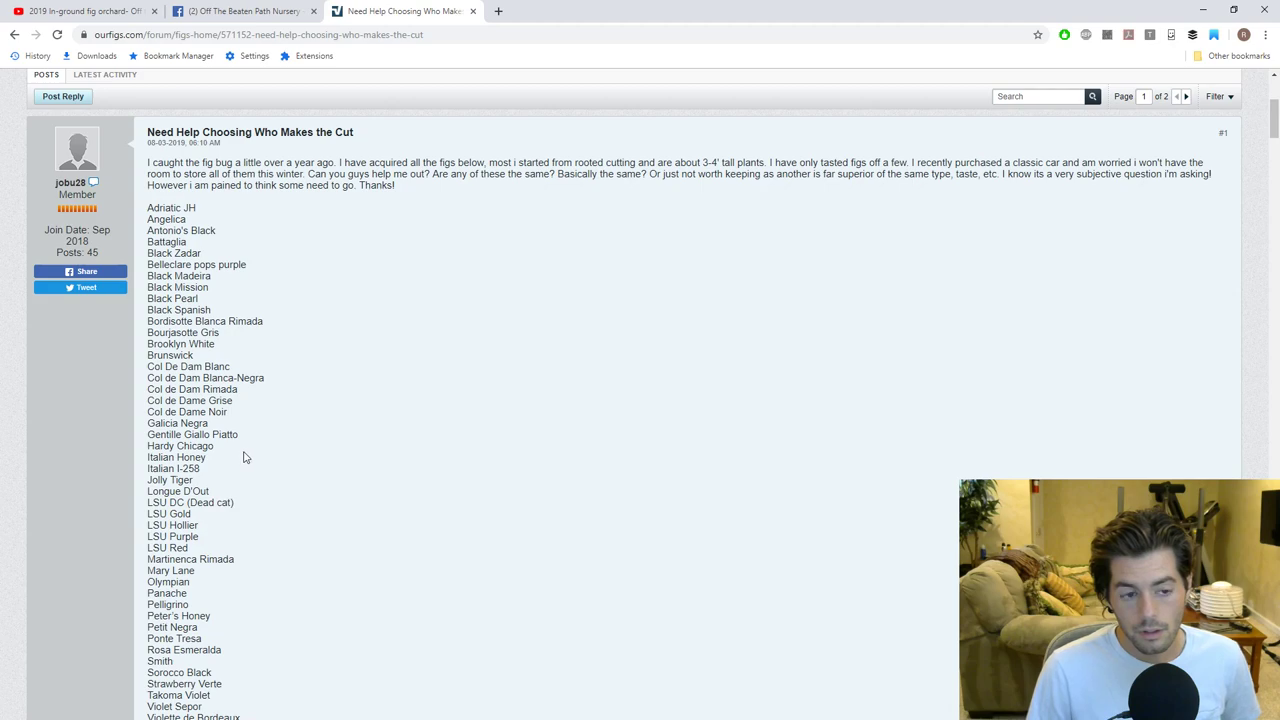
double_click(204, 376)
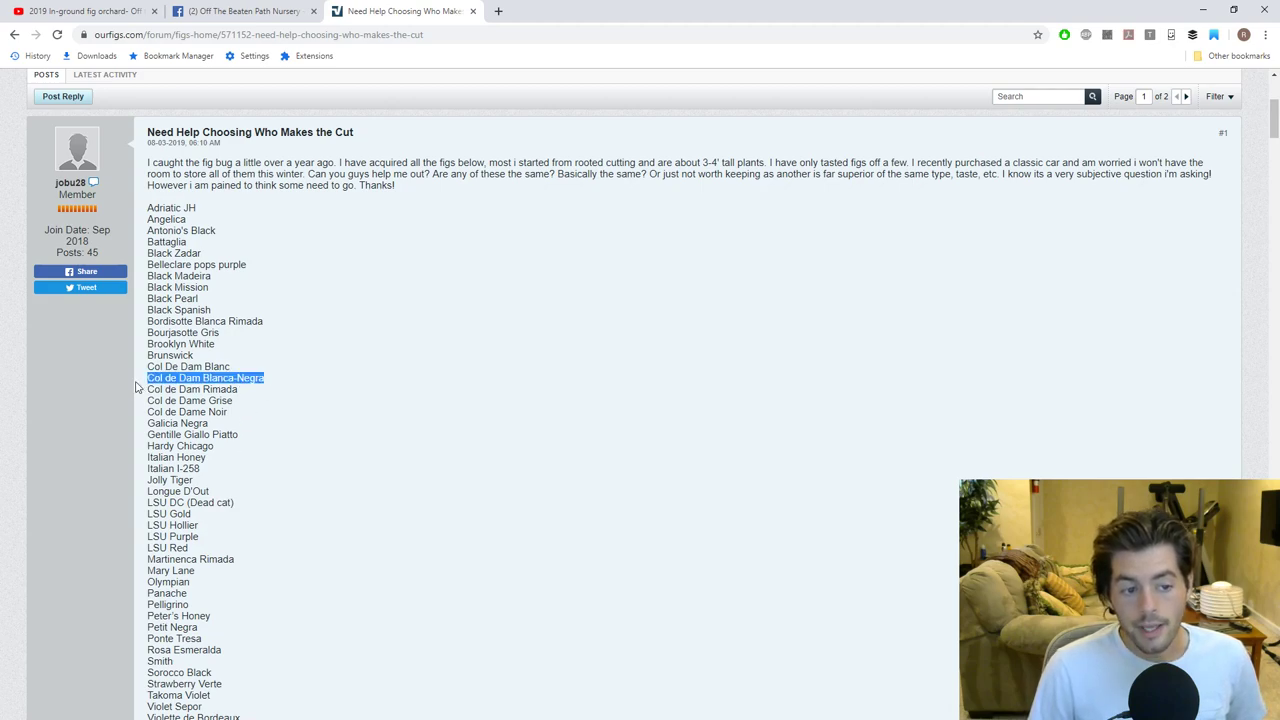
left_click(188, 366)
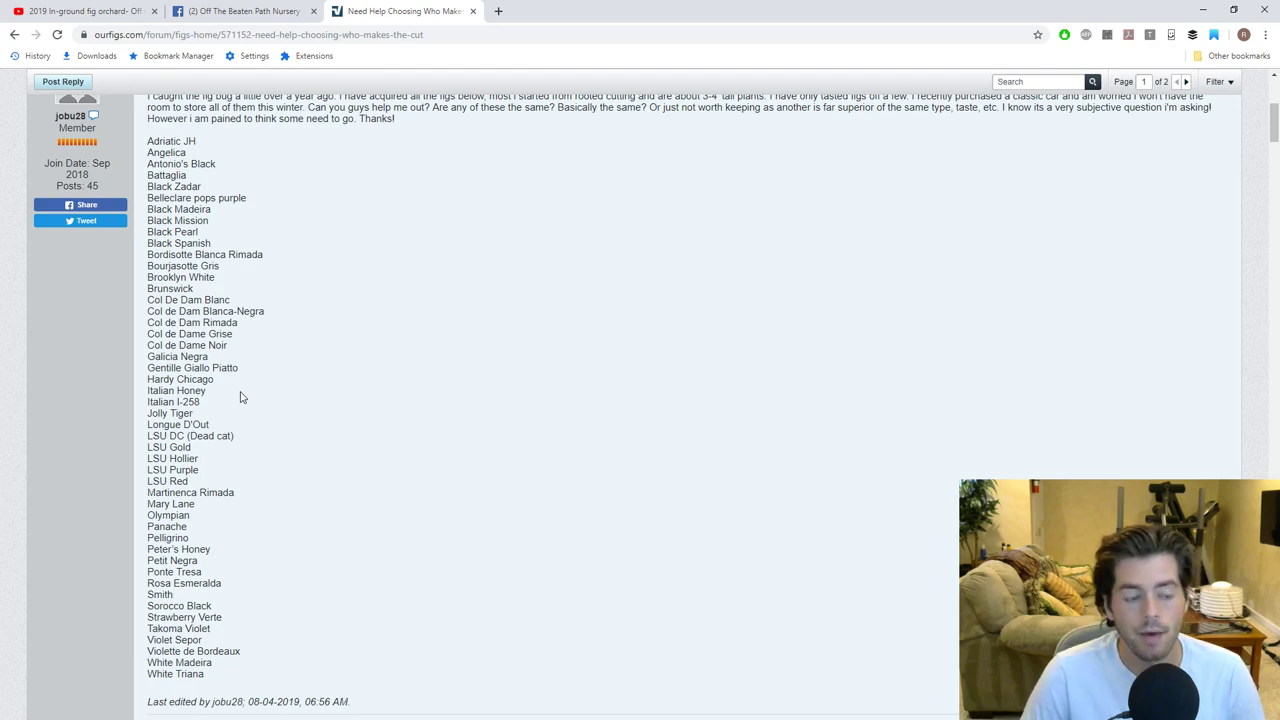
mouse_move(212, 412)
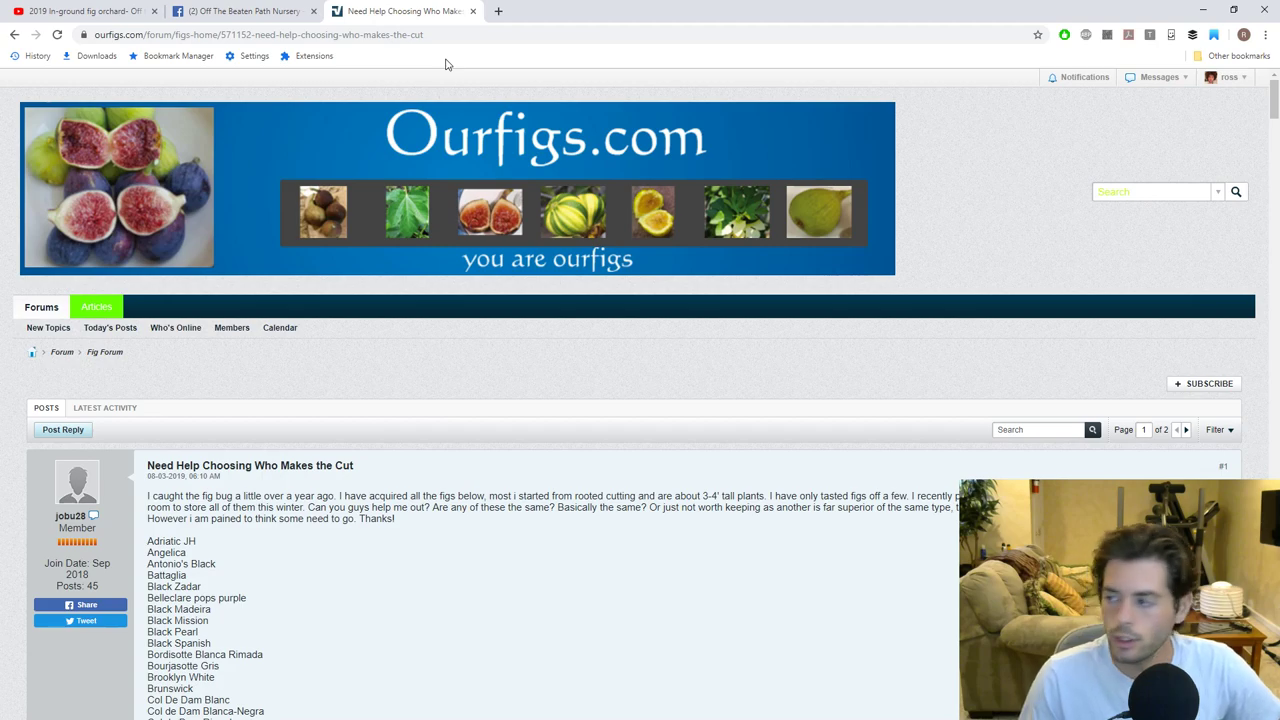
mouse_move(344, 206)
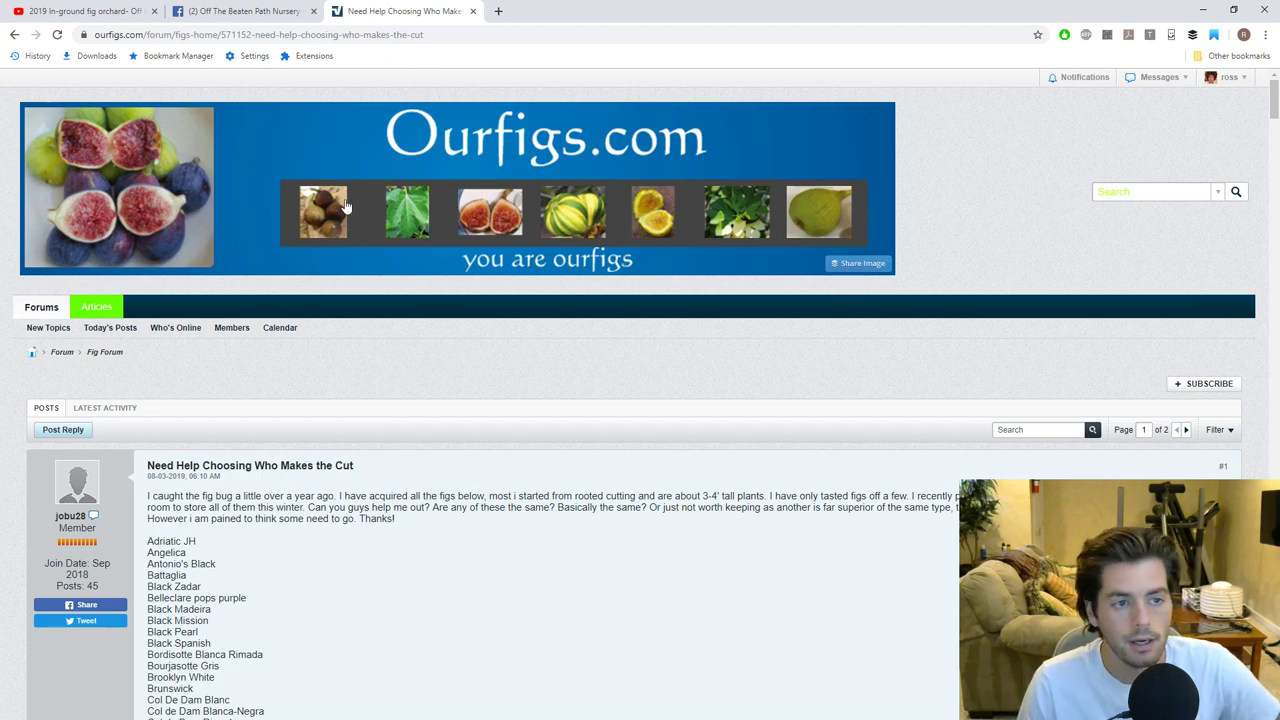
left_click(240, 12)
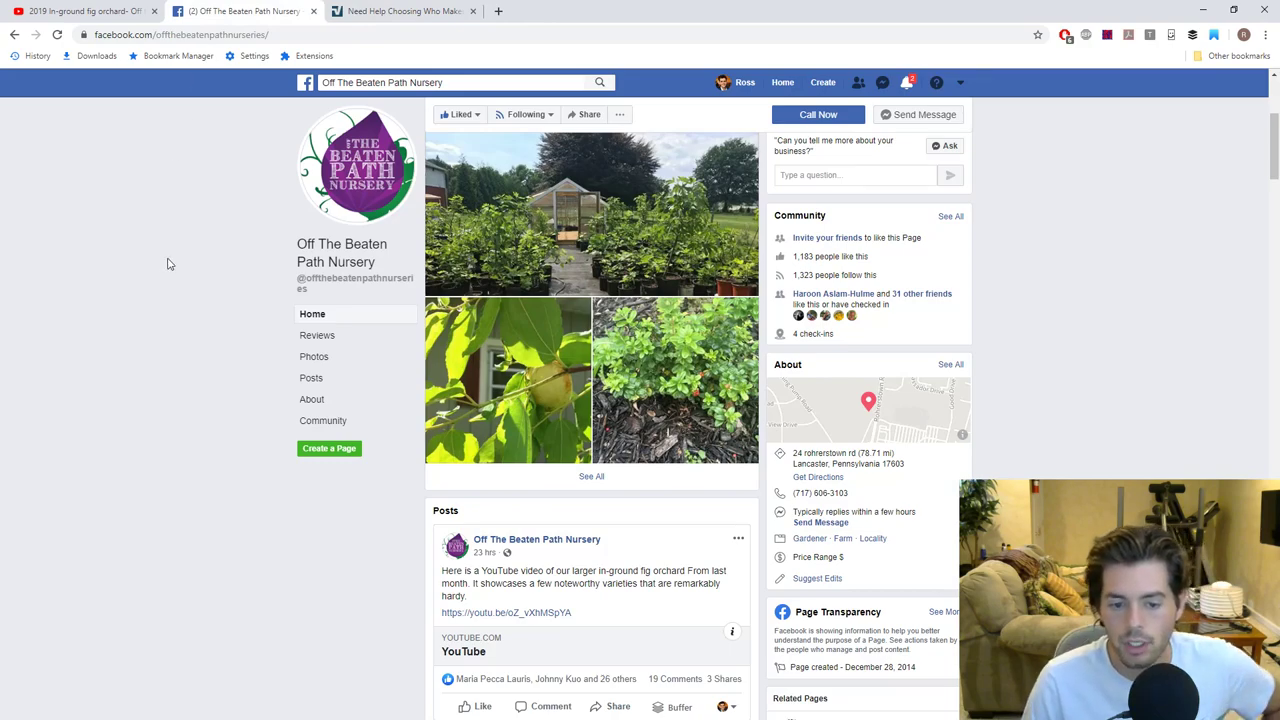
mouse_move(316, 294)
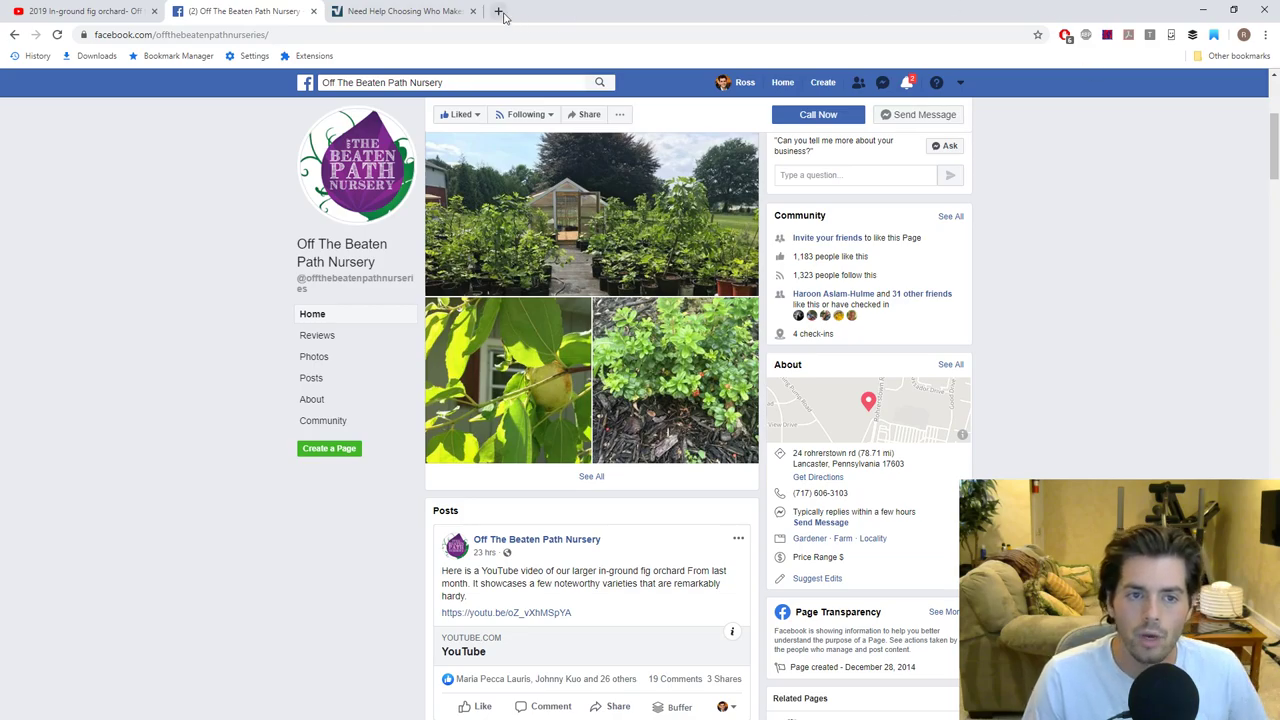
Start a new blank browser tab for heading to figboss.com
left_click(500, 12)
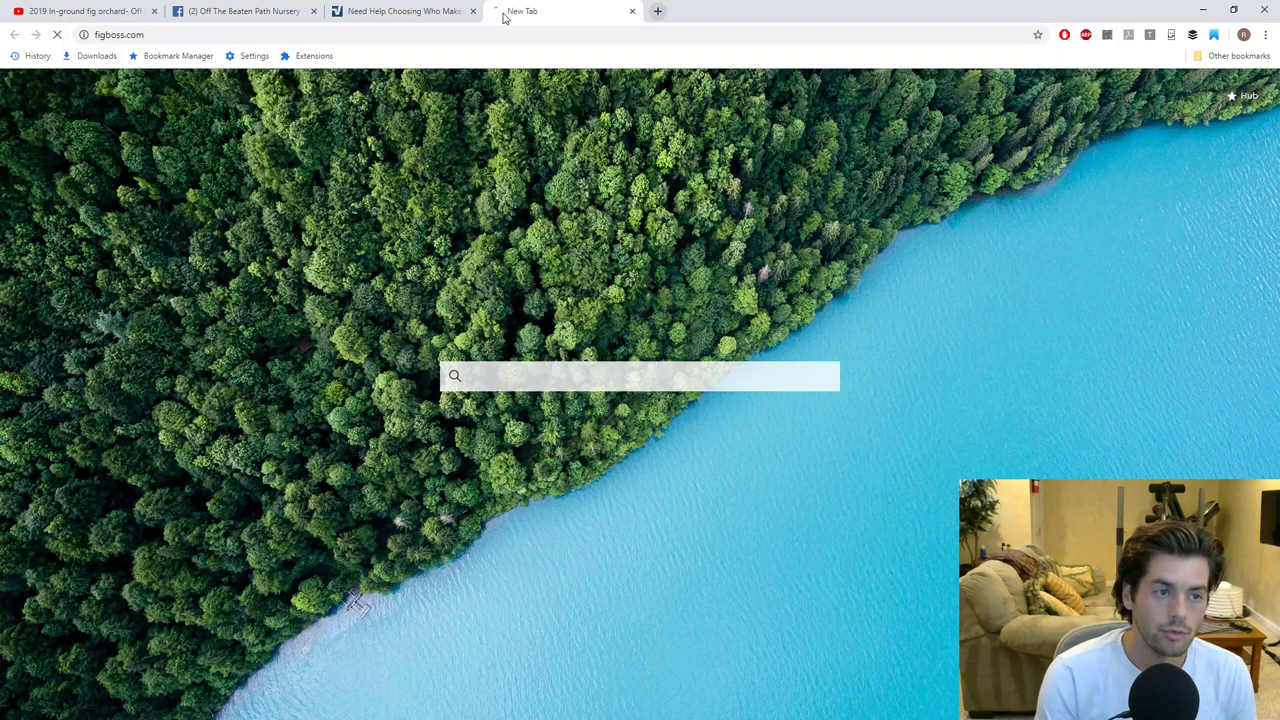